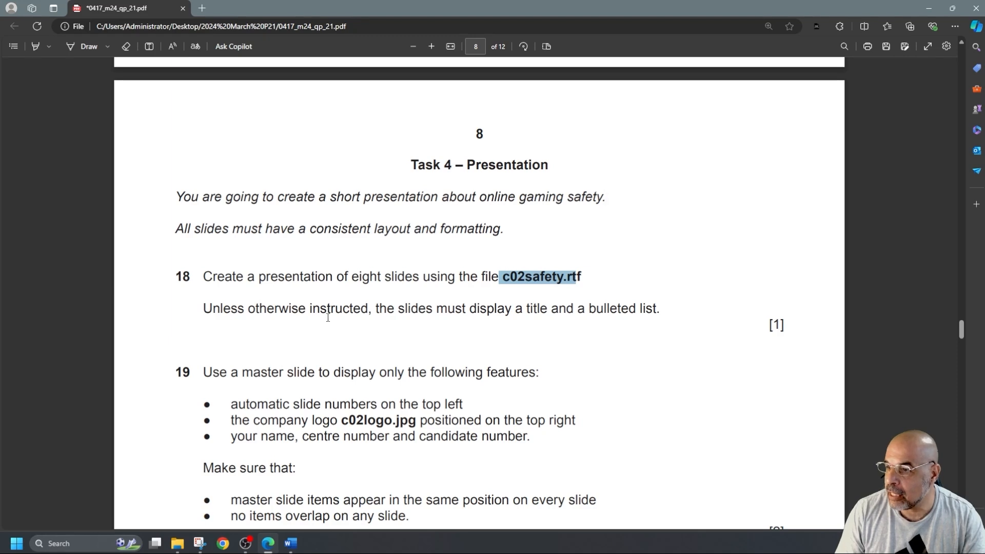
mouse_move(379, 320)
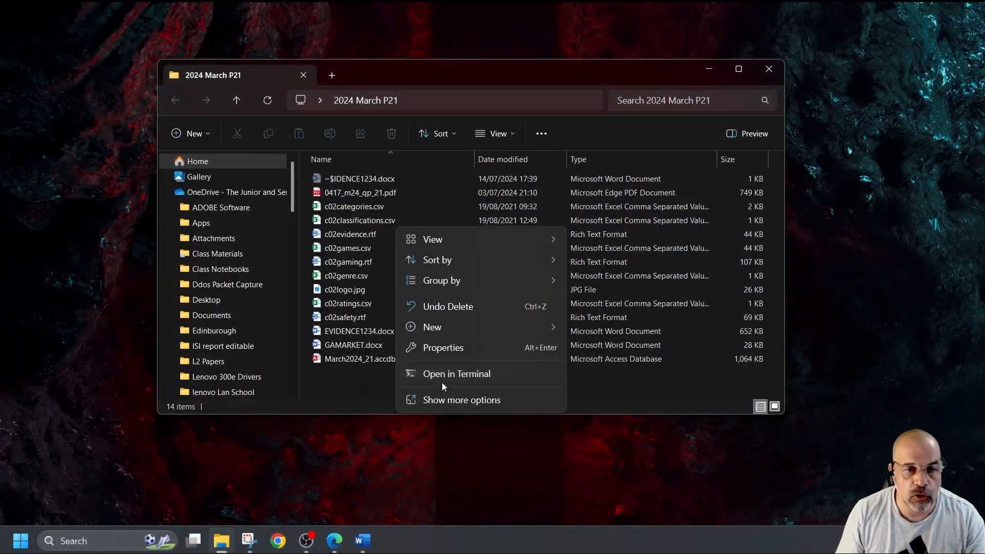
Create a new PowerPoint presentation named March 2024_2_Pres.pptx in the 2024 March P21 folder
left_click(432, 327)
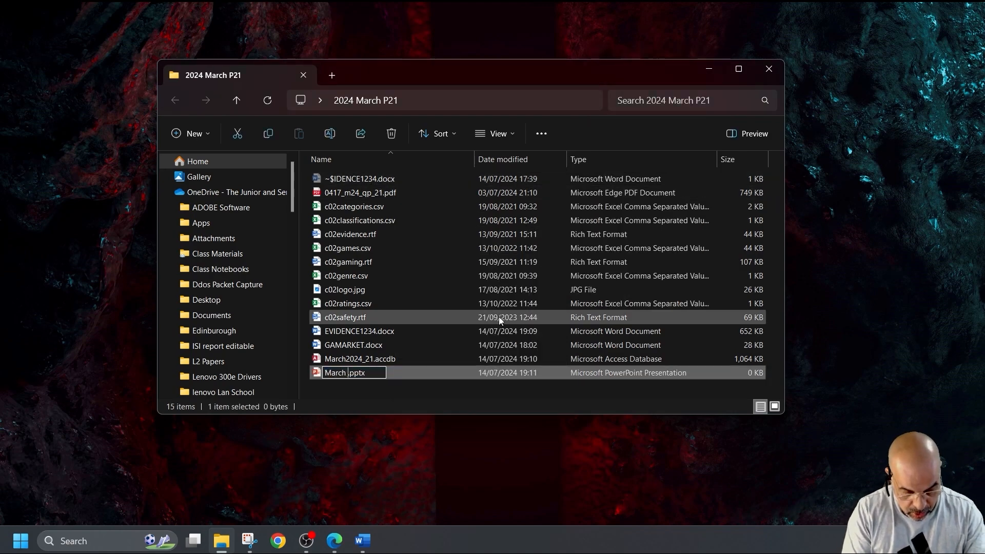
type("2024_2_Pres")
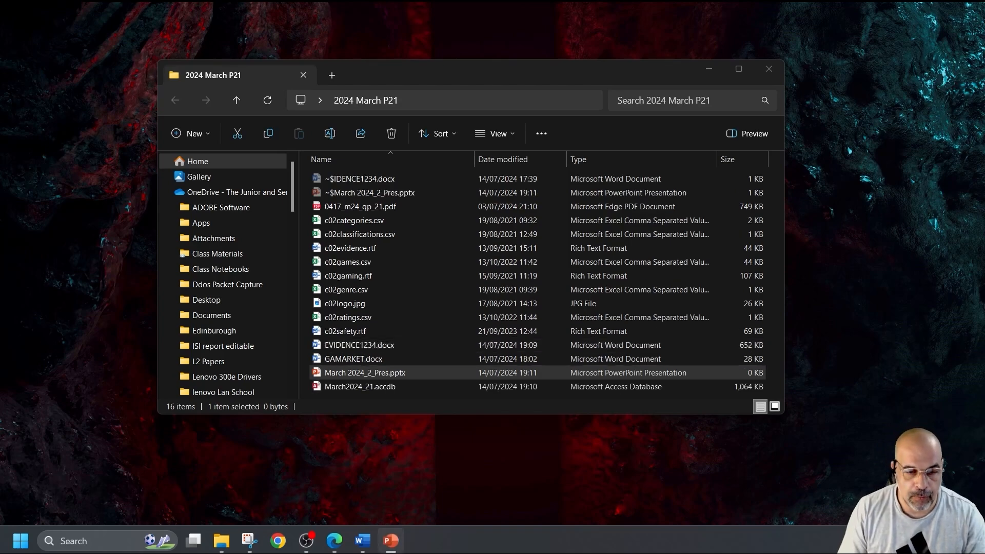
Open the new presentation and import slides from Desktop > 2024 March P21 > c02safety.rtf
double_click(364, 373)
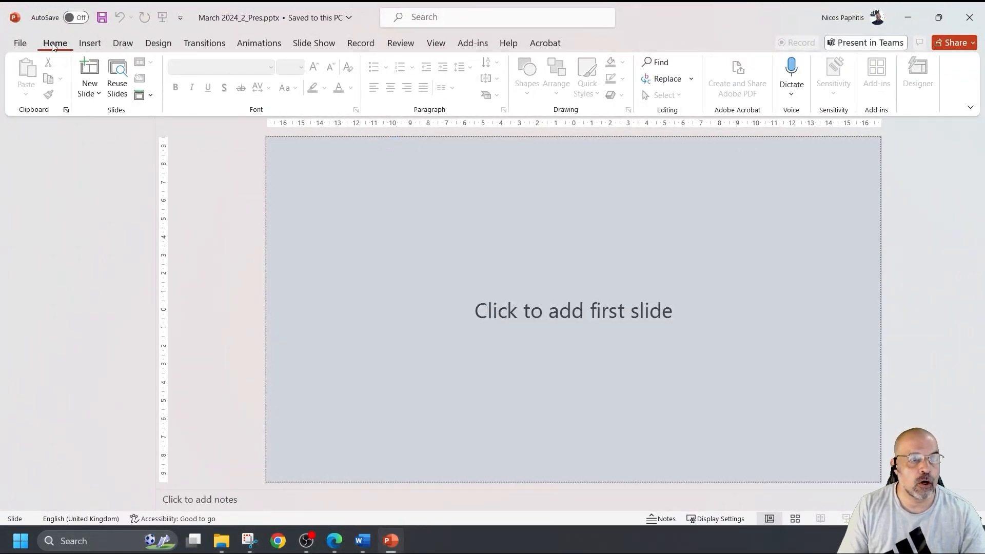
left_click(89, 75)
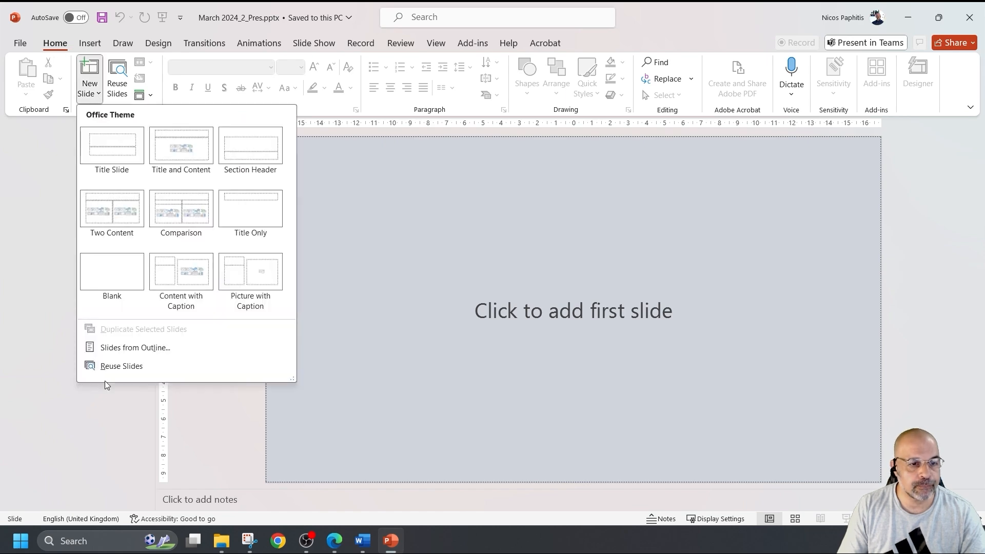
left_click(134, 347)
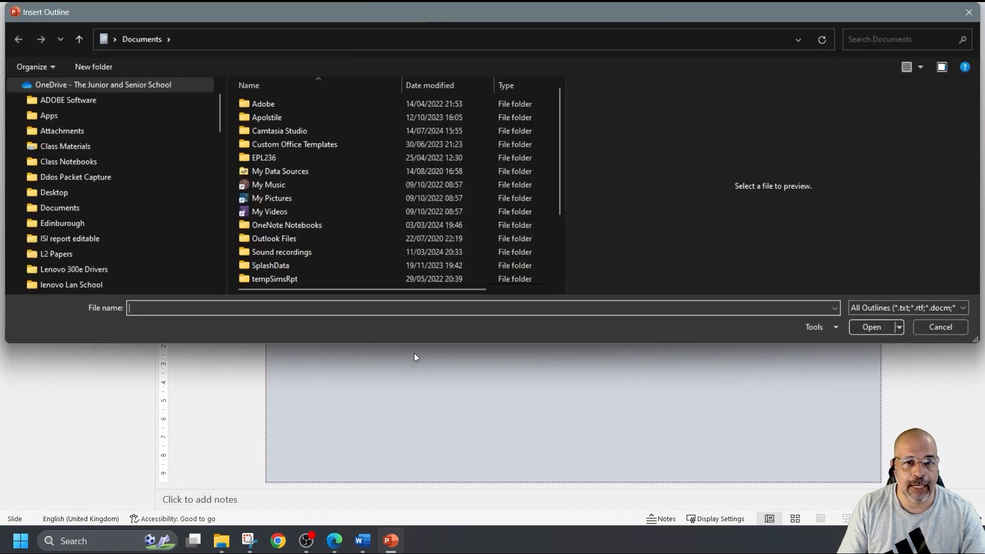
scroll("down", 3)
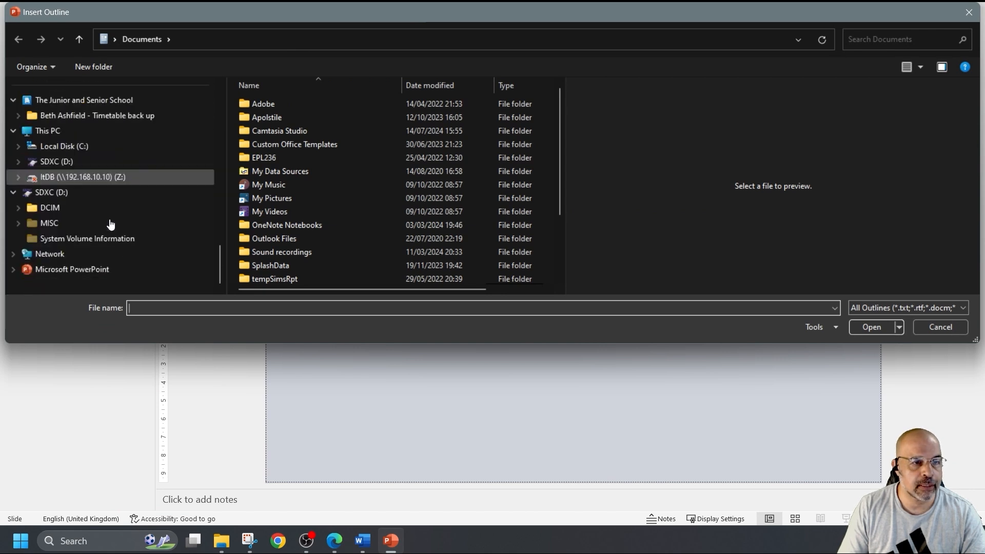
left_click(48, 161)
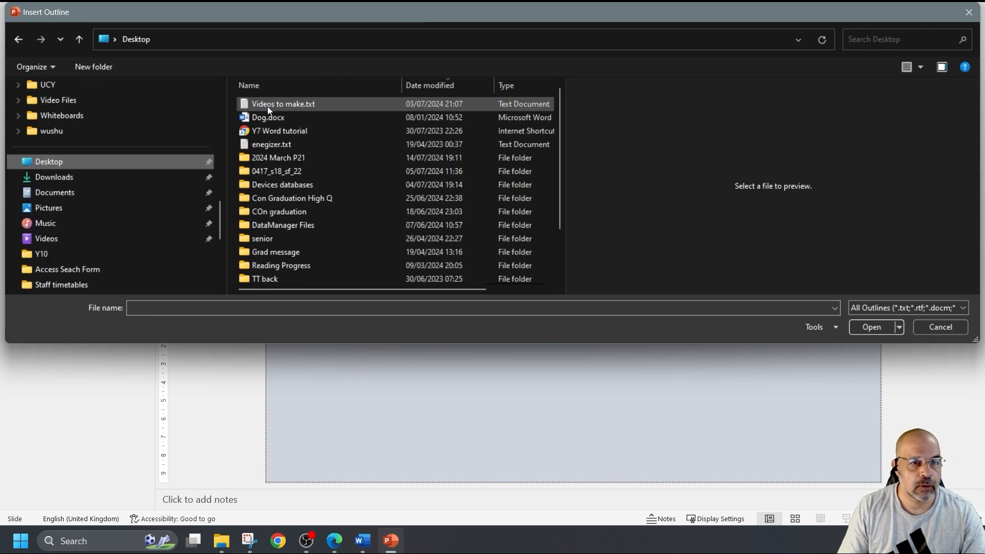
double_click(278, 157)
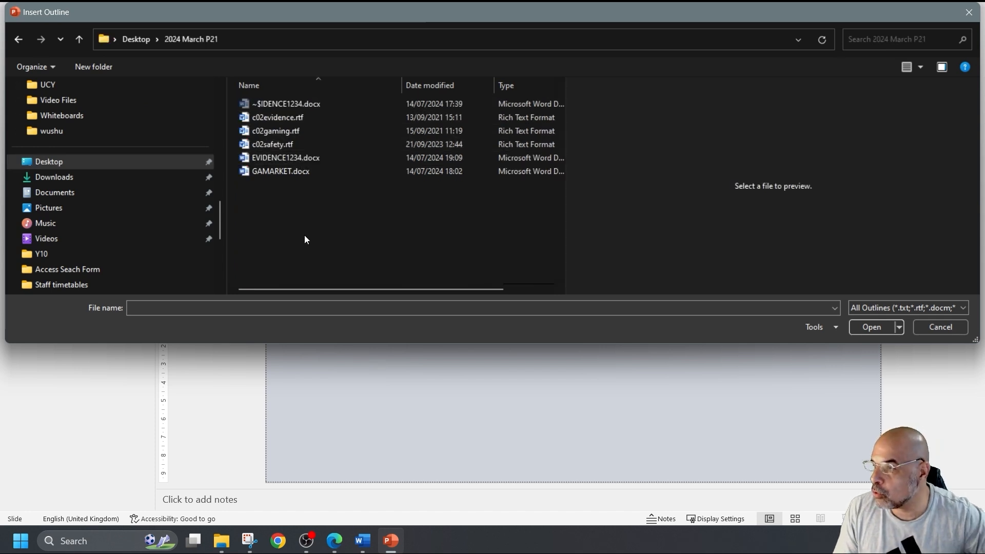
left_click(871, 326)
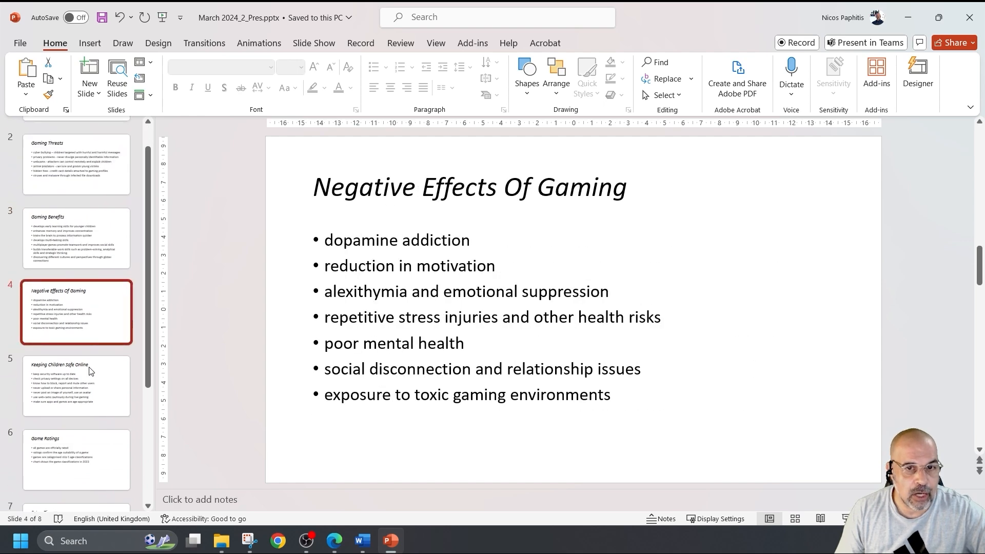
Go to the final slide, Keeping Gaming Fun, and save the presentation
left_click(75, 386)
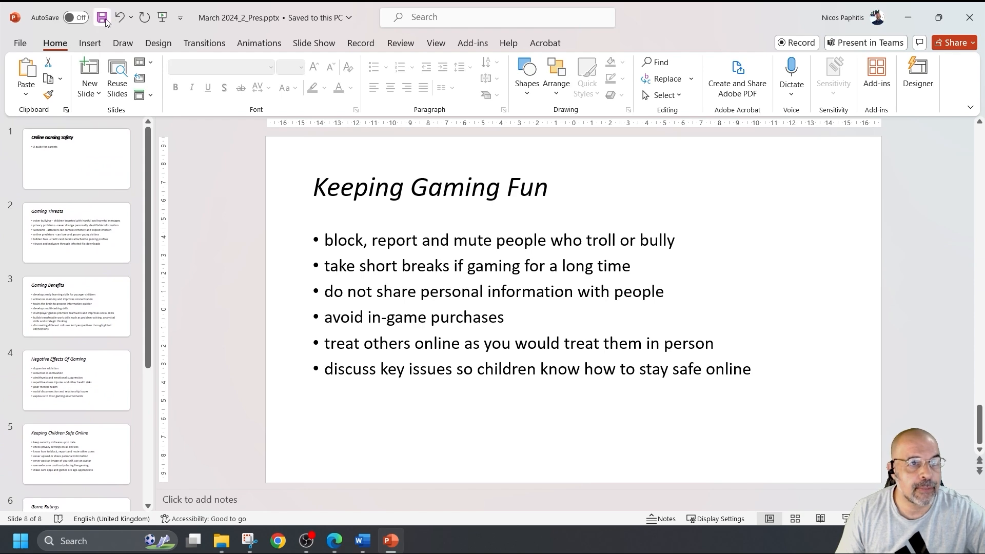
left_click(269, 541)
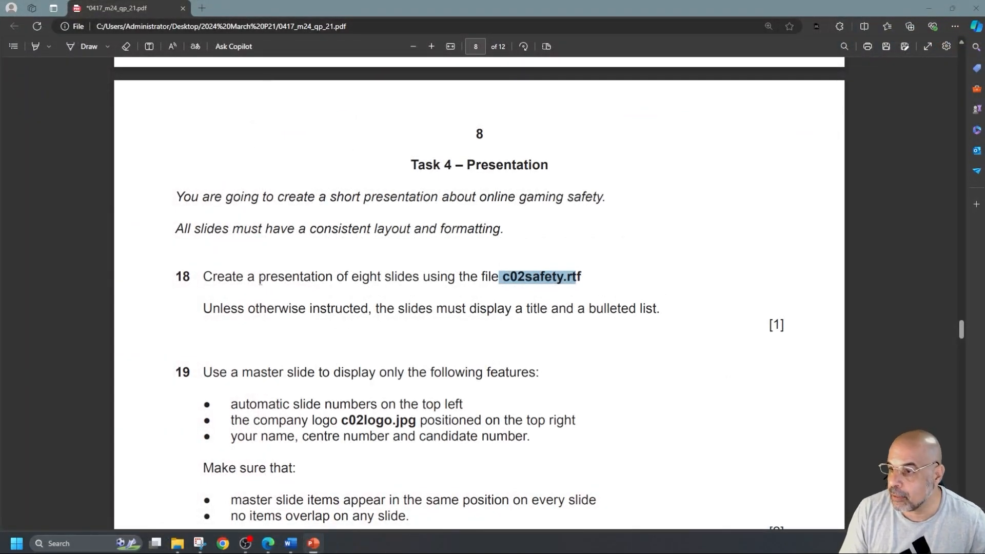
scroll("down", 3)
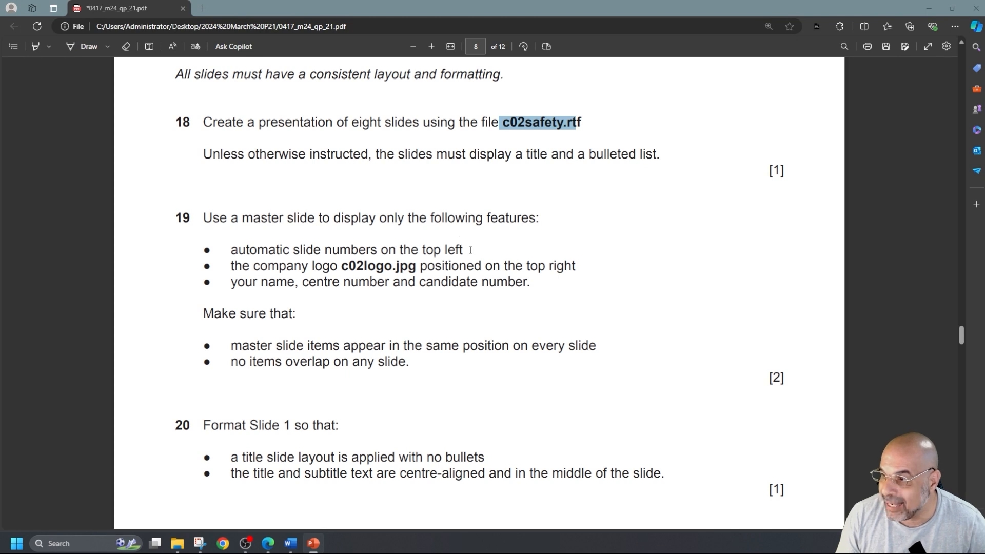
left_click_drag(232, 249, 462, 250)
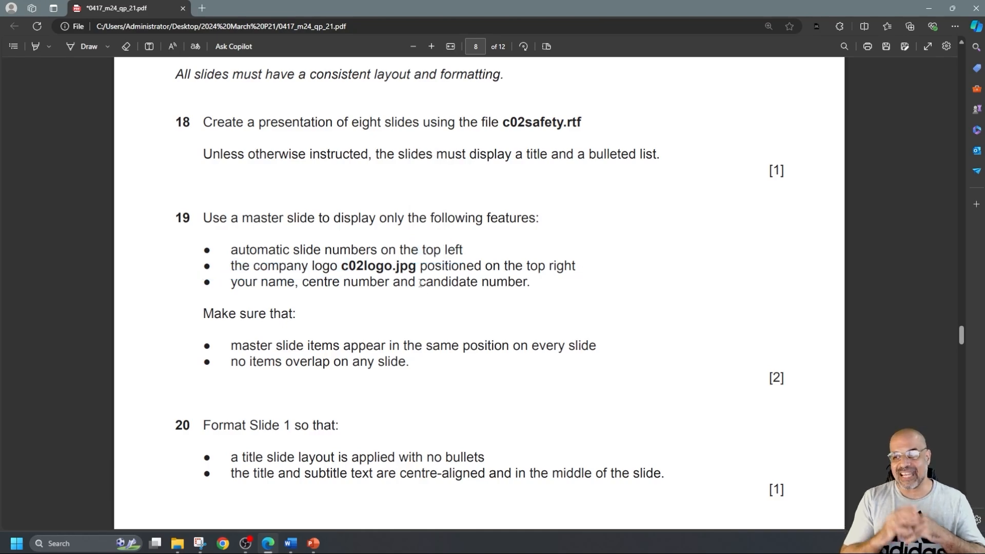
Return to PowerPoint and switch to Slide Master view
left_click(390, 540)
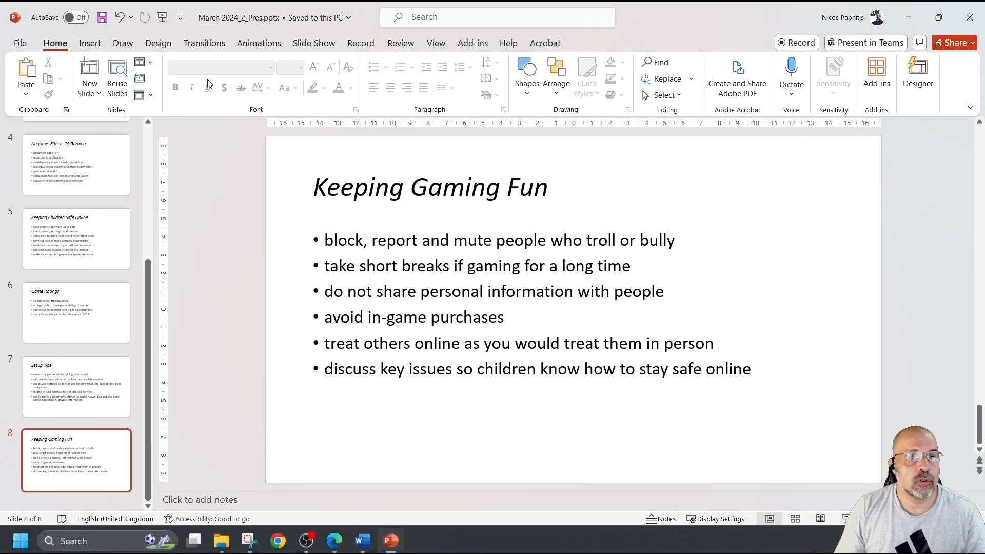
left_click(435, 43)
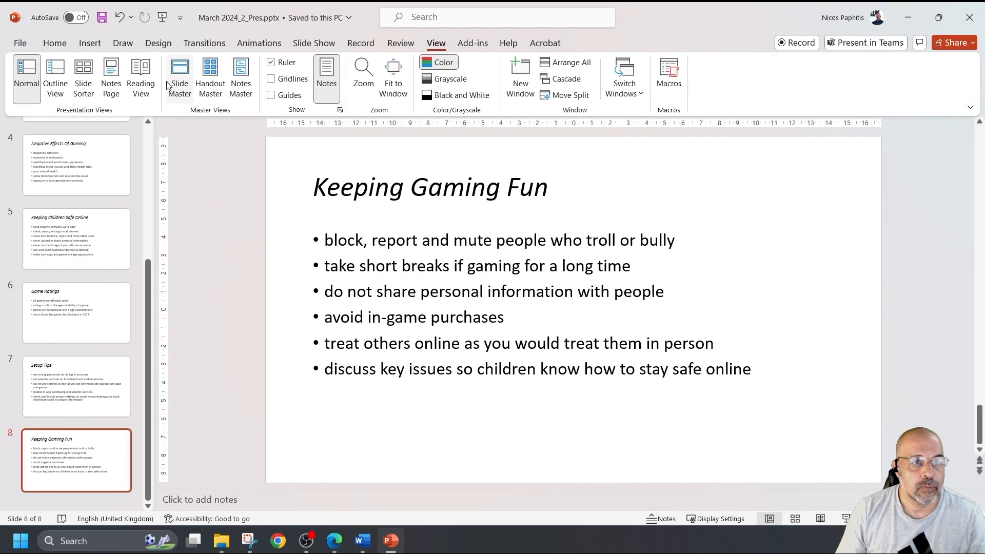
left_click(179, 78)
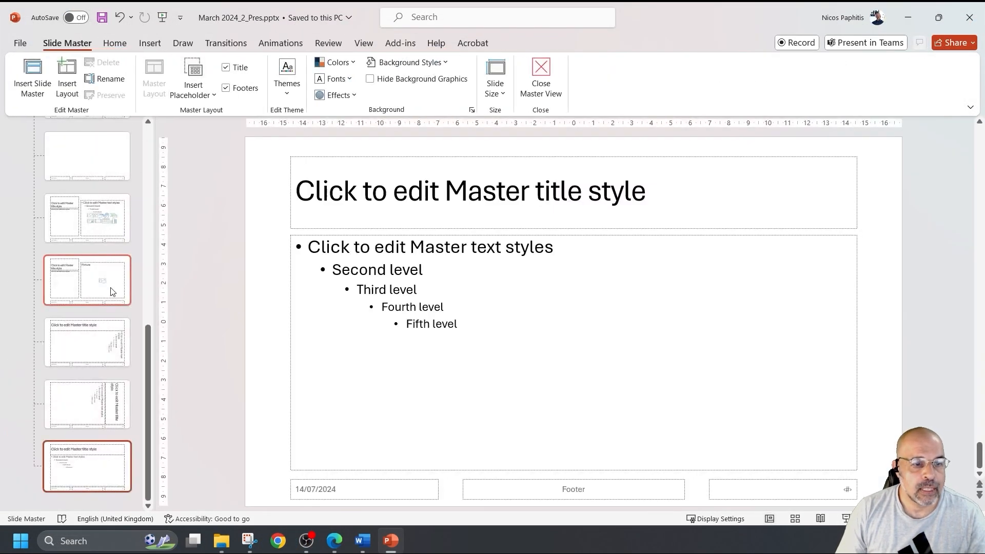
mouse_move(110, 289)
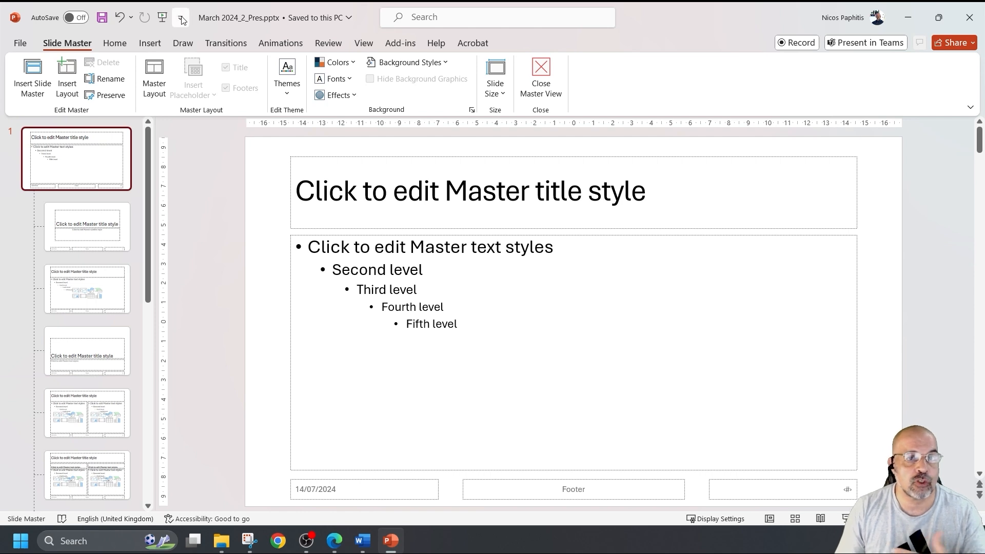
Add a top-left text box on the master containing an automatic slide number
left_click(150, 42)
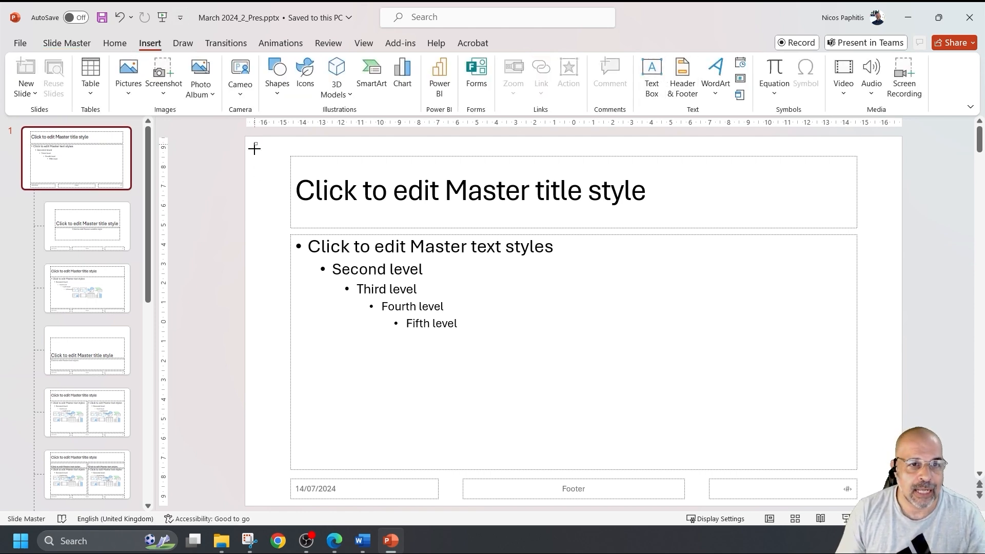
left_click(115, 42)
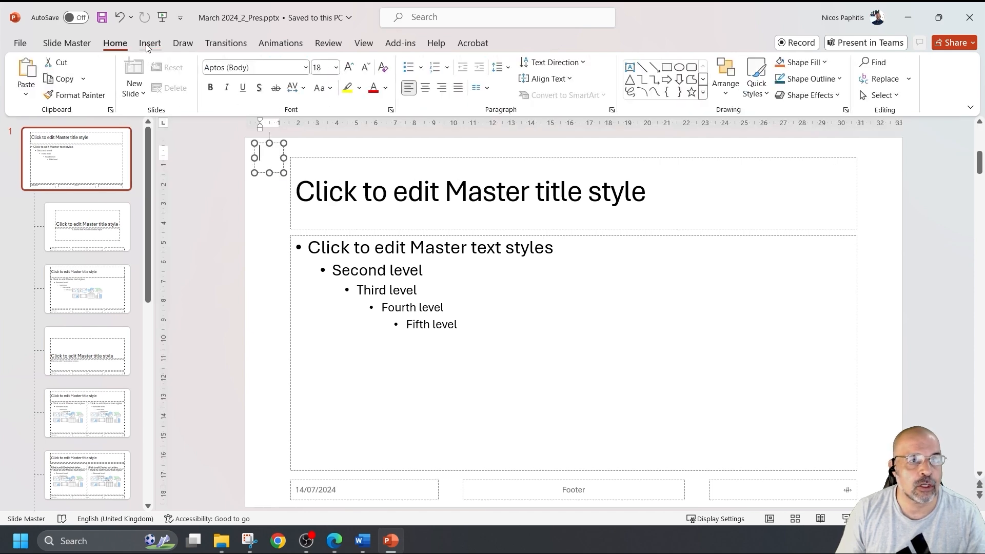
left_click(149, 42)
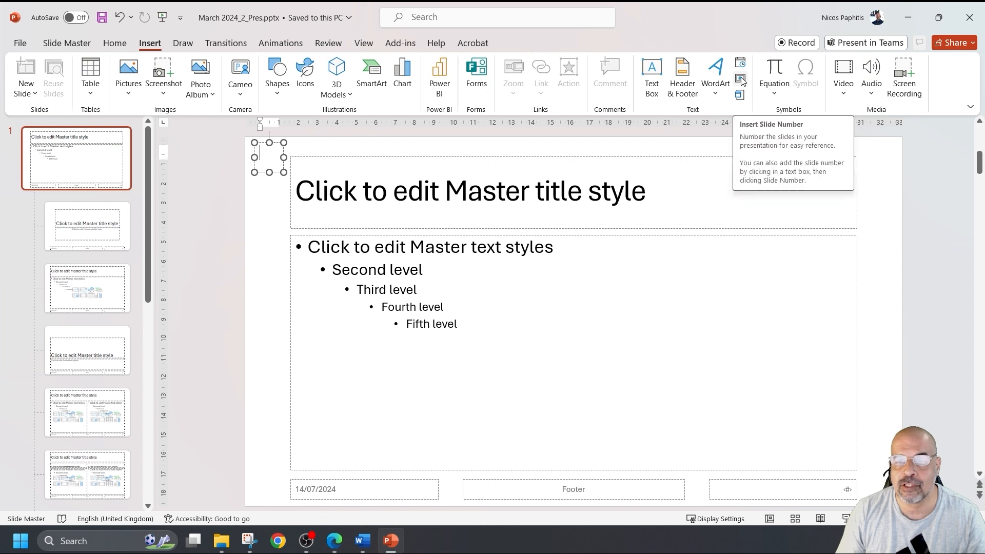
left_click(740, 78)
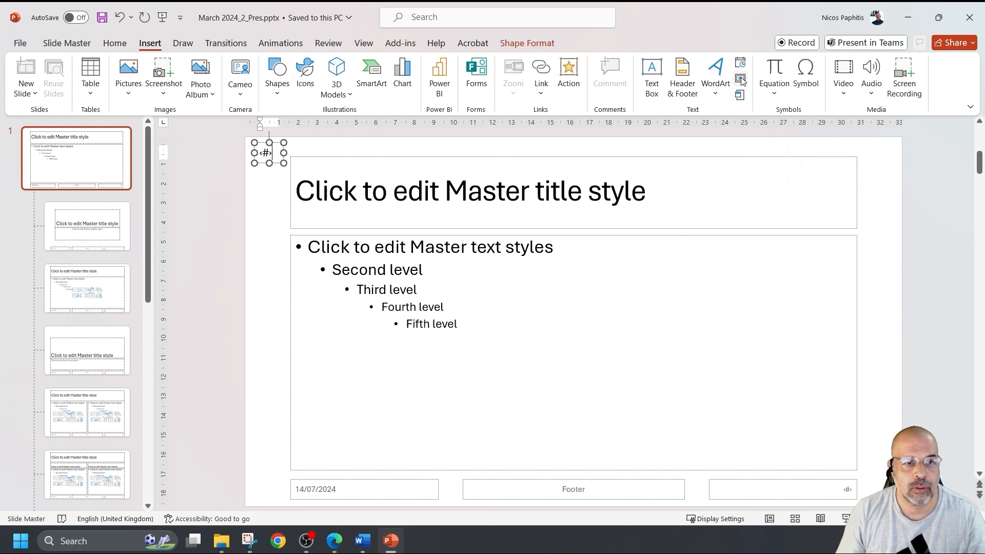
mouse_move(635, 131)
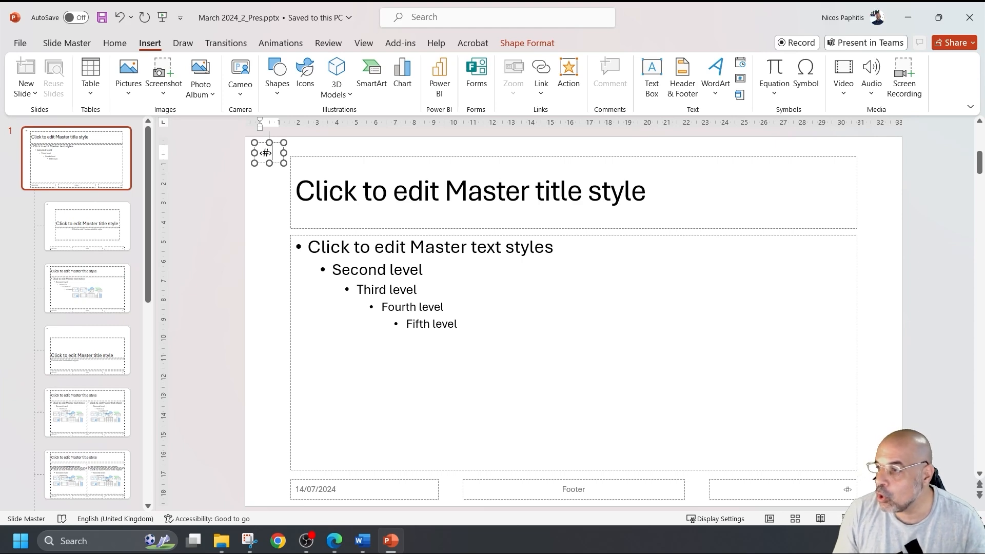
mouse_move(838, 186)
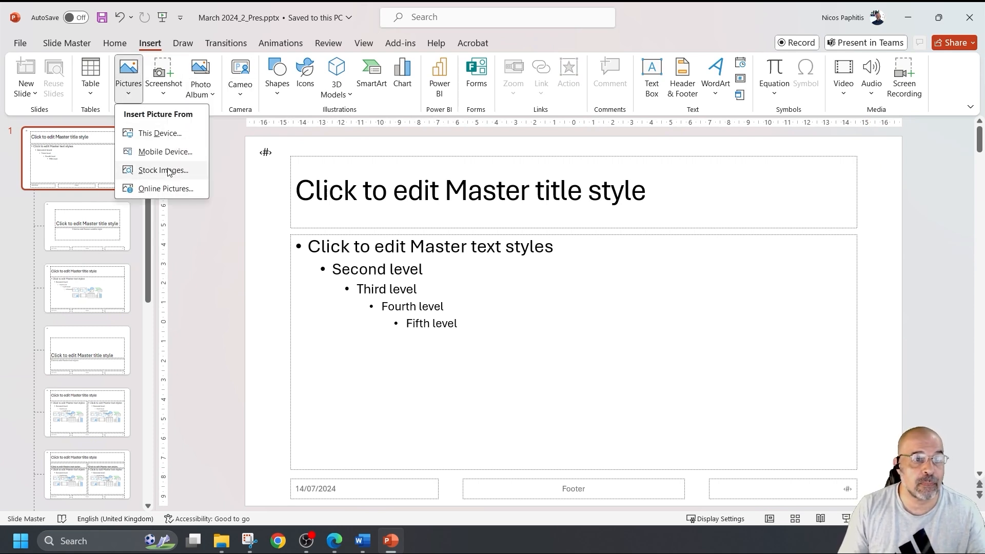
mouse_move(159, 132)
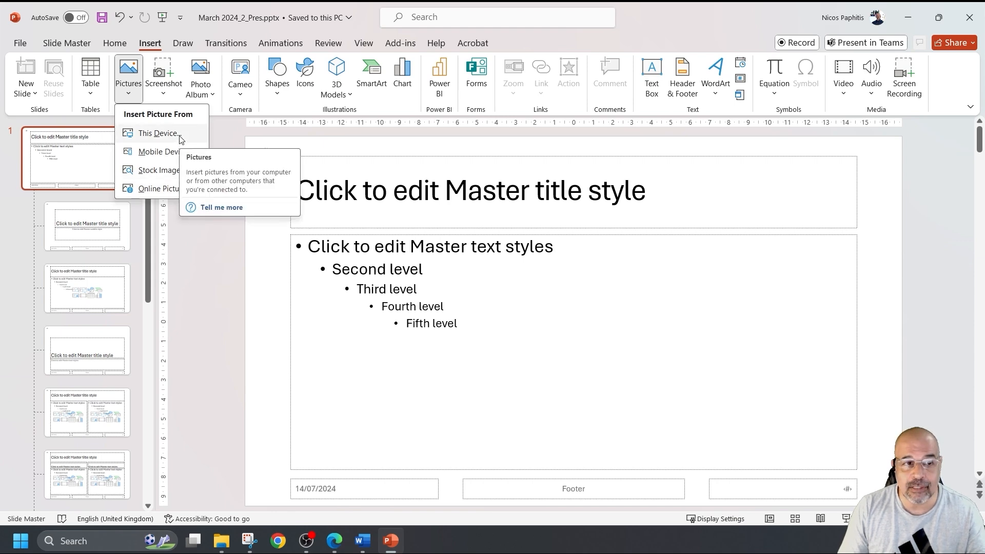
Insert the c02logo.jpg picture from the project folder onto the master
left_click(159, 134)
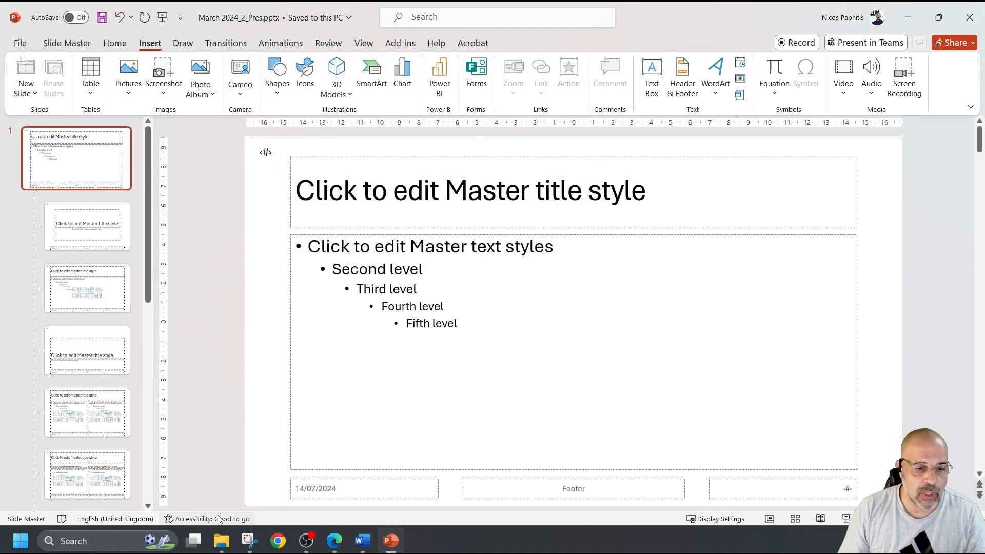
left_click(221, 540)
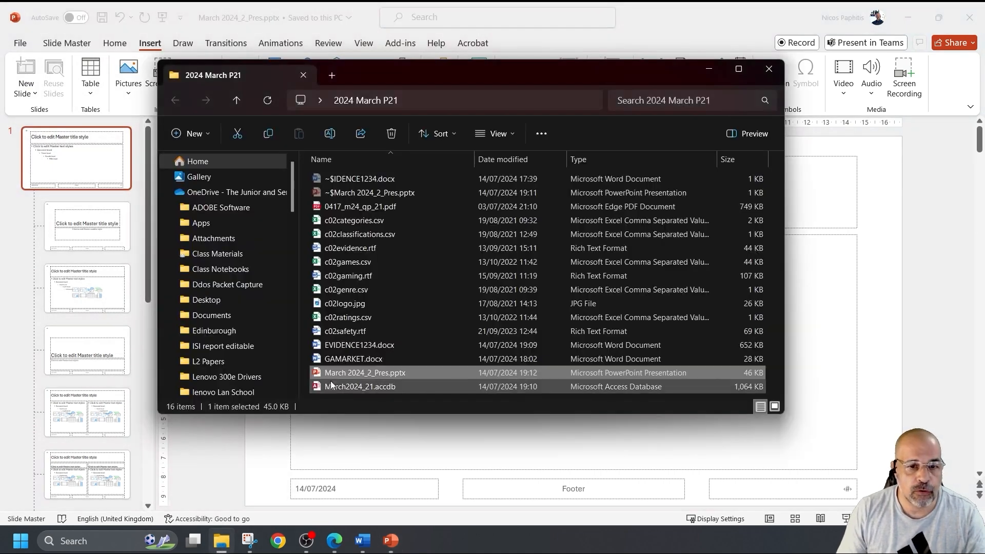
left_click(344, 303)
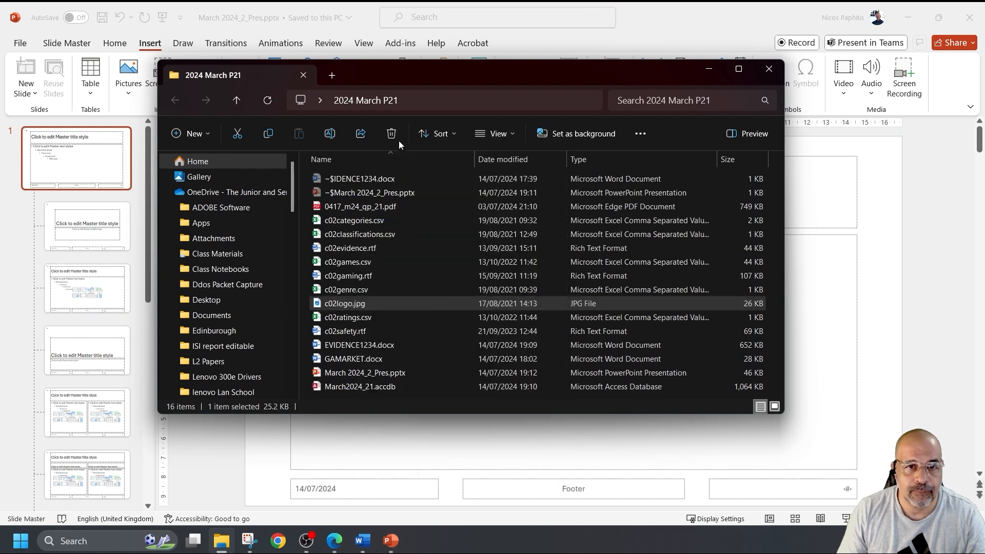
left_click(769, 69)
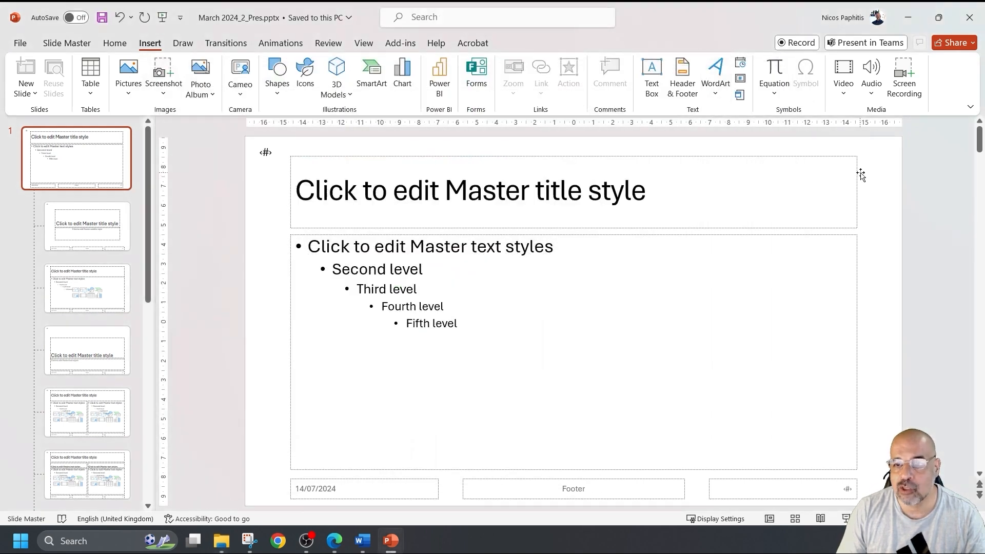
mouse_move(826, 168)
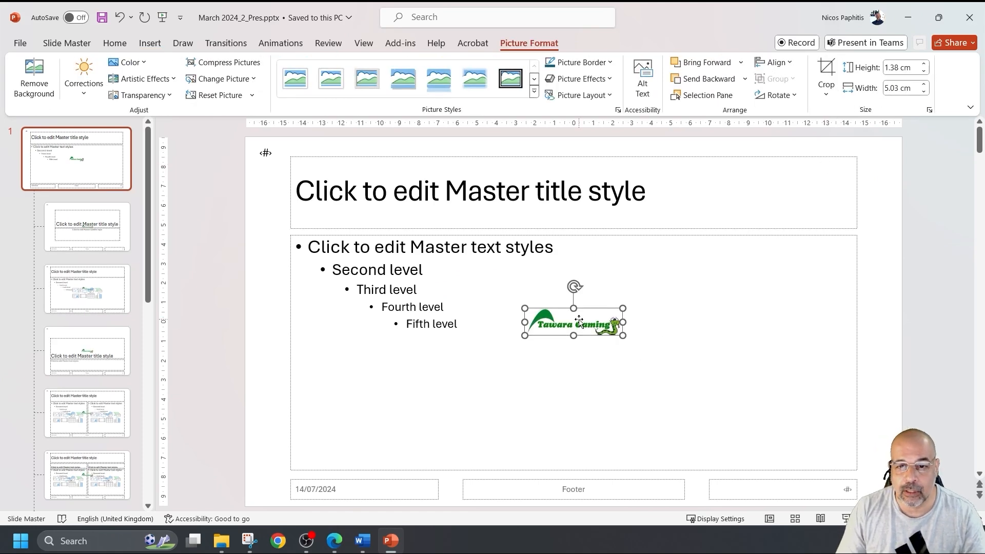
Move the logo to the top right and narrow the title placeholder to clear it
left_click_drag(573, 322, 845, 158)
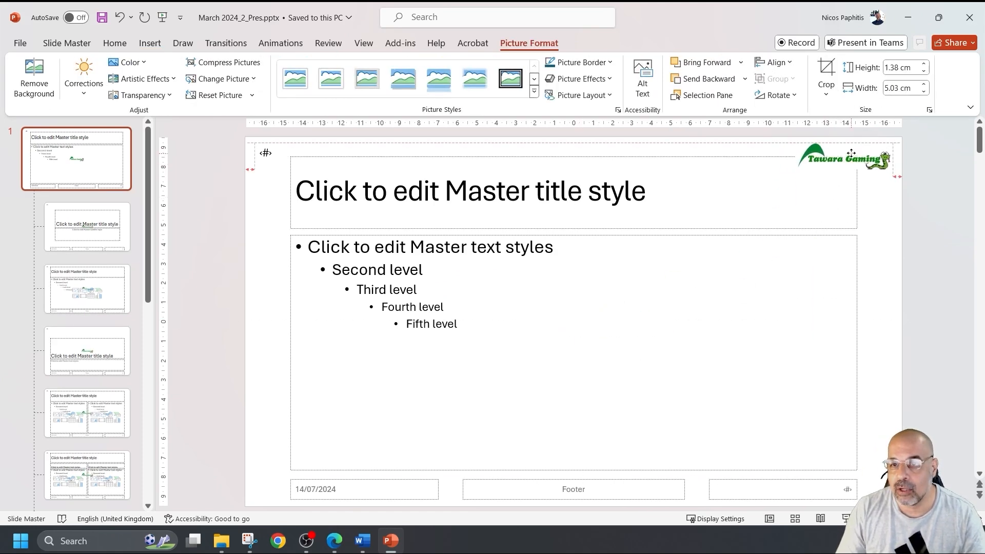
left_click(845, 159)
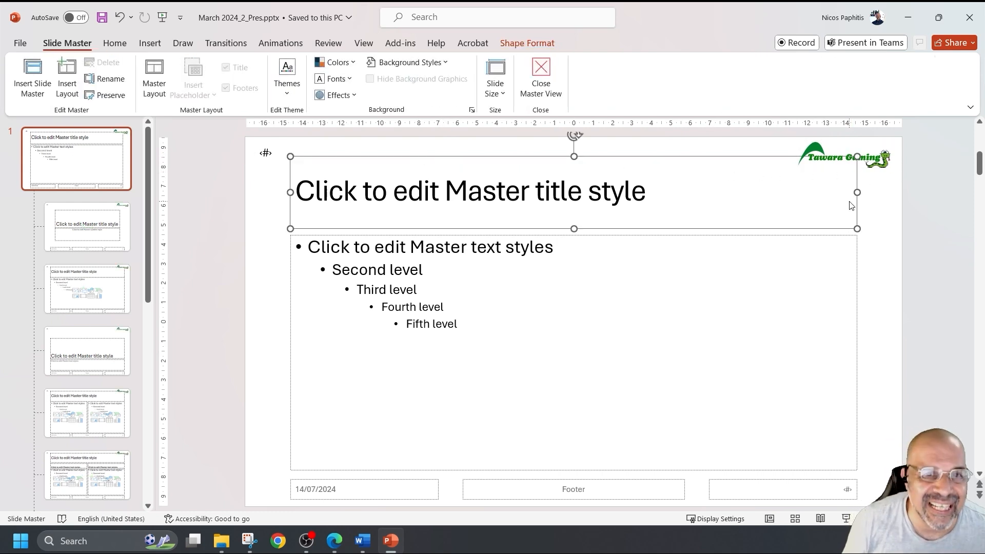
mouse_move(691, 157)
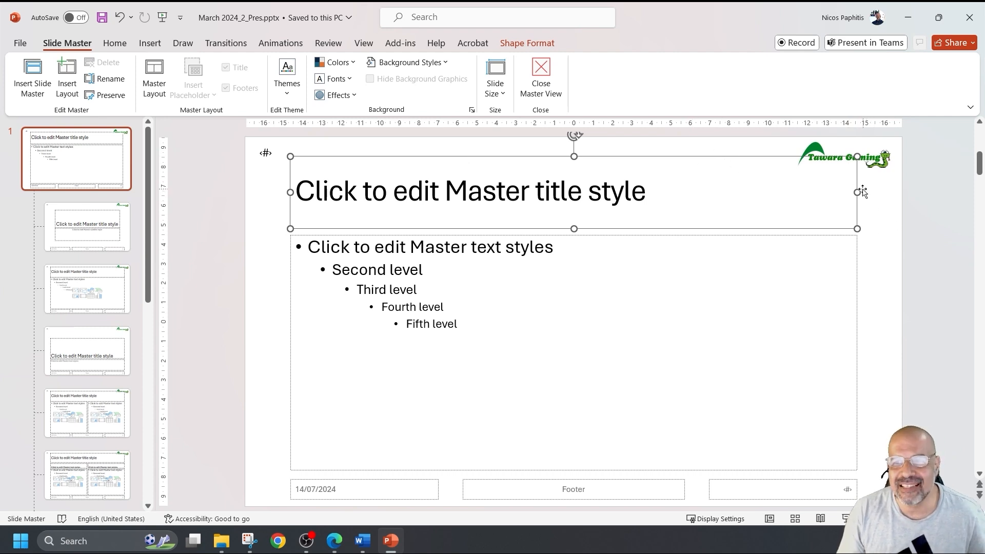
left_click_drag(856, 193, 789, 193)
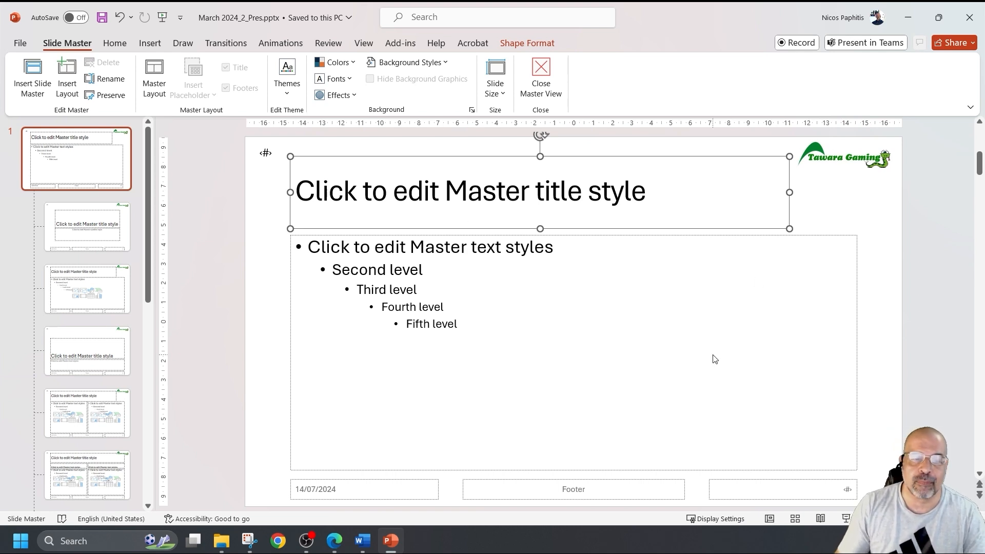
mouse_move(327, 498)
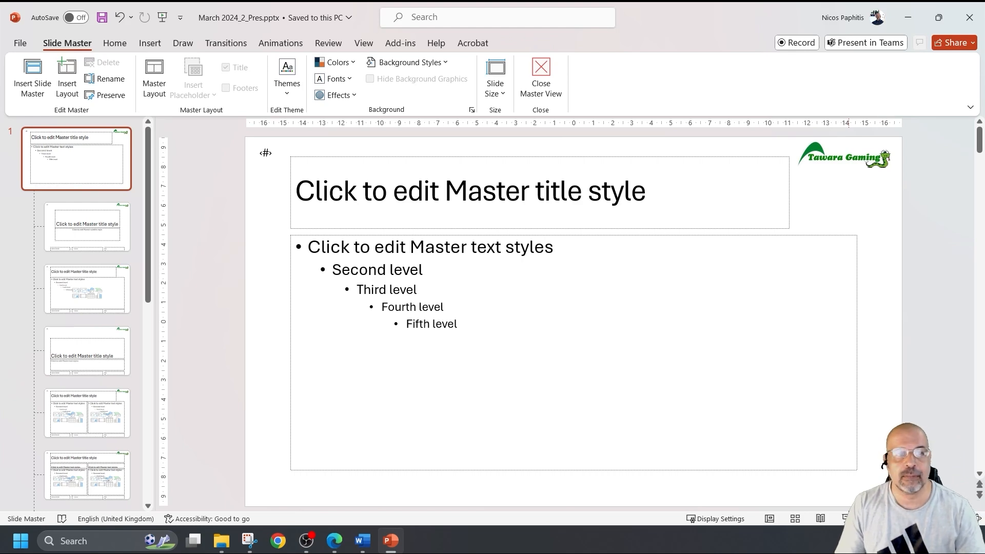
left_click(150, 43)
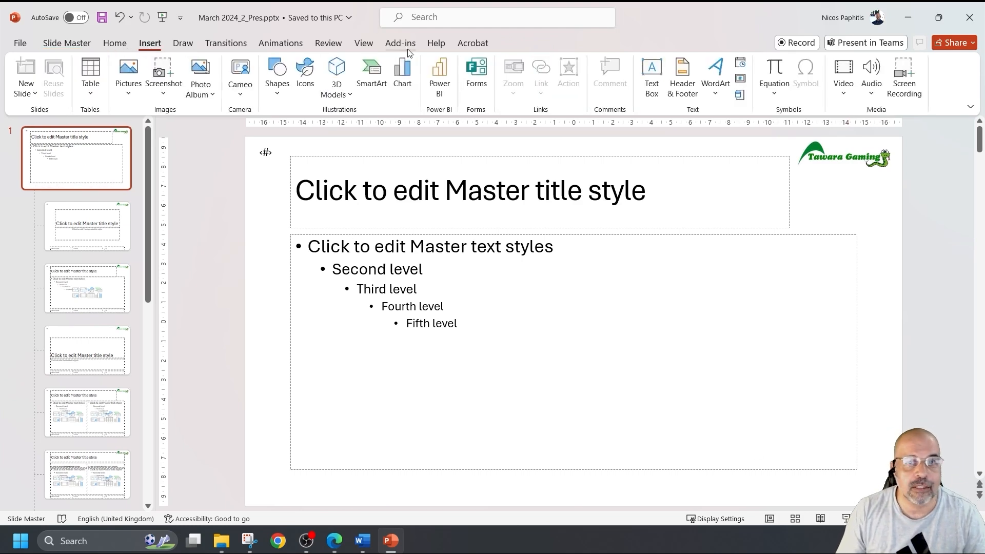
left_click(651, 76)
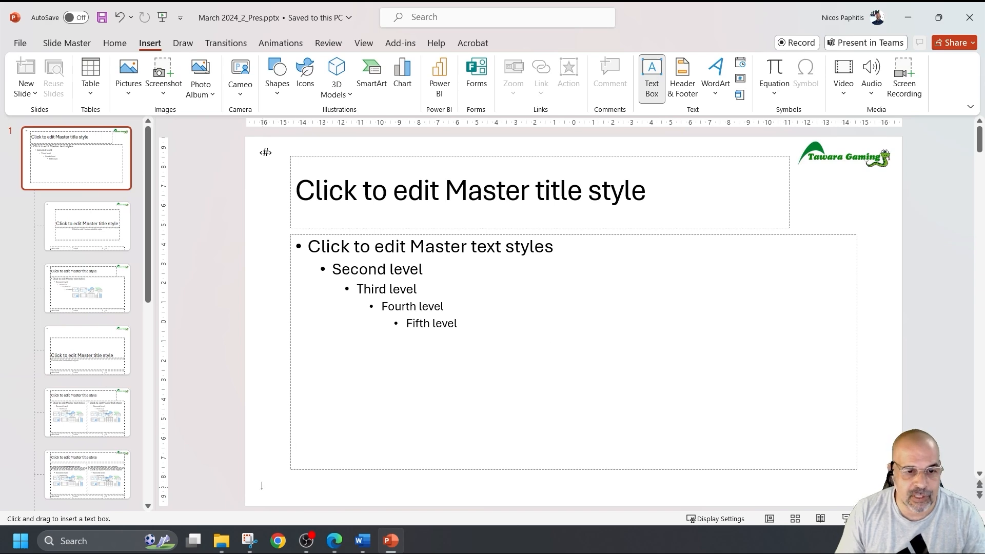
left_click_drag(255, 482, 421, 495)
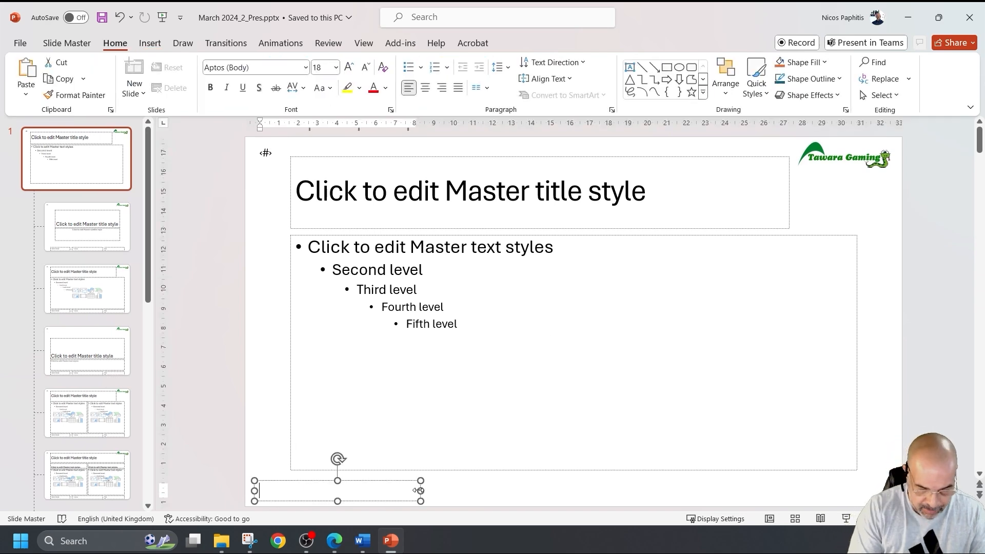
type("Nicos P")
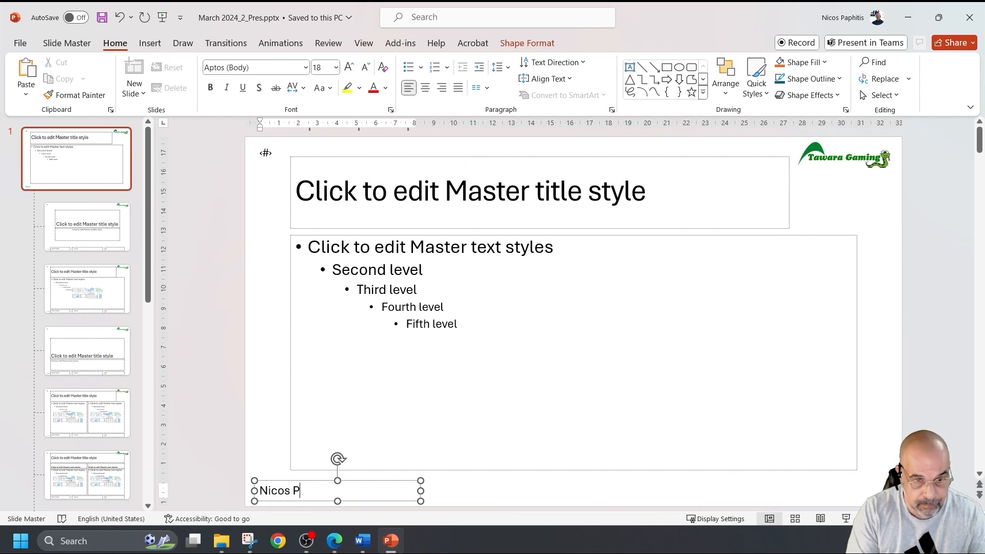
type("aphitis CY")
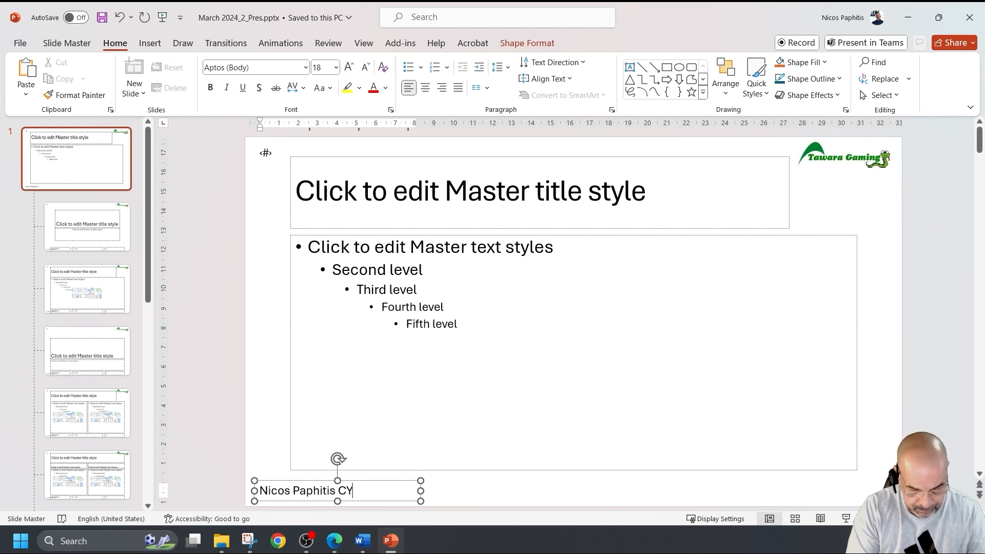
type("127 1234")
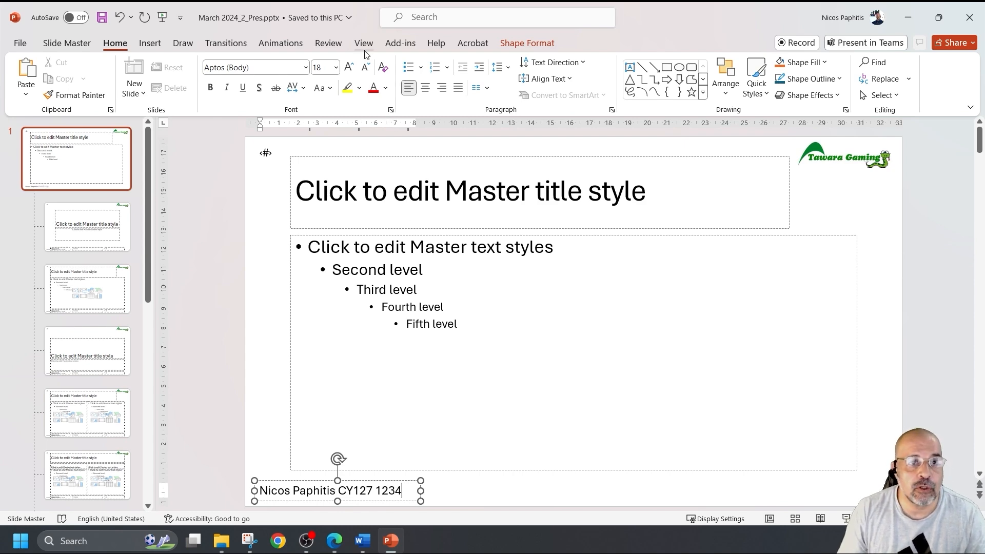
left_click(364, 42)
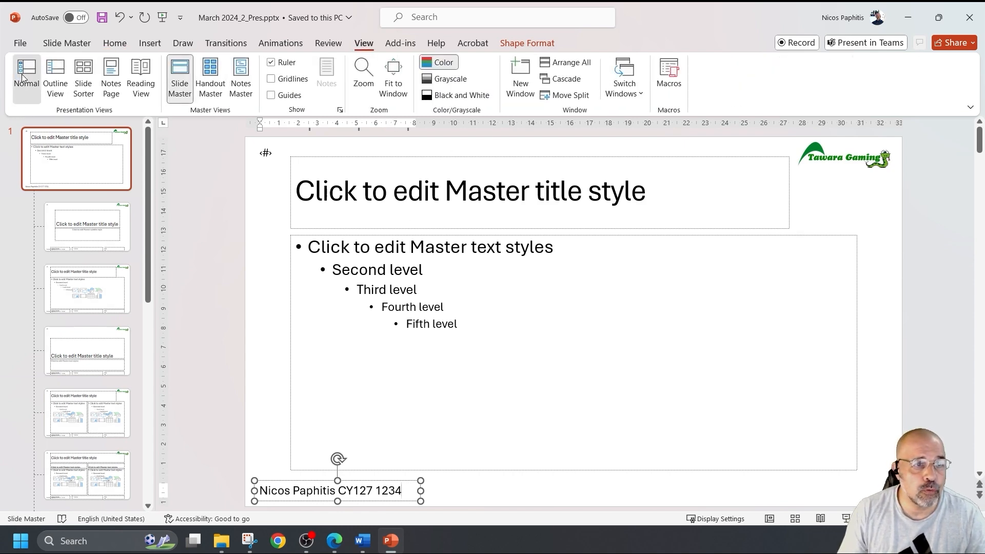
Return to Normal view and review the next exam instructions in the PDF
left_click(26, 75)
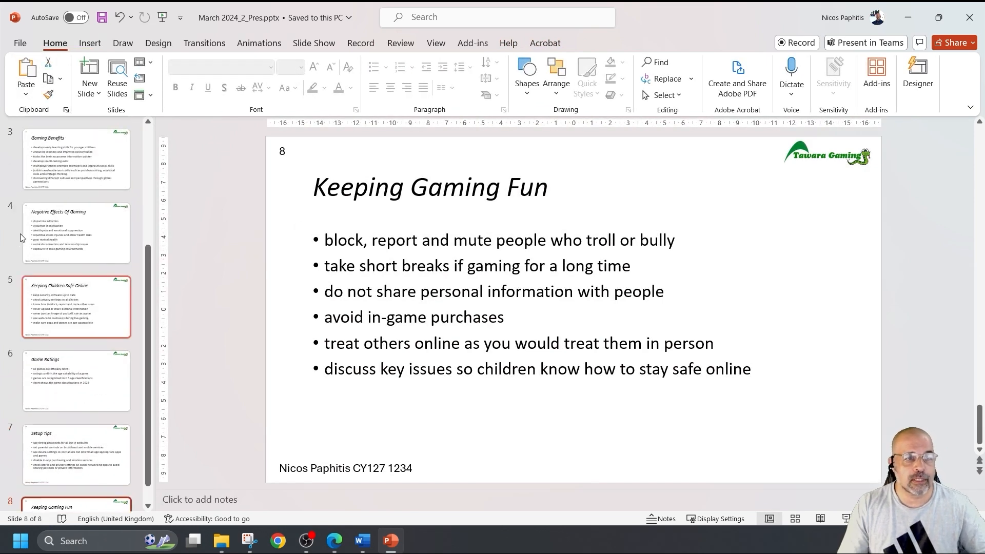
left_click(76, 159)
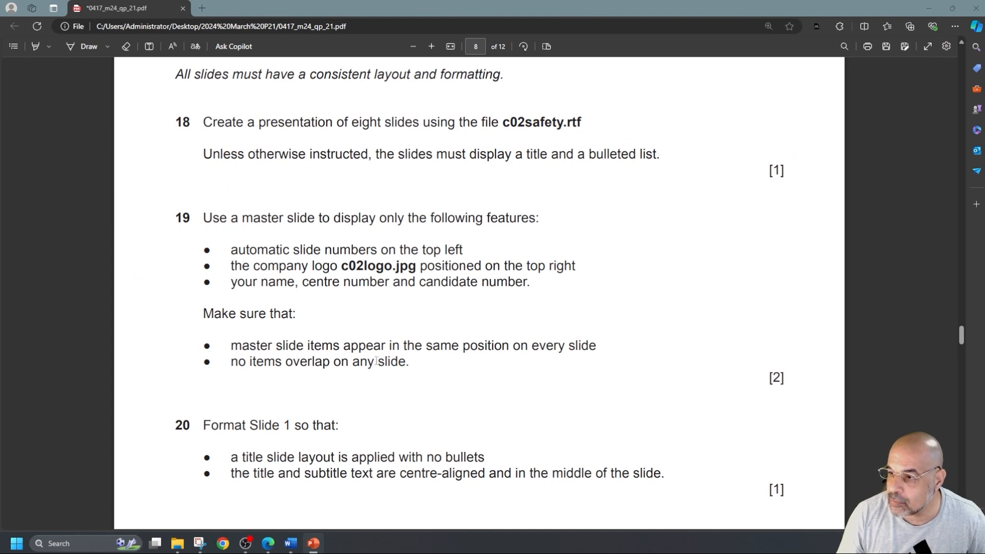
scroll("down", 3)
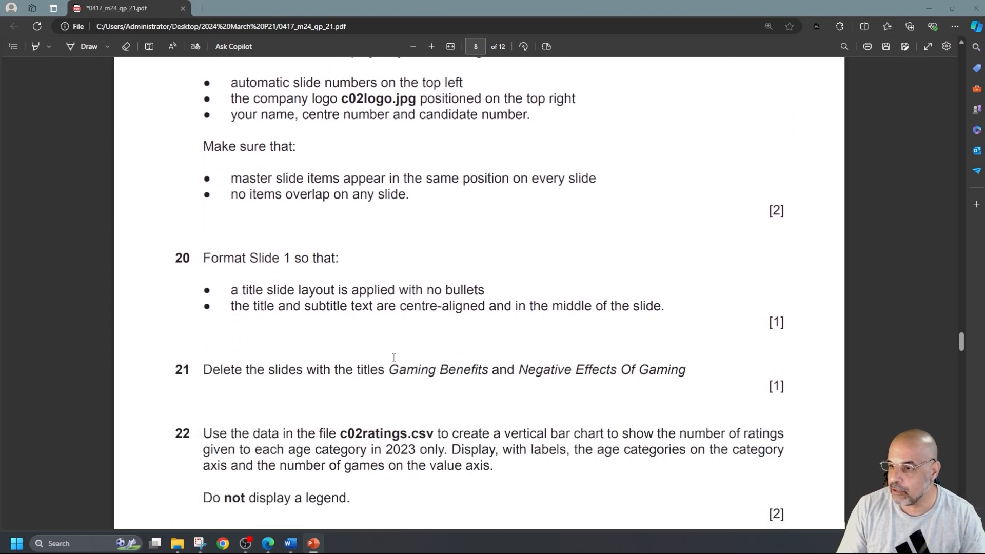
scroll("down", 3)
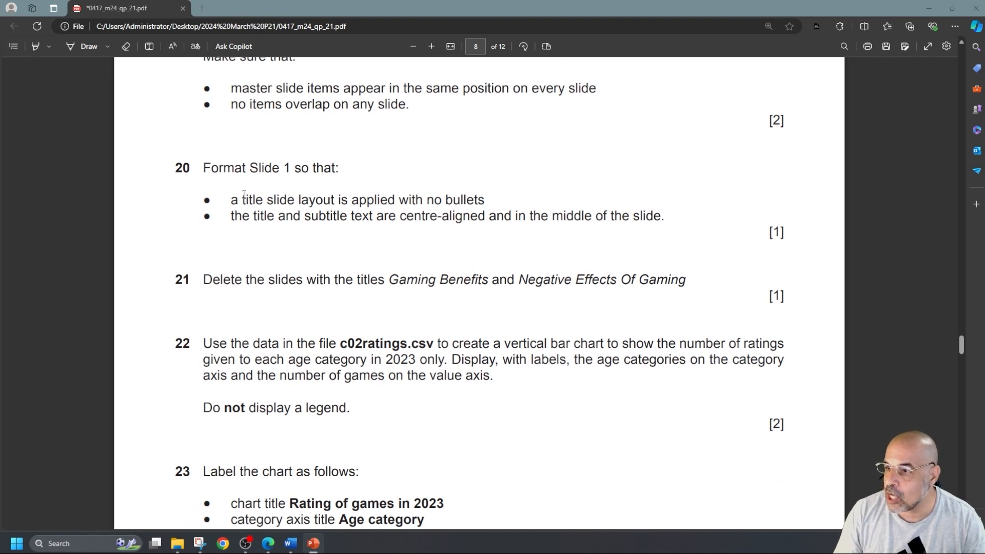
left_click_drag(245, 200, 483, 200)
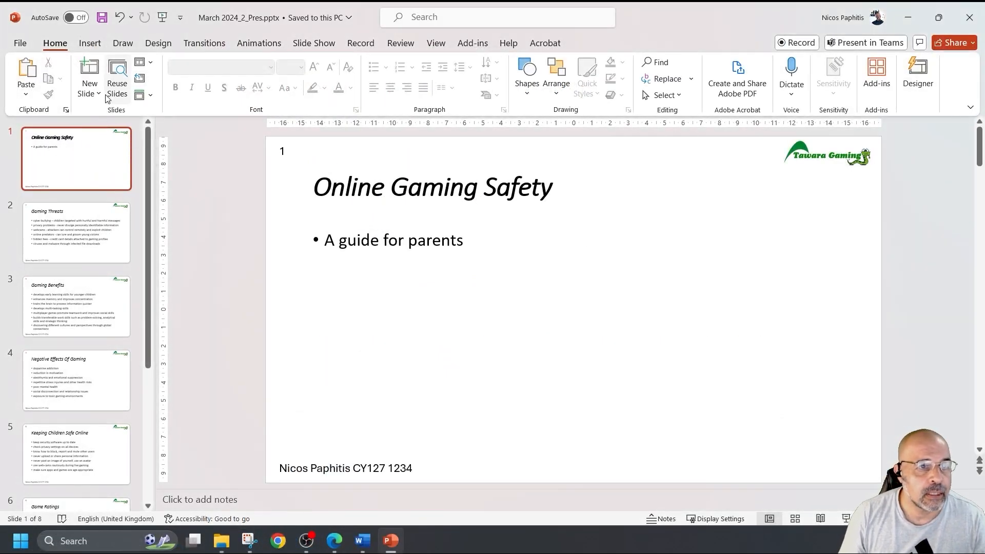
mouse_move(140, 62)
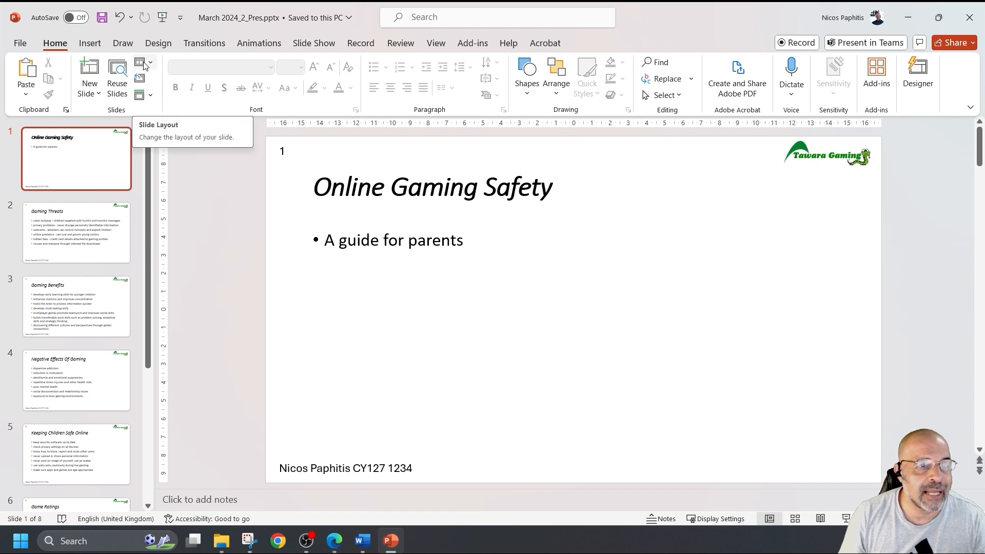
Apply the Title Slide layout to slide 1, Online Gaming Safety
left_click(143, 61)
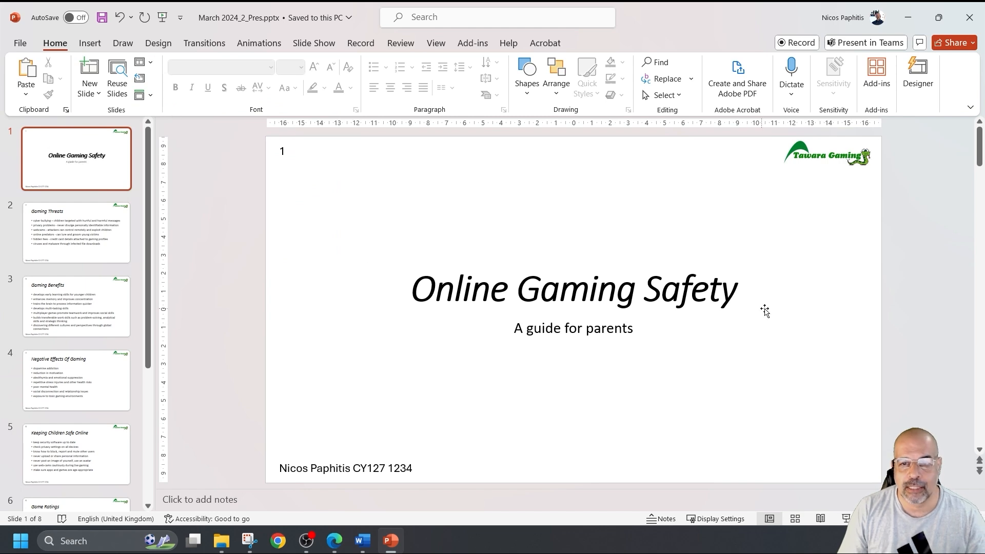
mouse_move(778, 291)
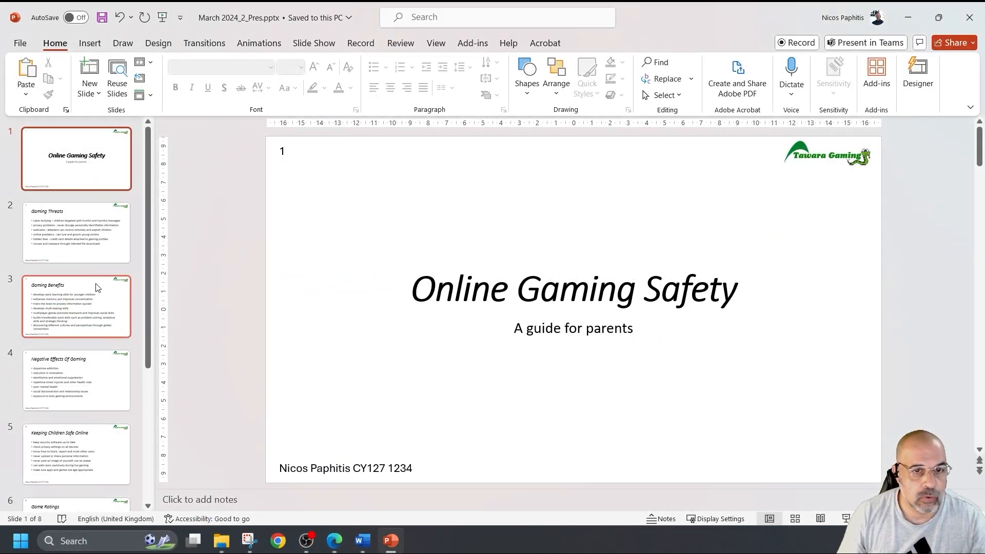
Select the Gaming Benefits and Negative Effects Of Gaming slides and delete both
left_click(75, 307)
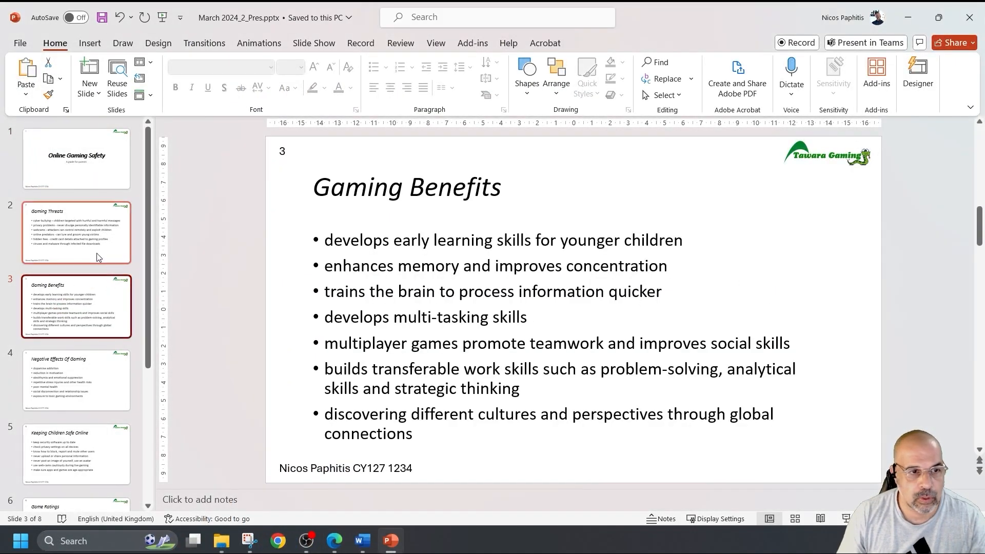
mouse_move(90, 304)
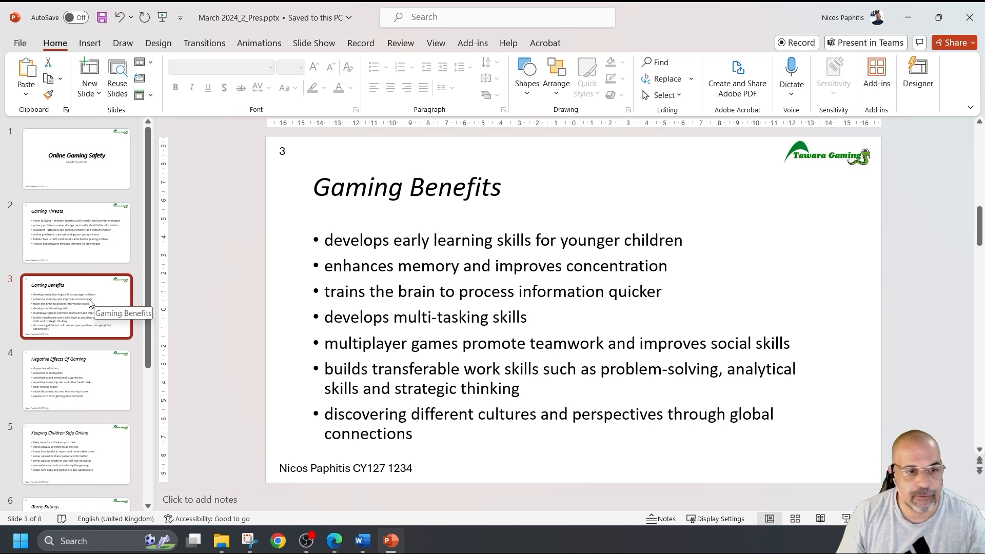
left_click(75, 379)
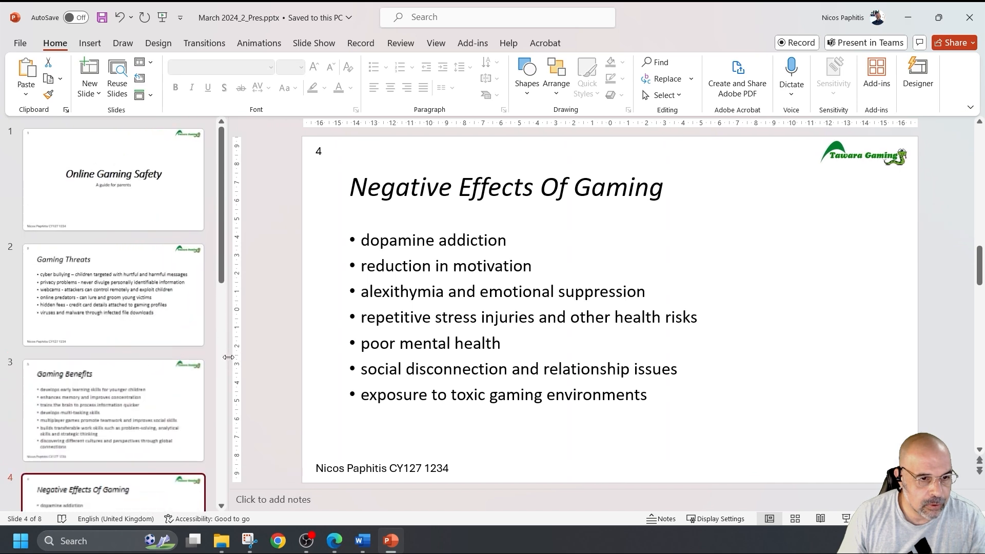
left_click(113, 289)
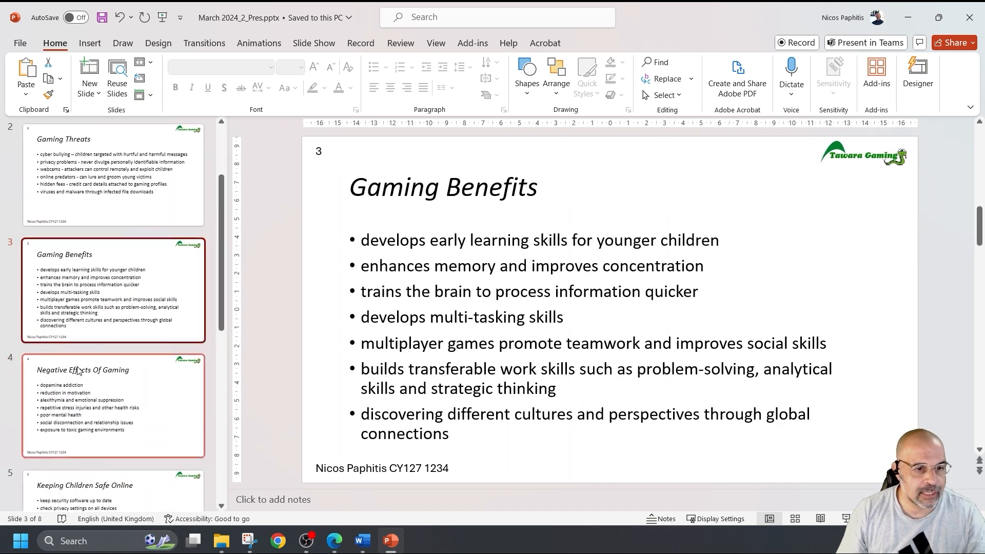
left_click(113, 405)
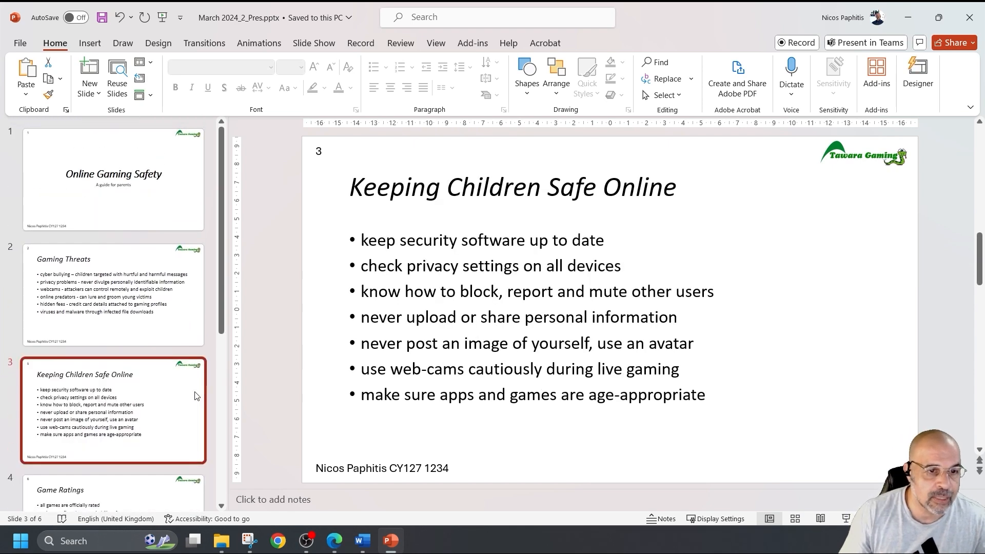
scroll("down", 3)
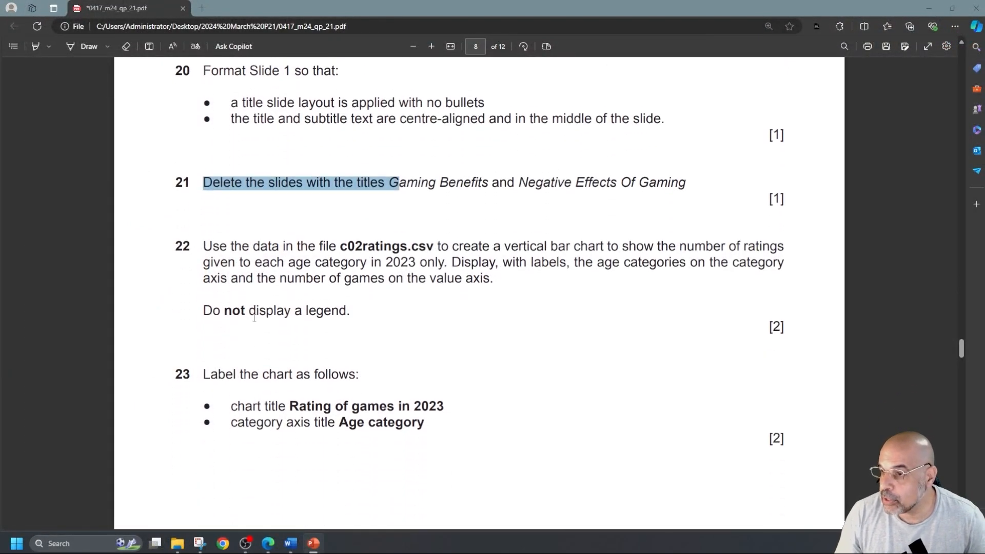
Highlight the category axis requirement in the exam paper's chart task in Edge
scroll("down", 3)
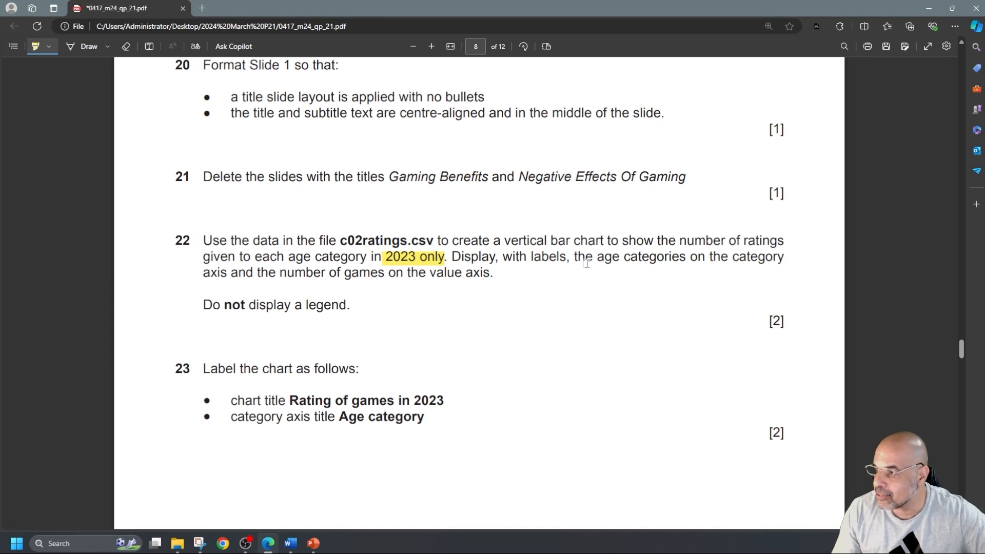
left_click_drag(584, 257, 238, 272)
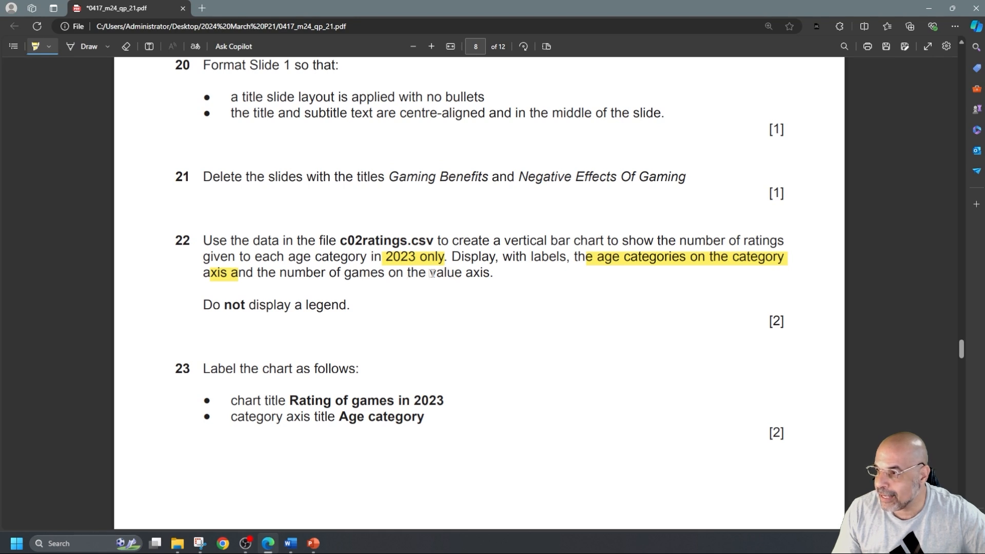
scroll("down", 3)
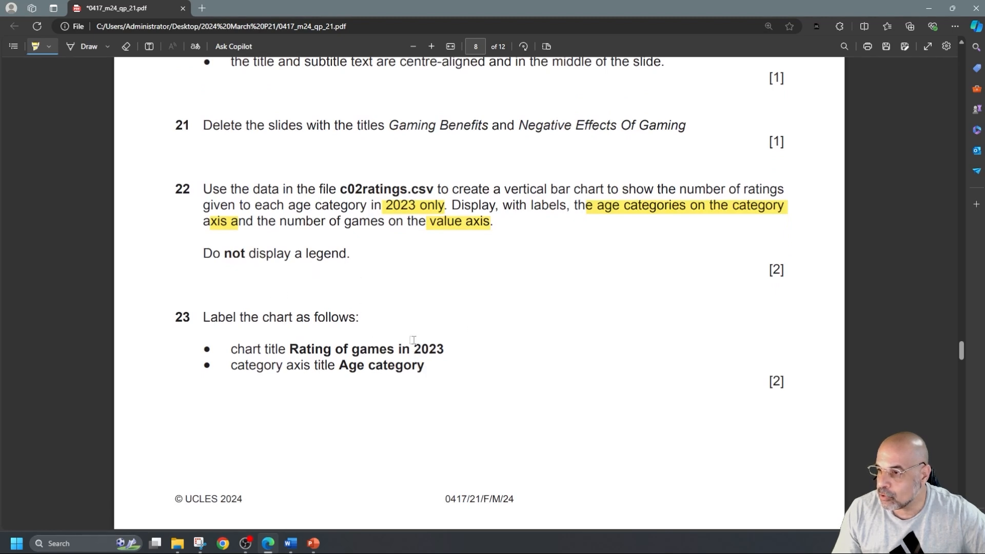
scroll("down", 3)
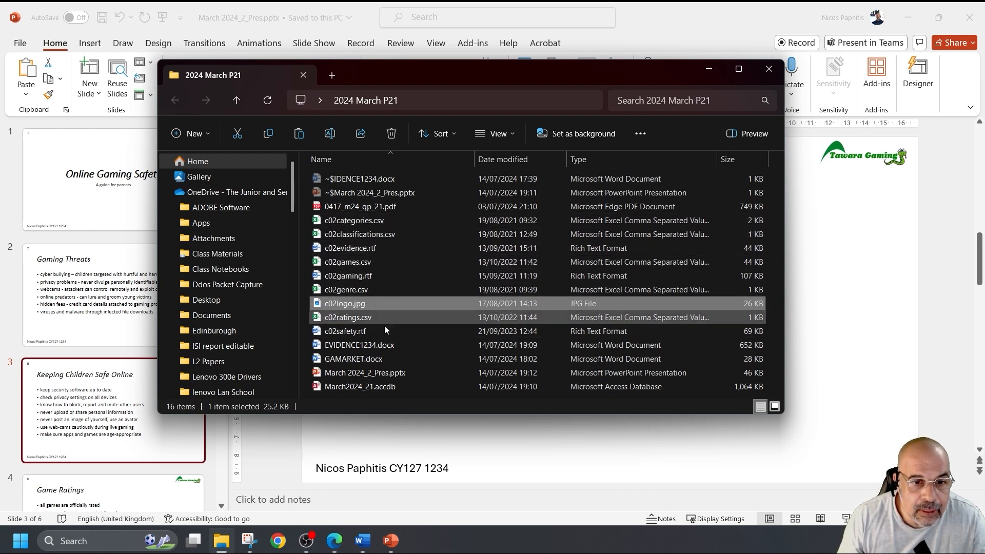
Open c02ratings.csv in Excel from File Explorer, then close the Explorer window
left_click(347, 317)
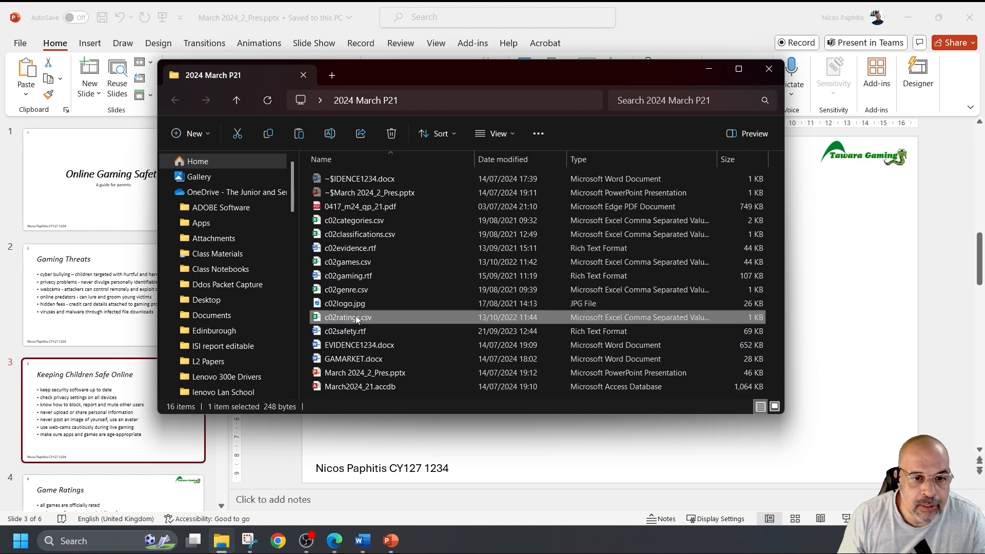
double_click(347, 318)
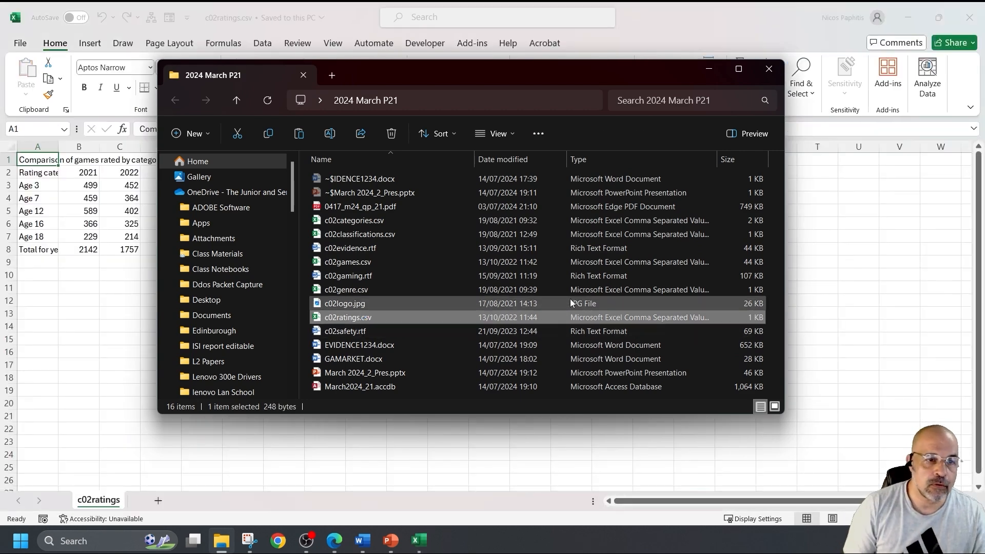
left_click(769, 69)
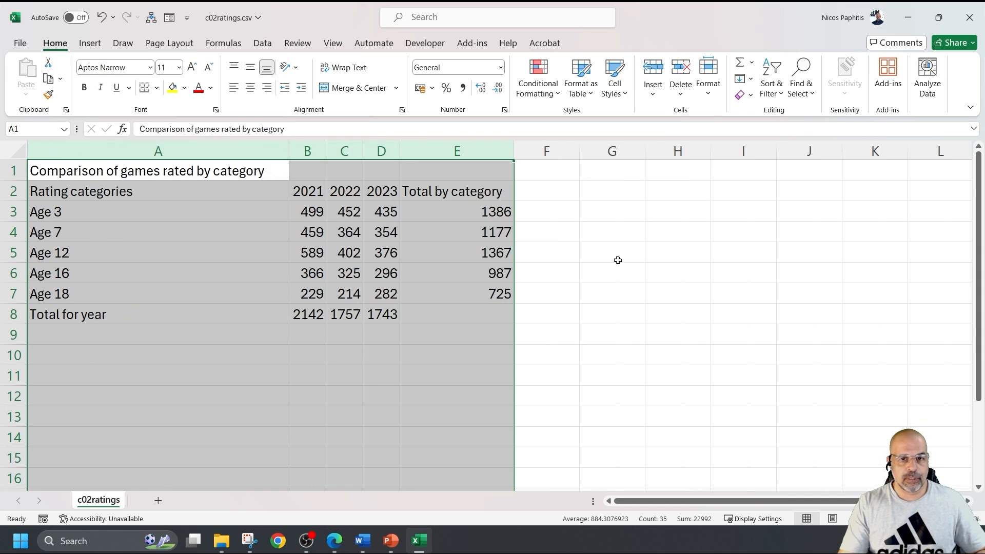
Select the rating categories and 2021–2023 figures in cells A2:D7
left_click(81, 191)
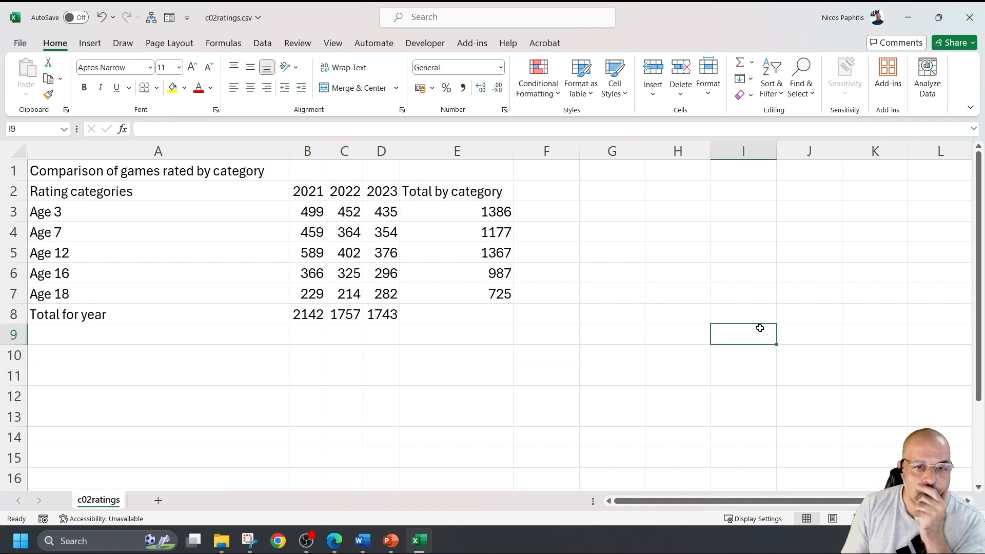
mouse_move(519, 339)
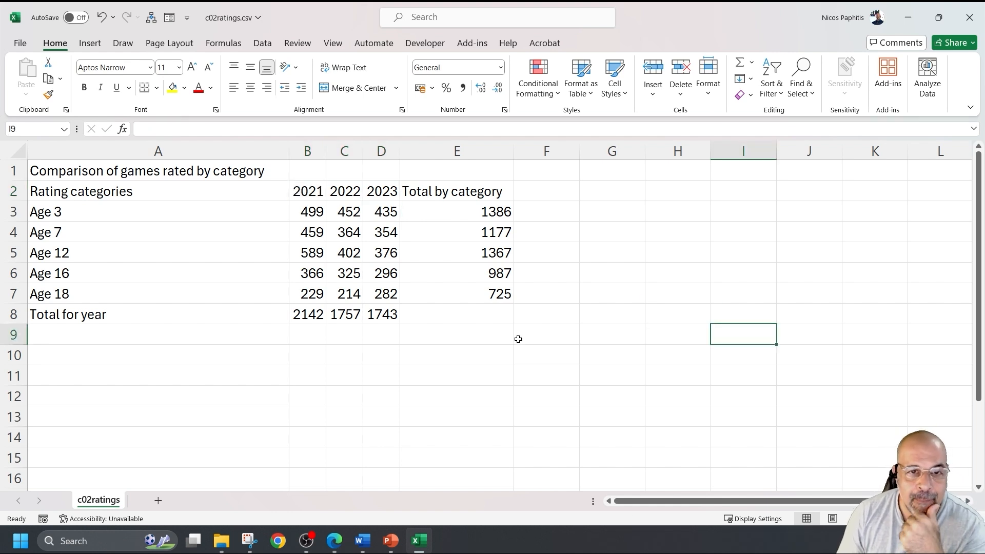
left_click_drag(158, 191, 457, 273)
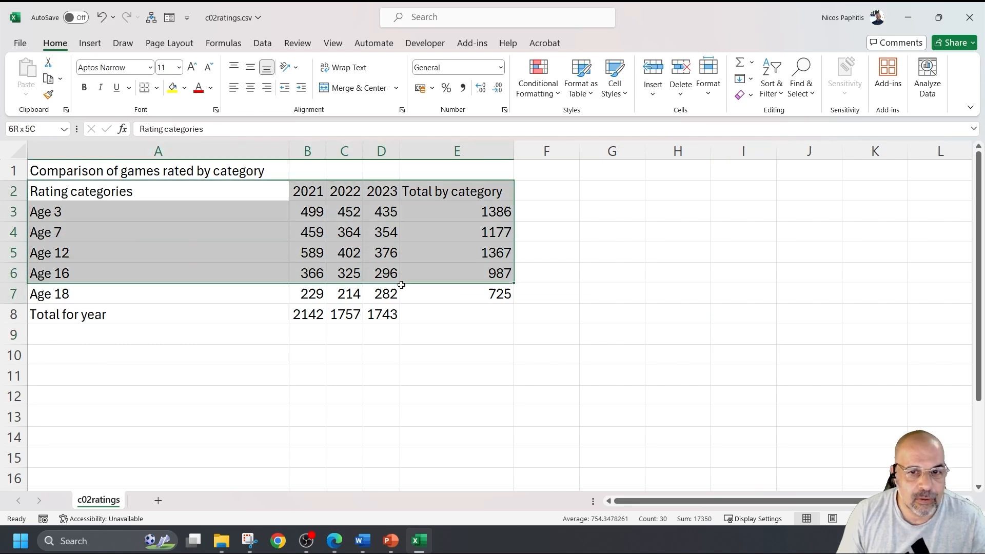
left_click(457, 335)
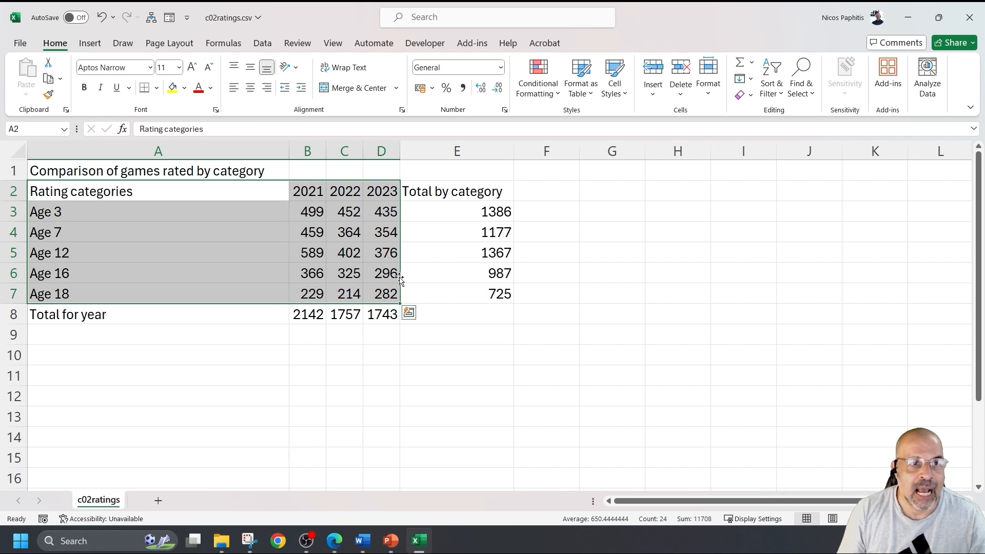
left_click(89, 42)
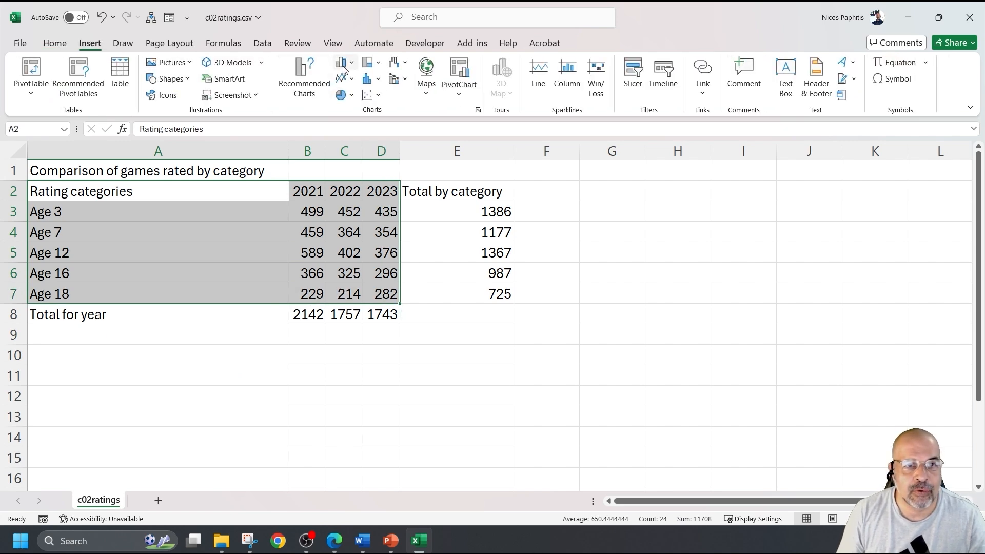
left_click(344, 66)
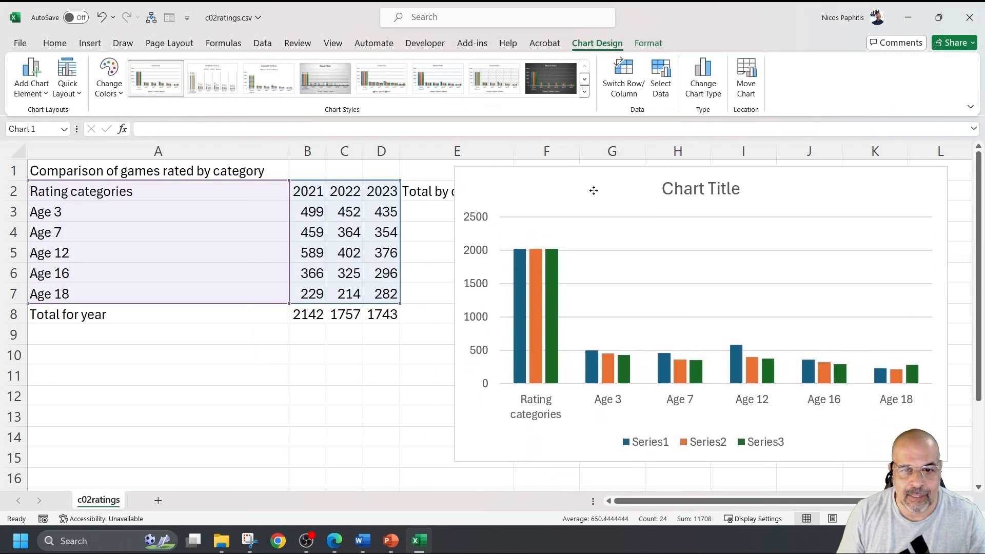
left_click(700, 314)
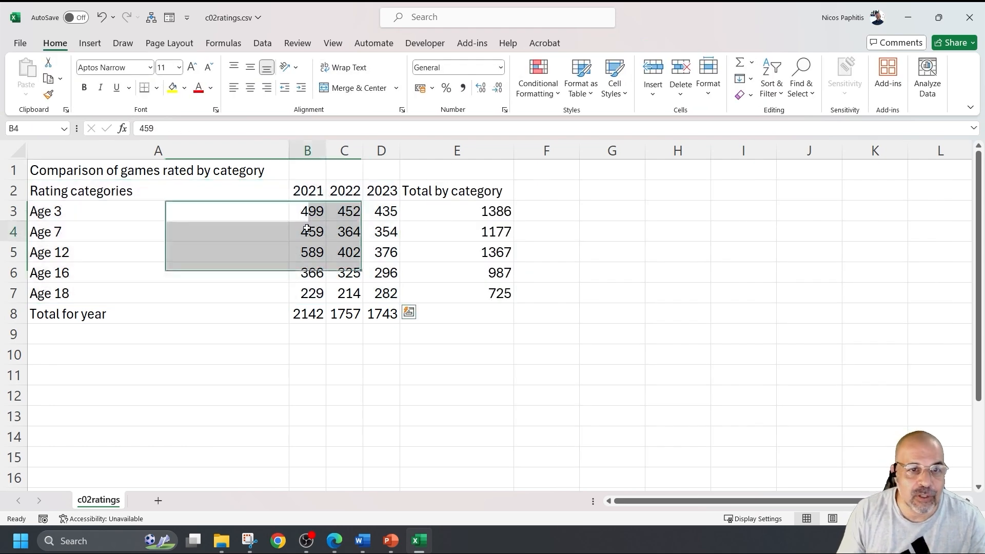
Clear the 'Rating categories' heading in A2 and reselect the table A2:D7
left_click(157, 191)
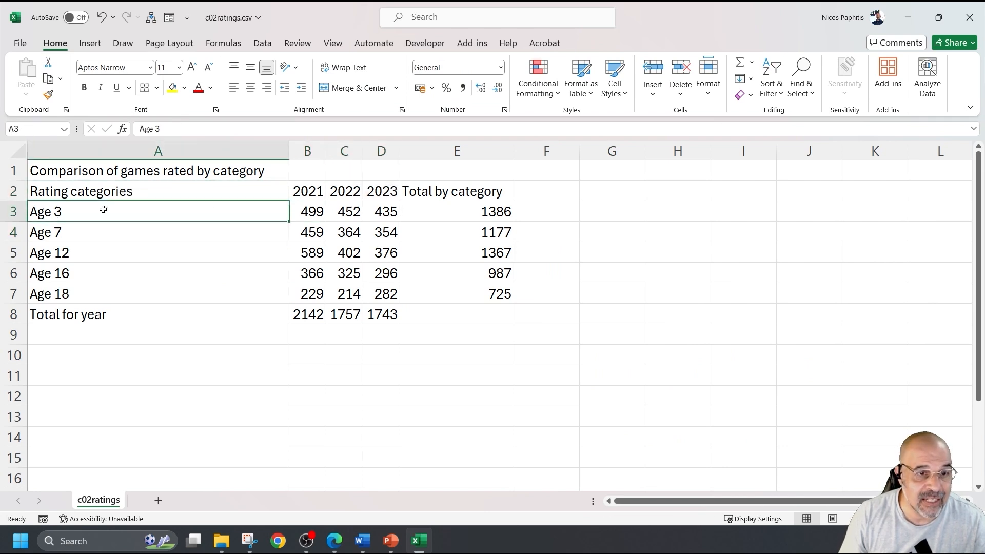
left_click_drag(307, 211, 380, 211)
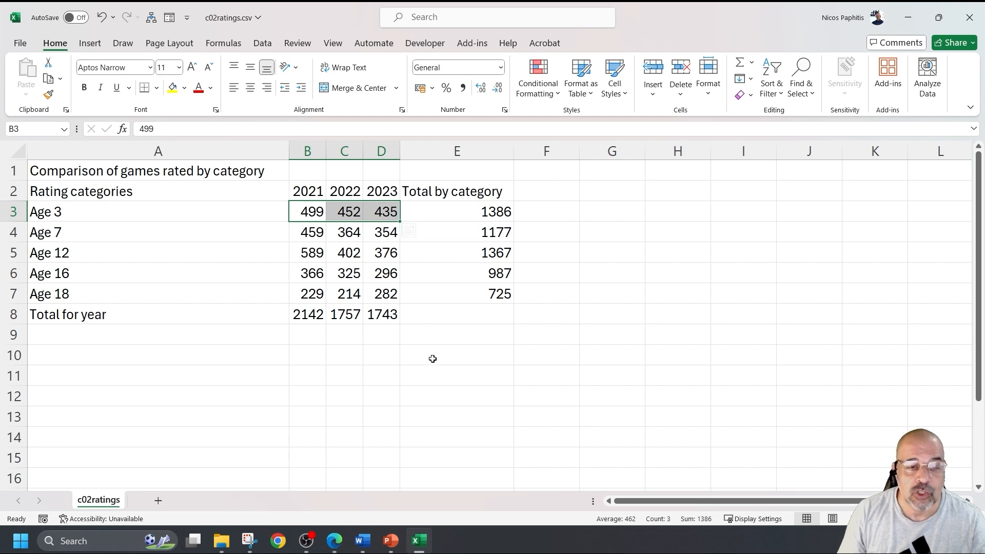
left_click(456, 375)
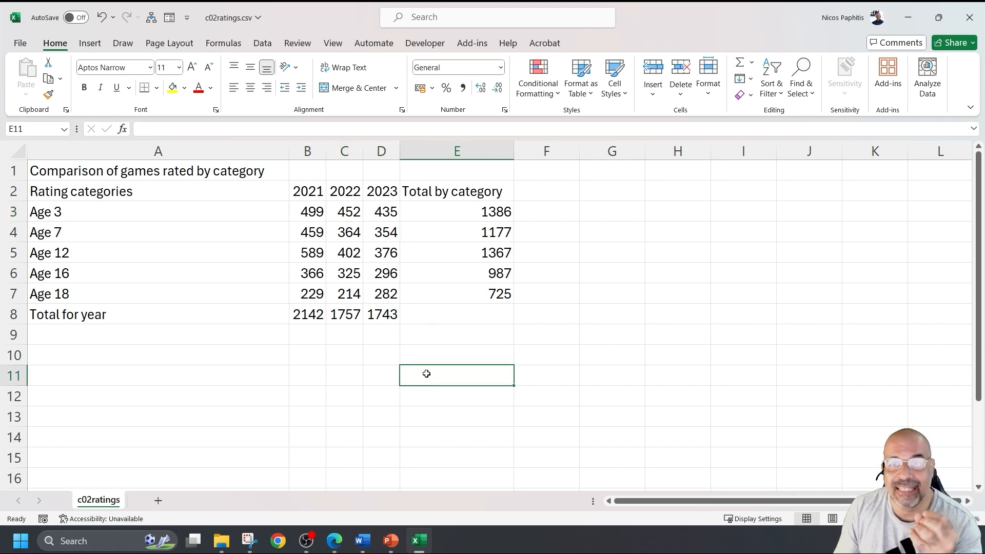
mouse_move(226, 196)
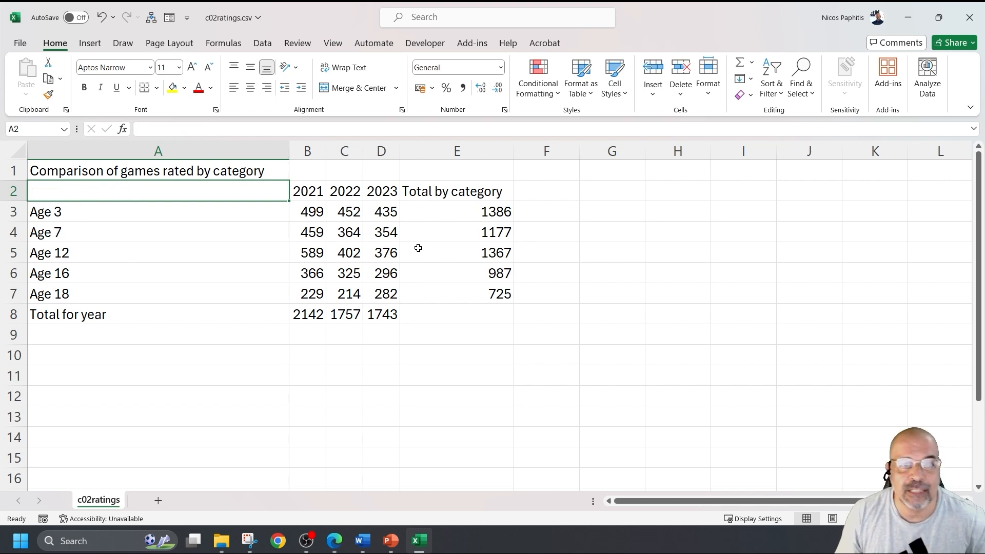
left_click_drag(157, 191, 343, 253)
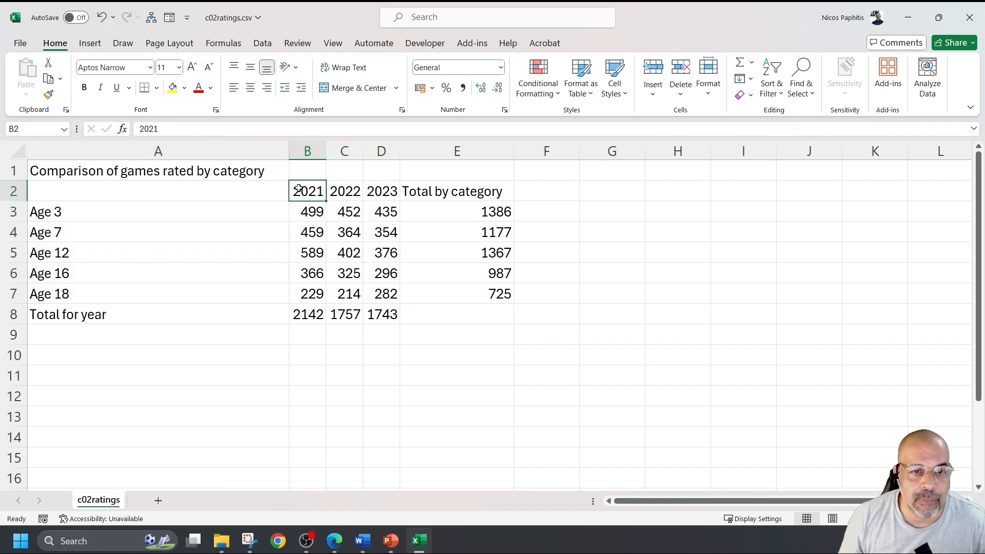
left_click_drag(308, 191, 381, 191)
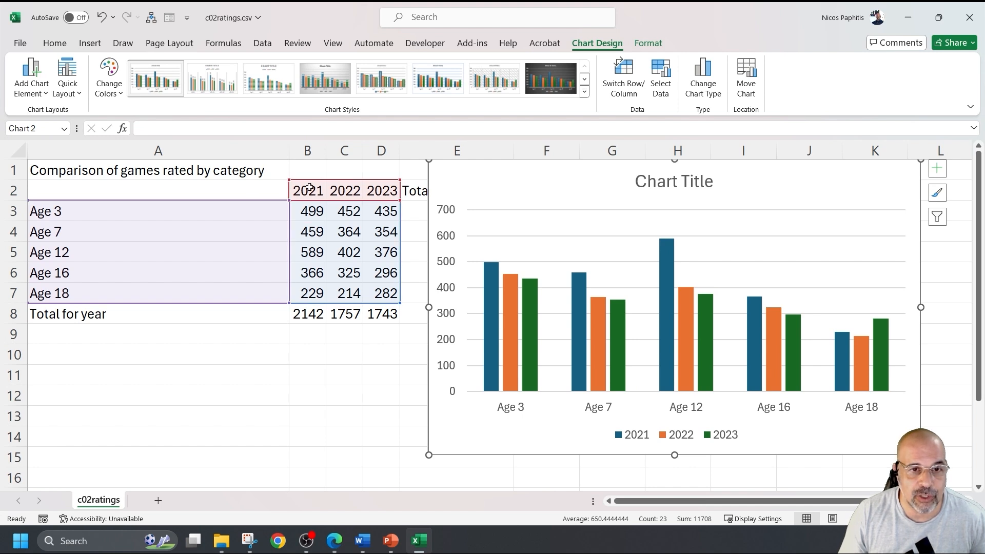
mouse_move(706, 435)
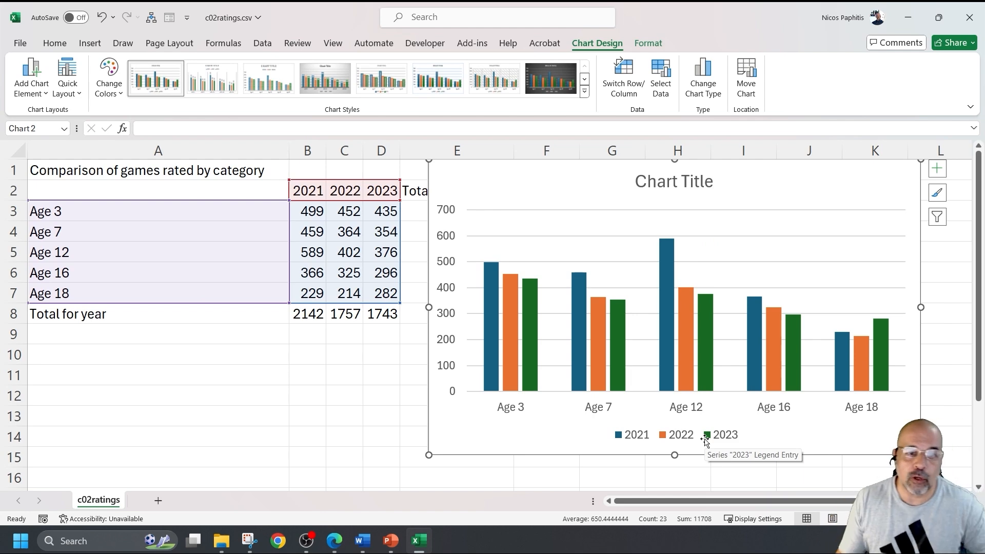
mouse_move(501, 191)
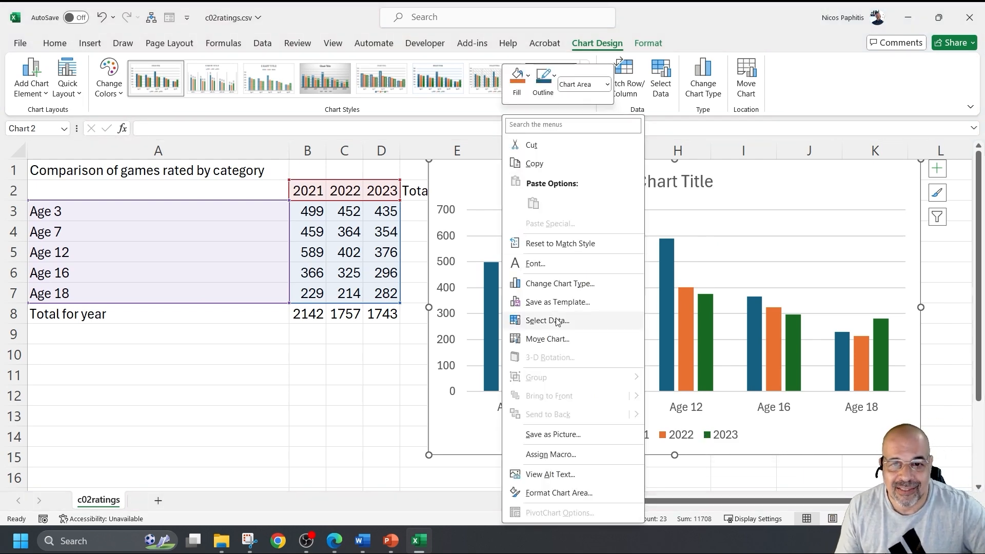
Limit the chart's data source to the 2023 series only
left_click(548, 321)
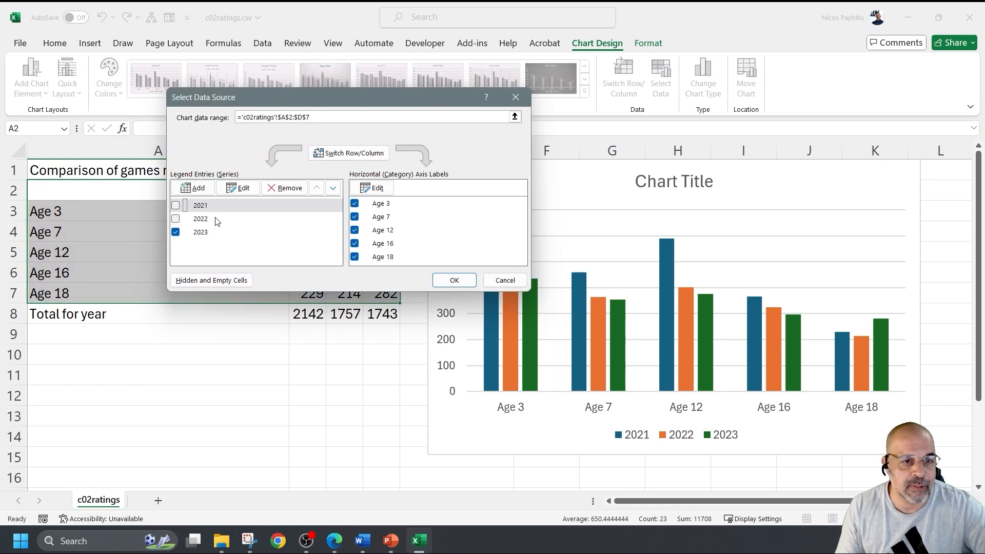
left_click(454, 279)
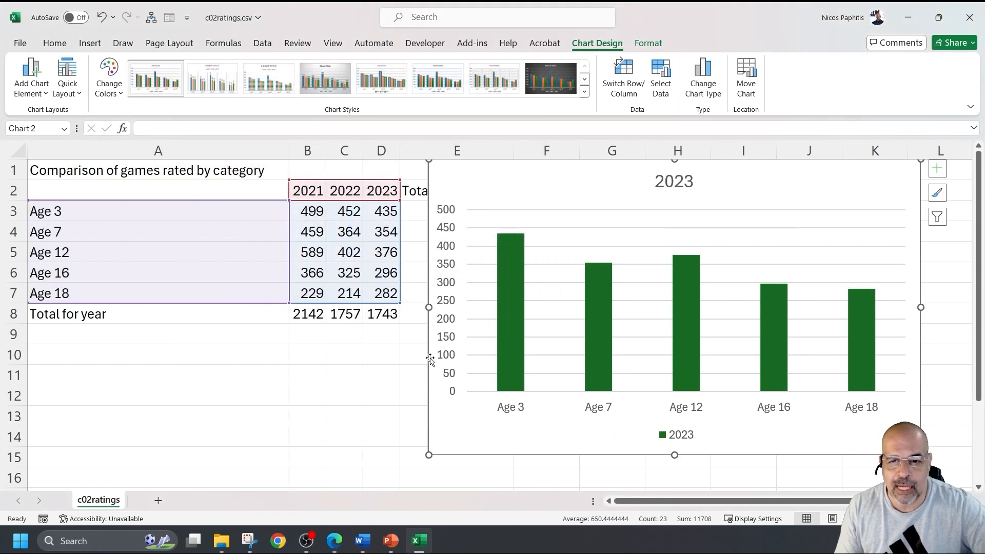
mouse_move(647, 398)
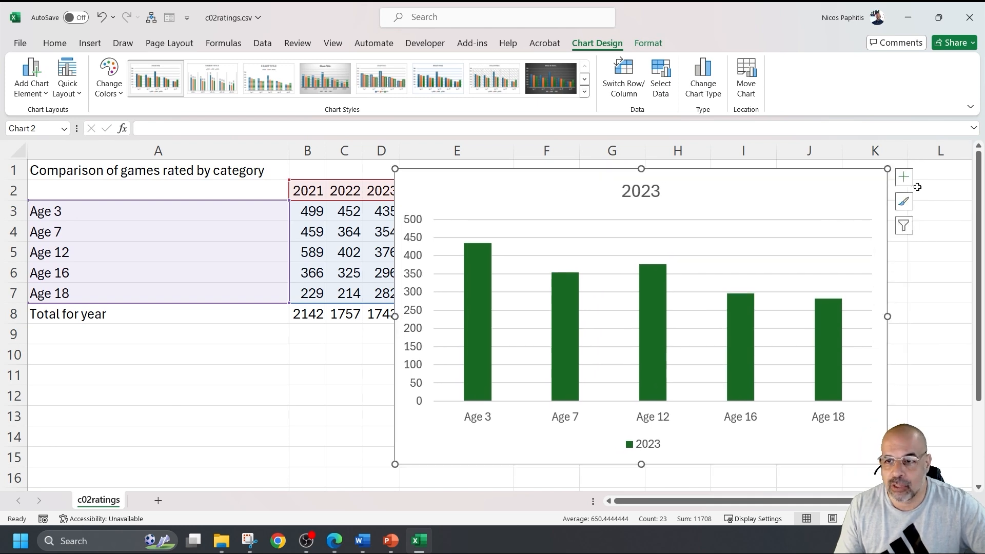
Untick Legend in Chart Elements for the 2023 column chart
left_click(903, 177)
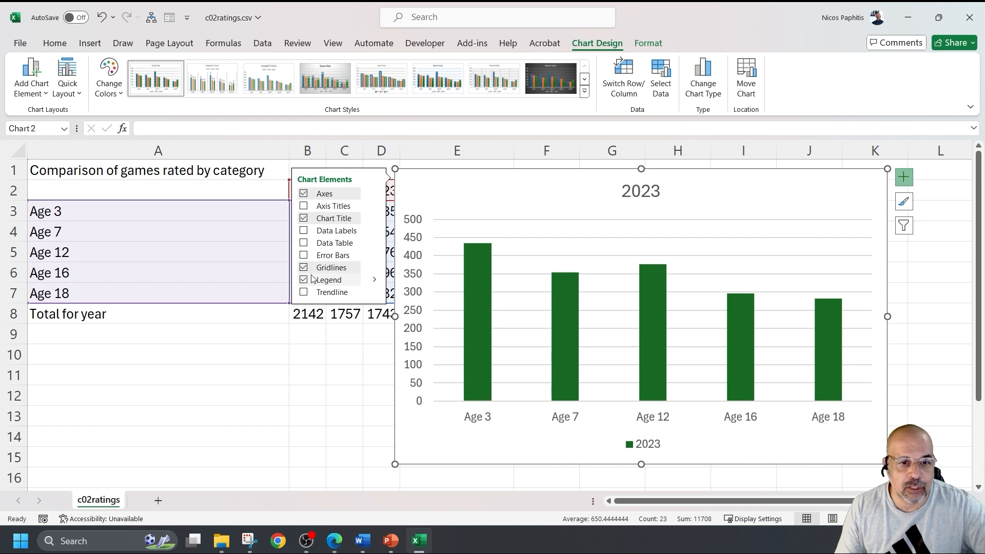
left_click(304, 279)
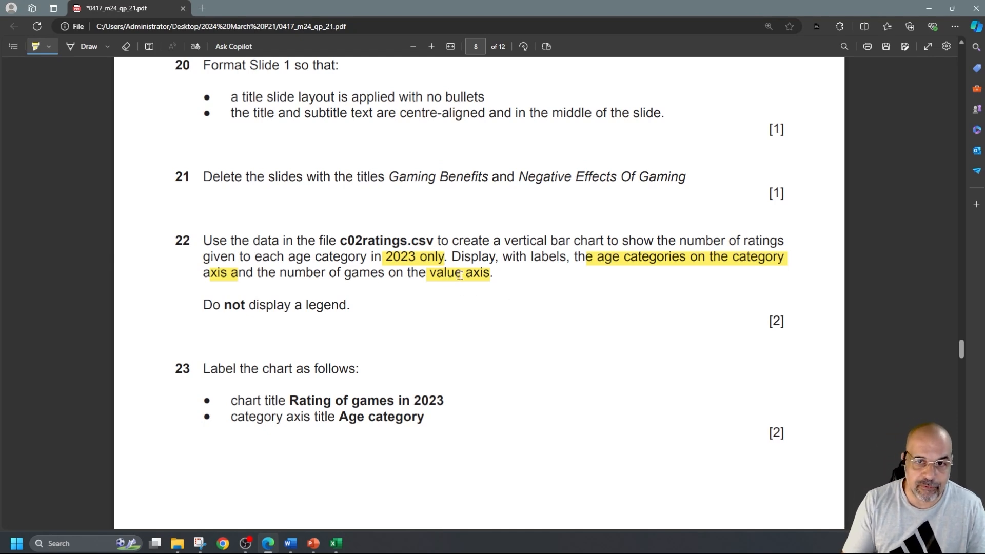
scroll("down", 3)
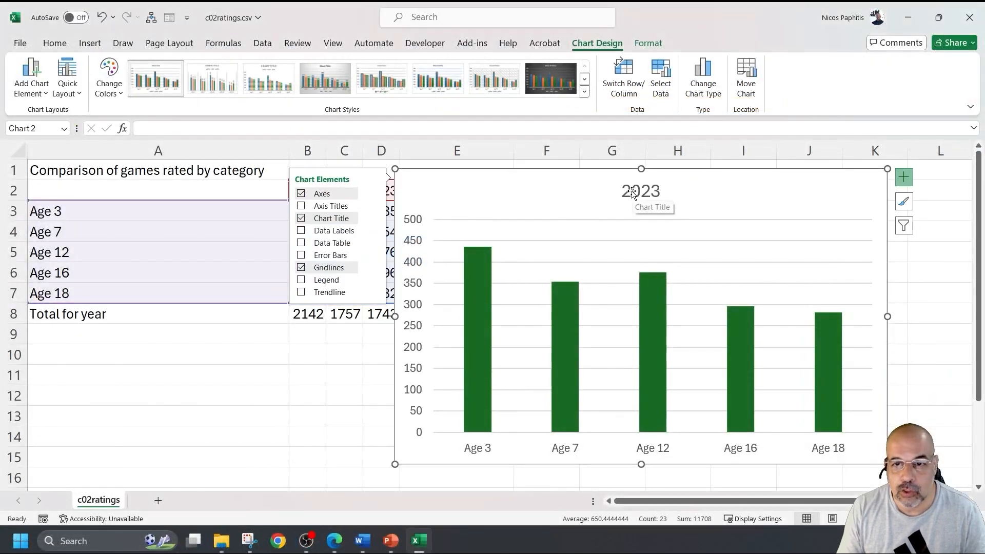
Retitle the chart 'Rating of games in 2023'
double_click(641, 191)
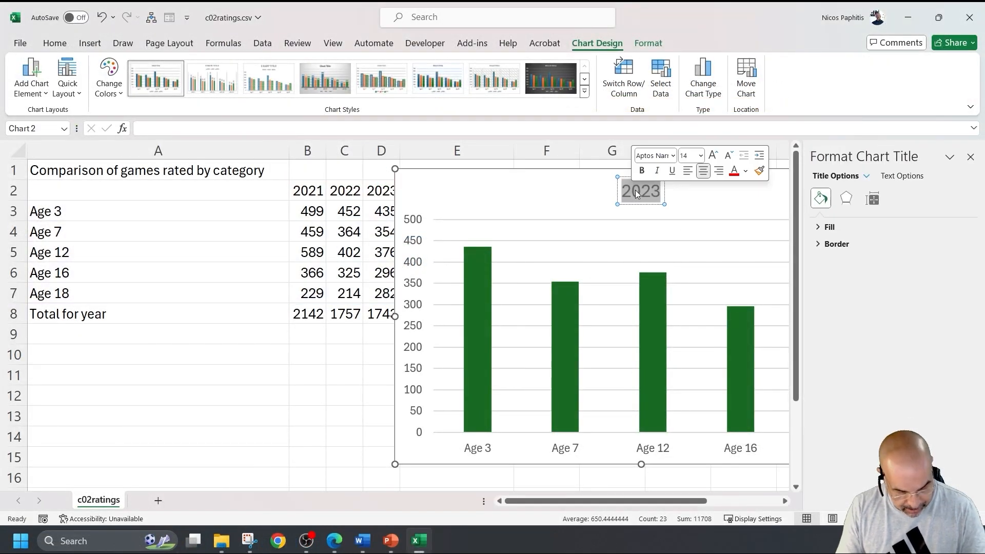
type("Rating of games in 2023")
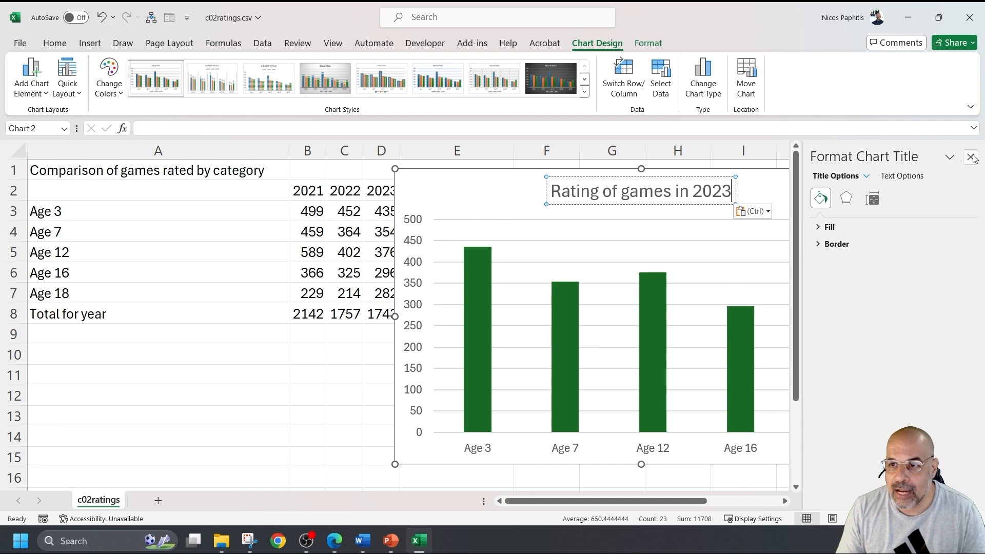
left_click(973, 157)
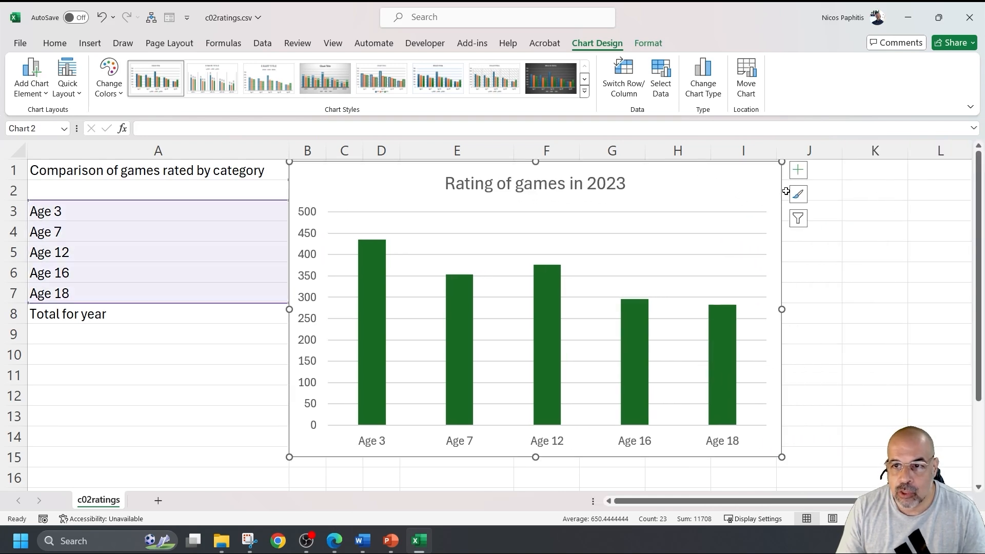
Add axis titles and label the horizontal axis 'Age category'
left_click(798, 169)
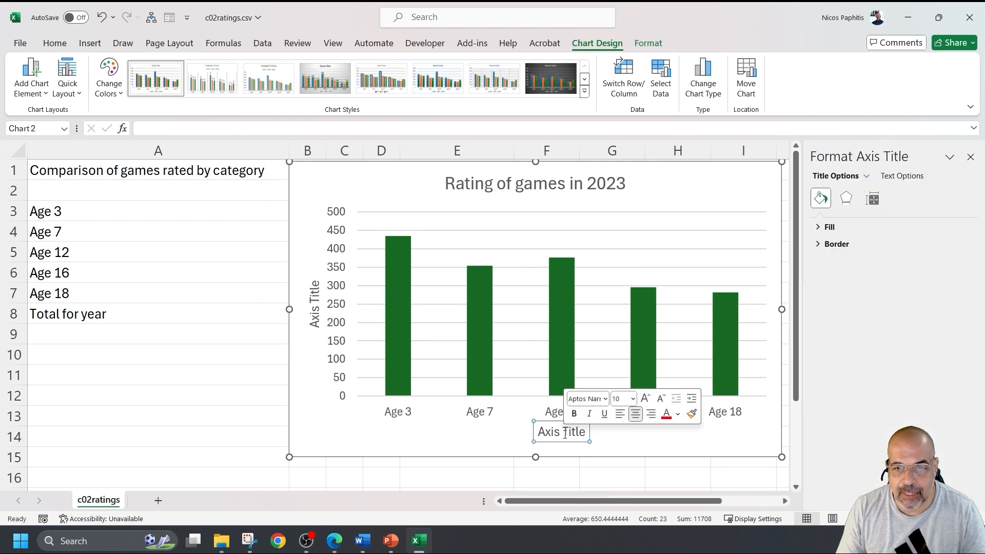
left_click(440, 314)
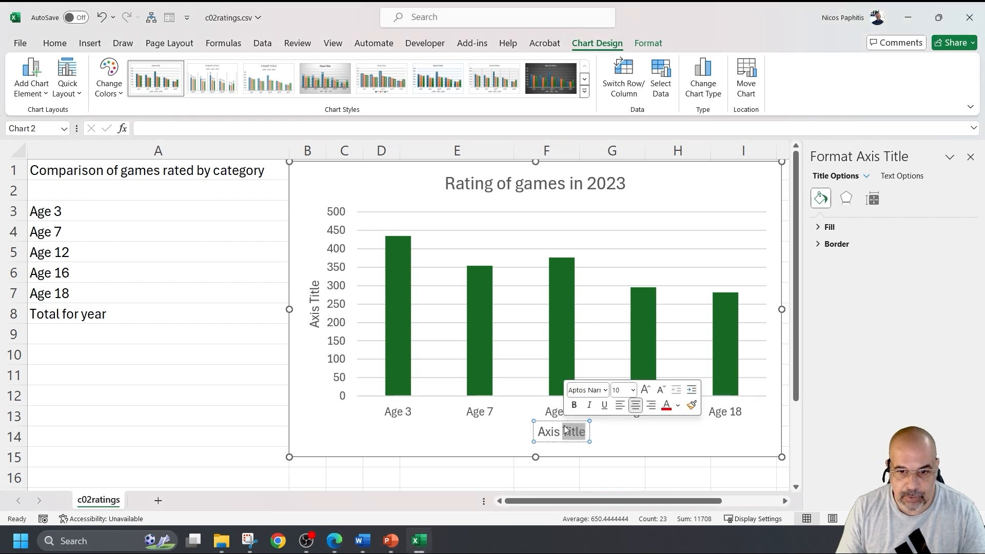
type("Age category")
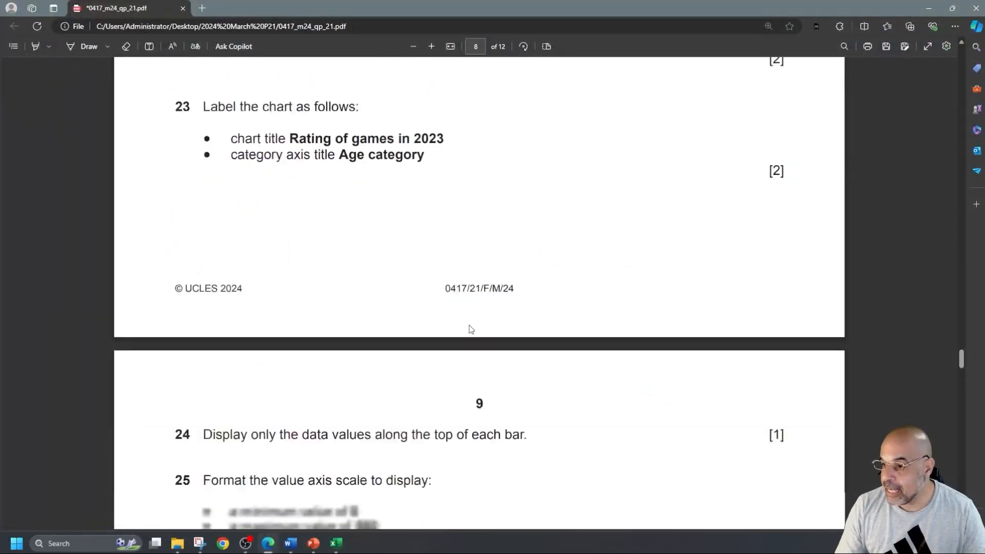
Scroll the exam paper to questions 24–26 on data labels, axis scale and placement
scroll("down", 3)
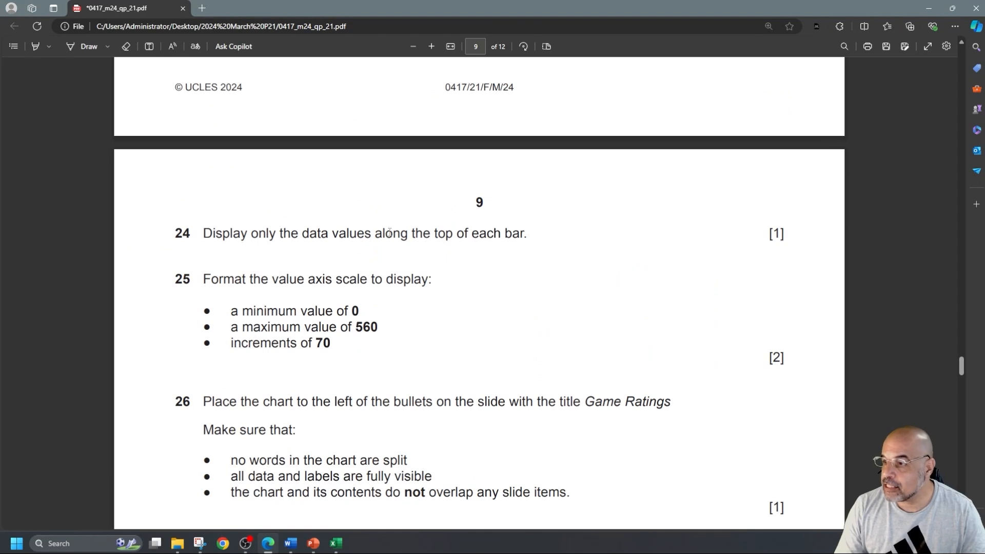
mouse_move(525, 238)
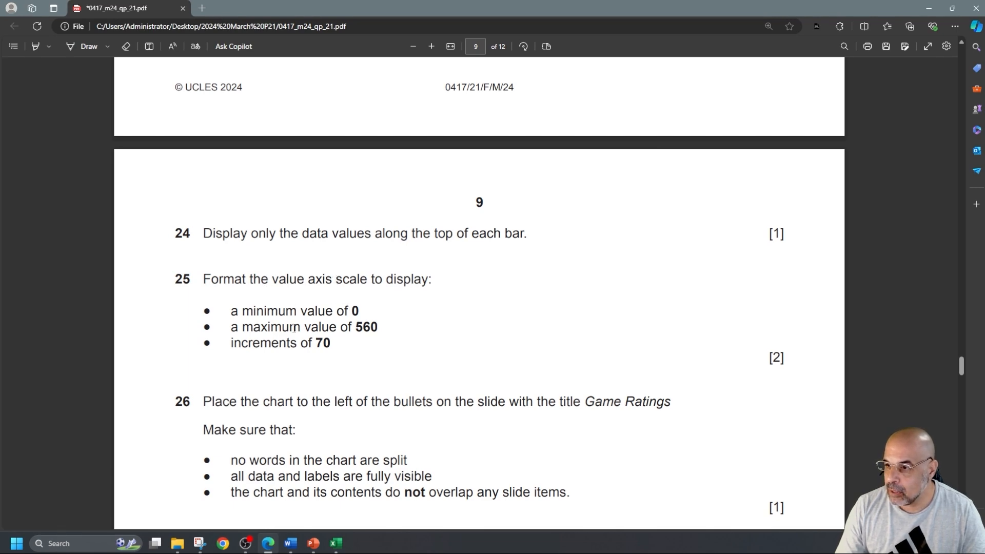
double_click(367, 327)
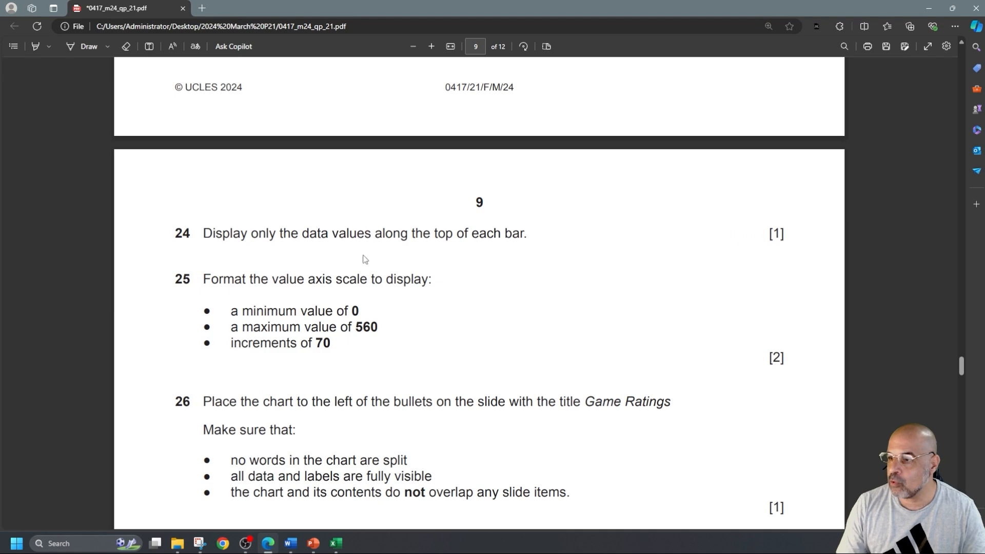
mouse_move(378, 256)
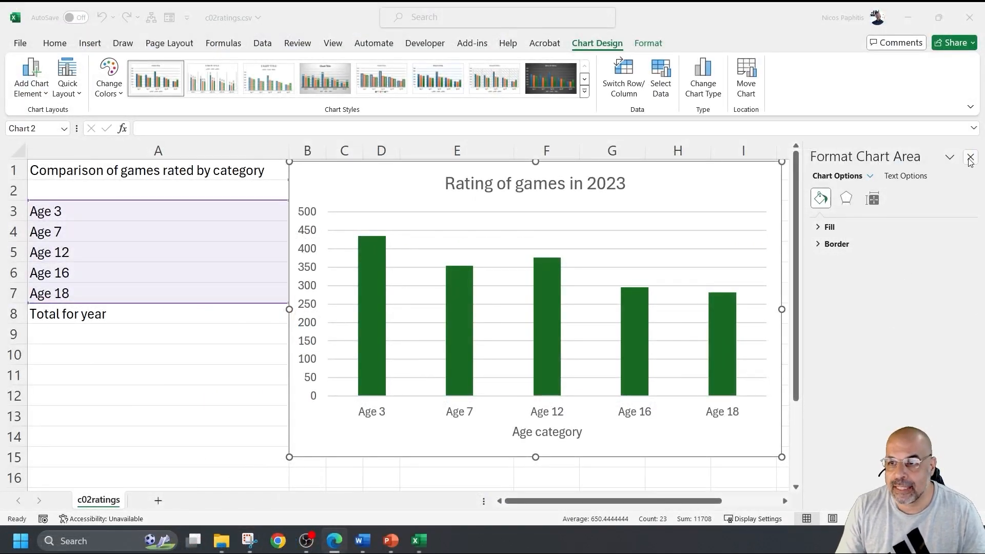
Close the Format Chart Area pane and add Outside End data labels to the bars
left_click(970, 158)
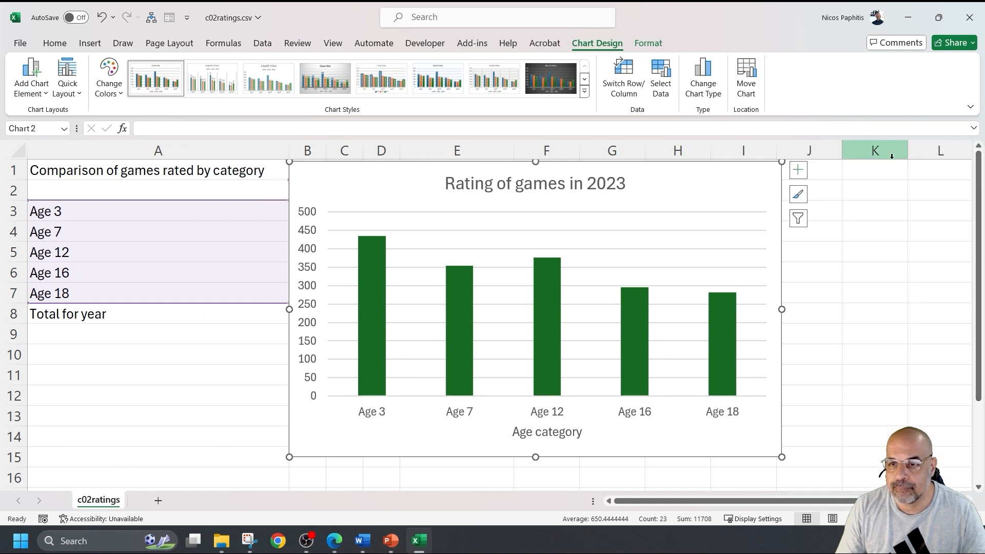
left_click(798, 170)
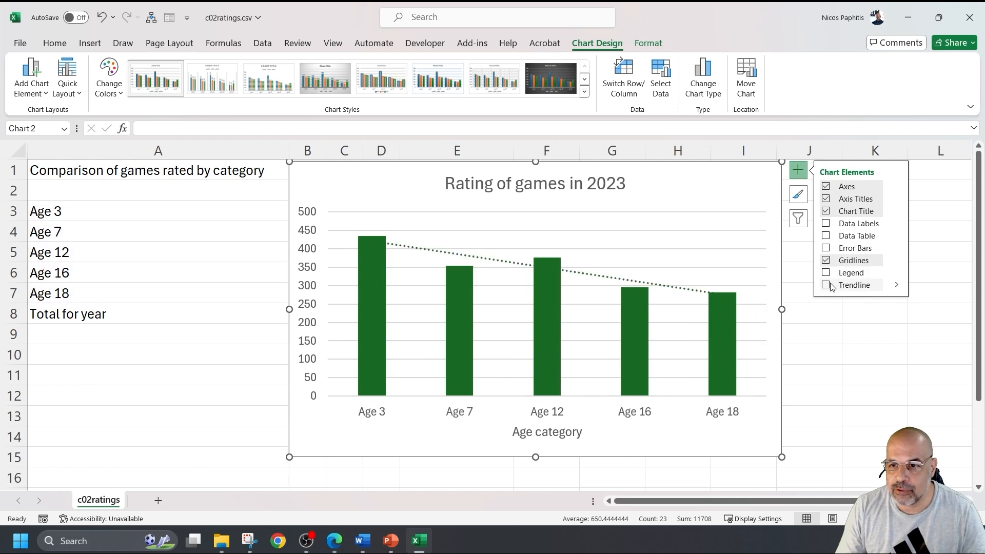
left_click(826, 285)
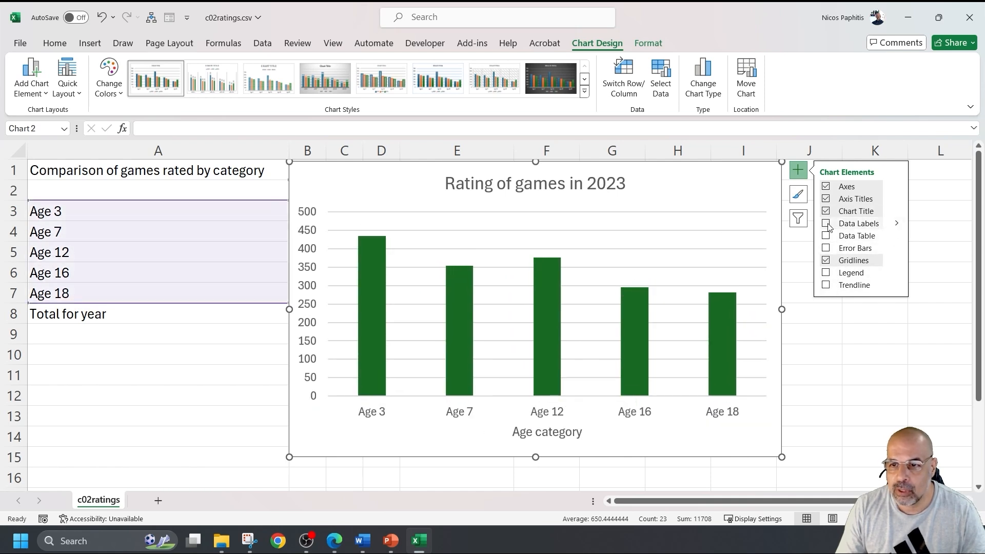
left_click(826, 224)
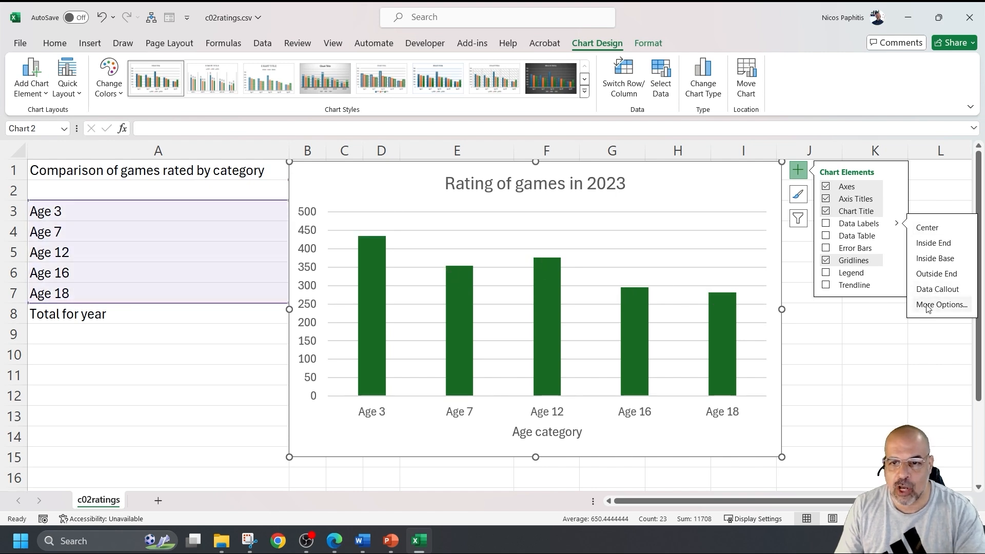
left_click(933, 243)
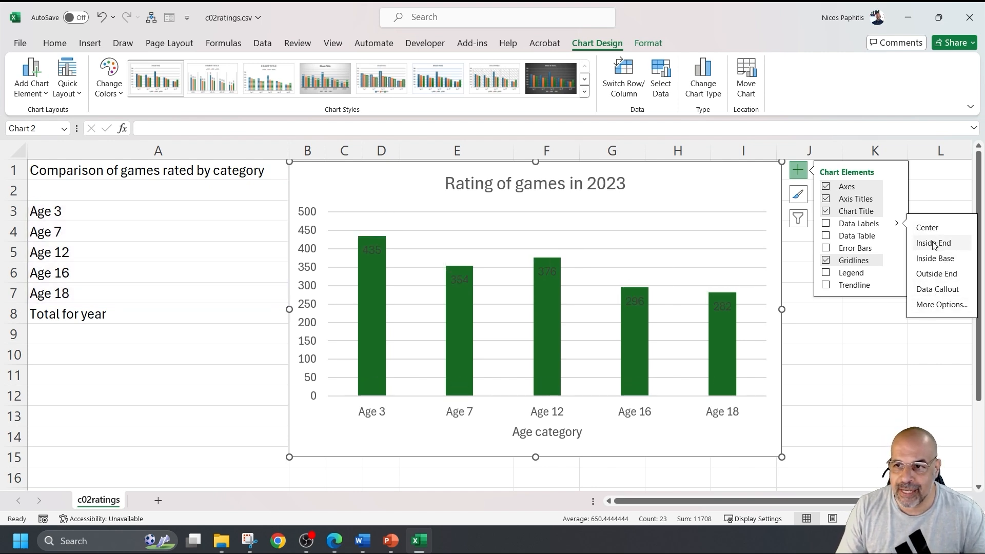
left_click(826, 223)
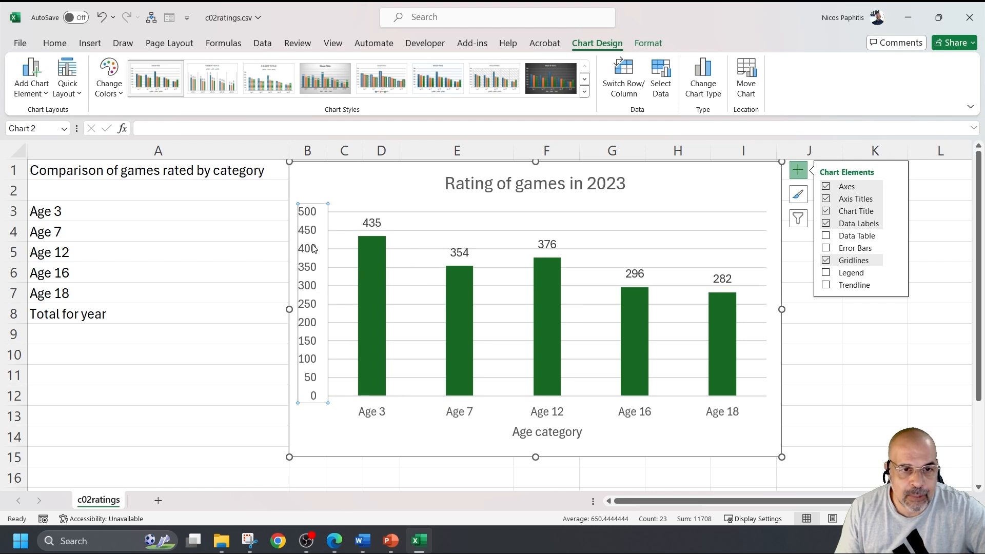
Set the value axis to minimum 0, maximum 560 and major unit 70
right_click(309, 249)
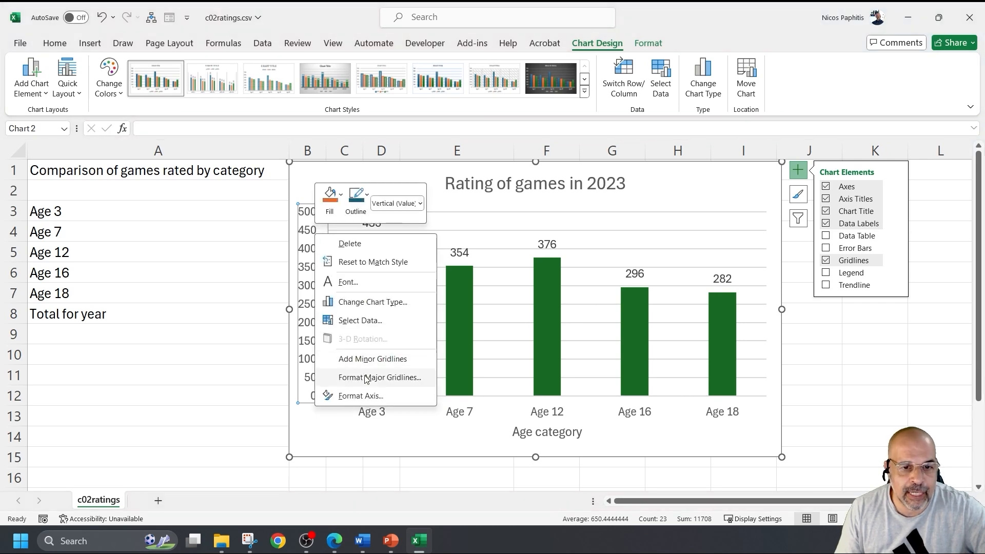
left_click(361, 395)
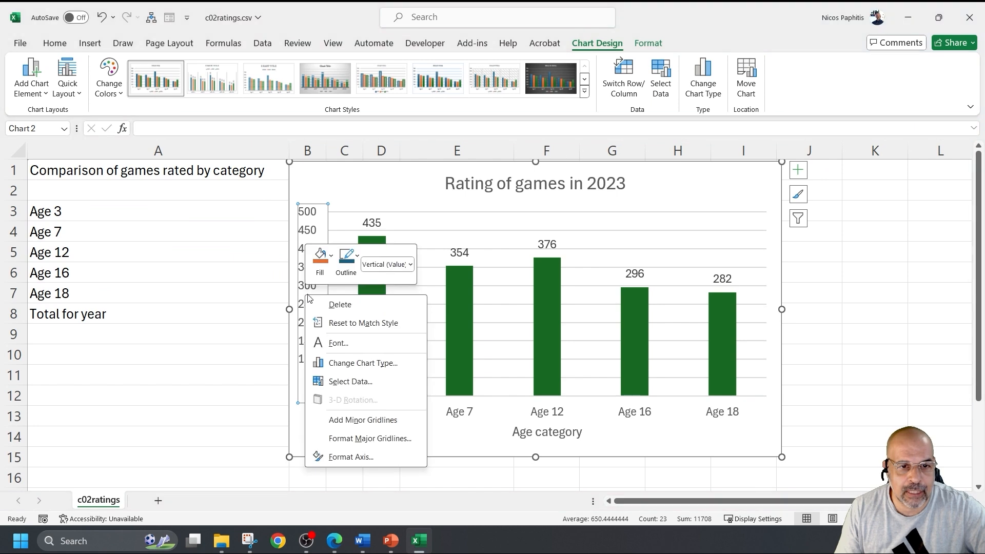
left_click(351, 457)
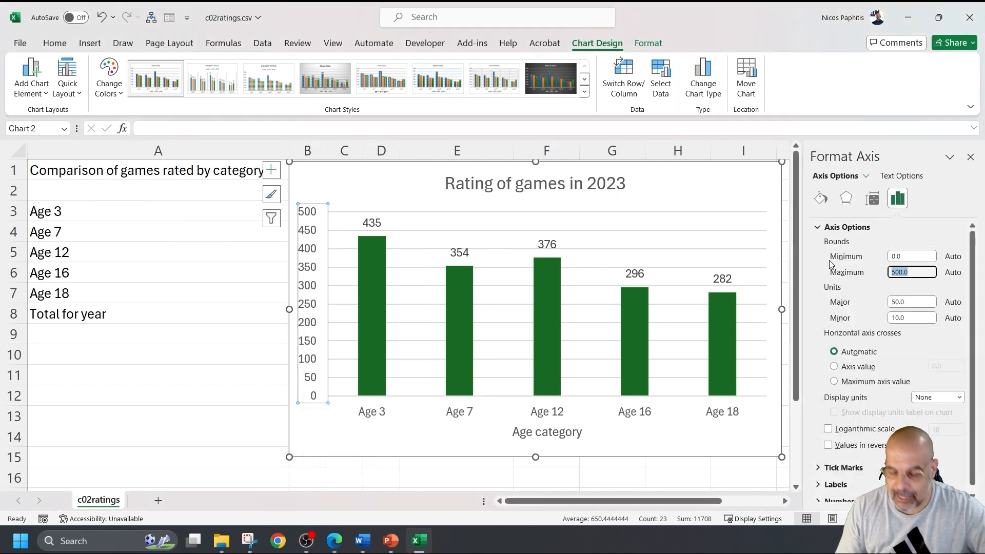
type("560")
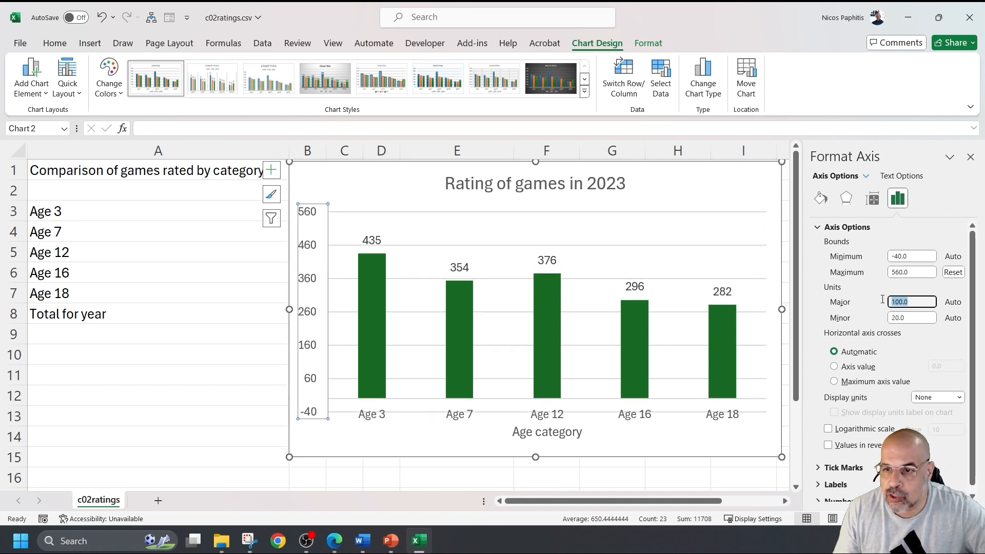
type("70")
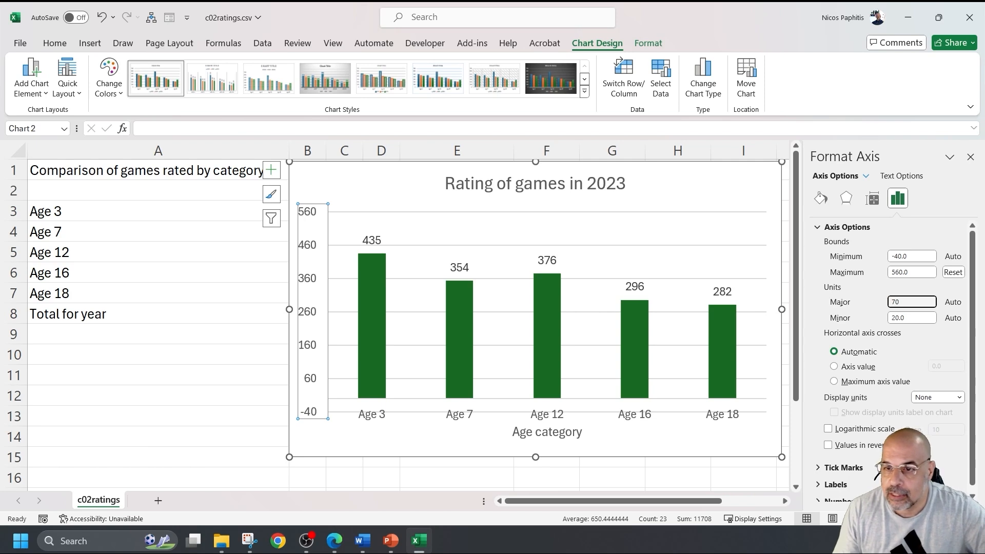
left_click(911, 272)
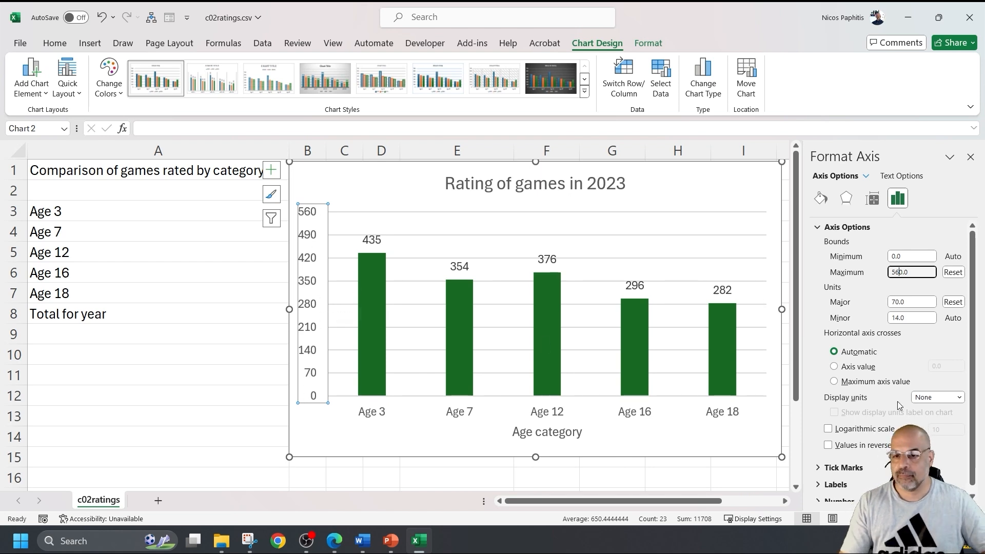
left_click(971, 157)
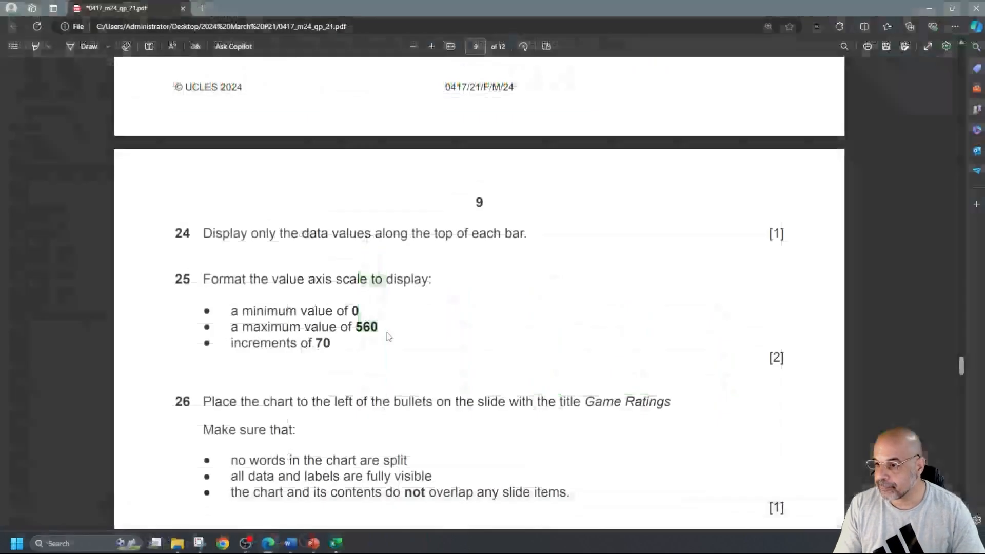
Scroll the exam paper to questions 26–28 on chart placement and return to Excel's chart
scroll("down", 3)
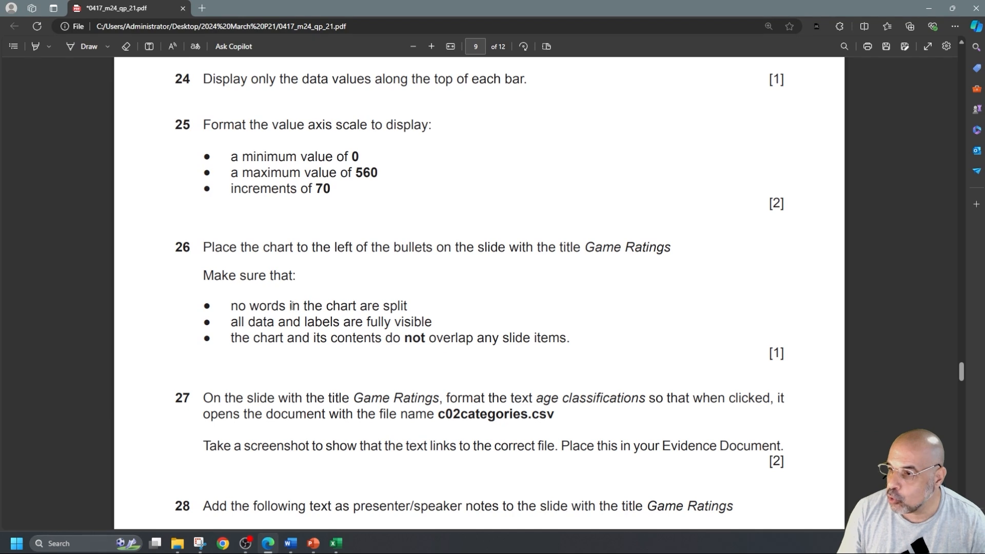
left_click_drag(324, 305, 274, 322)
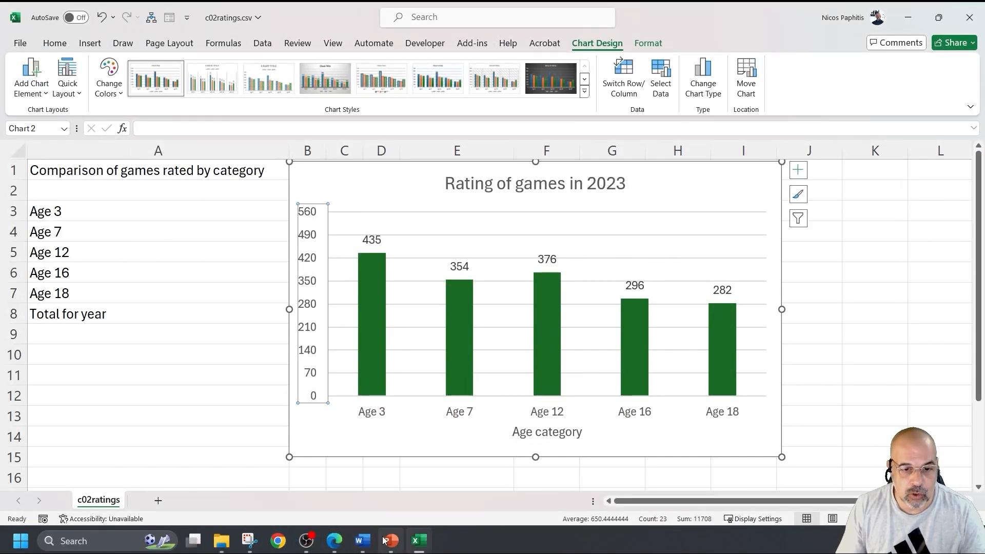
Paste the 2023 ratings chart onto slide 4 and enlarge it left of the bullets
left_click(390, 540)
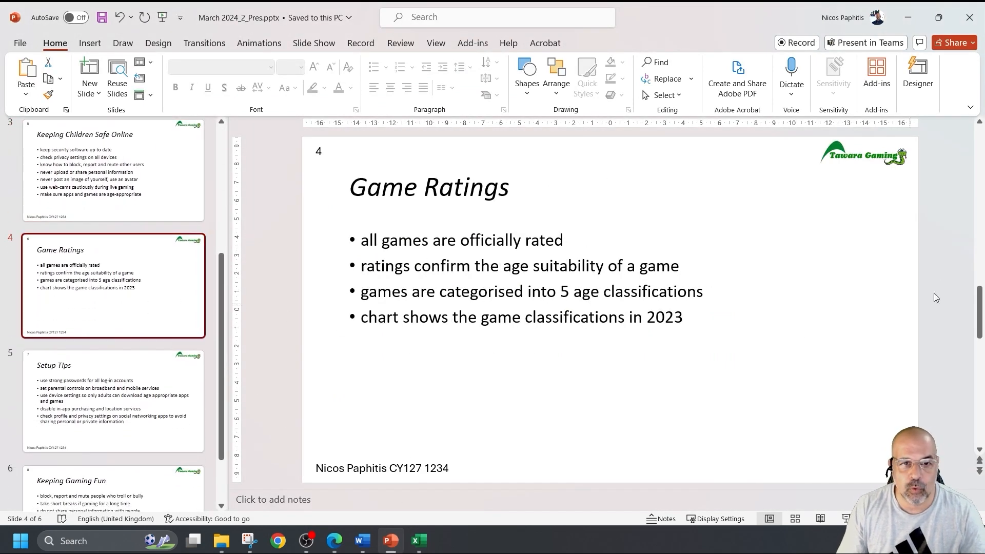
left_click(522, 291)
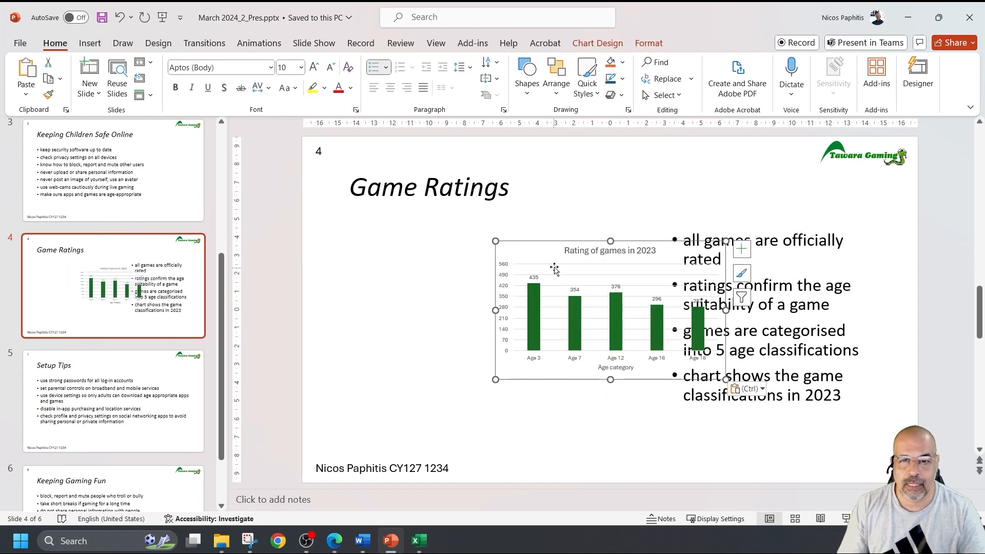
left_click(917, 75)
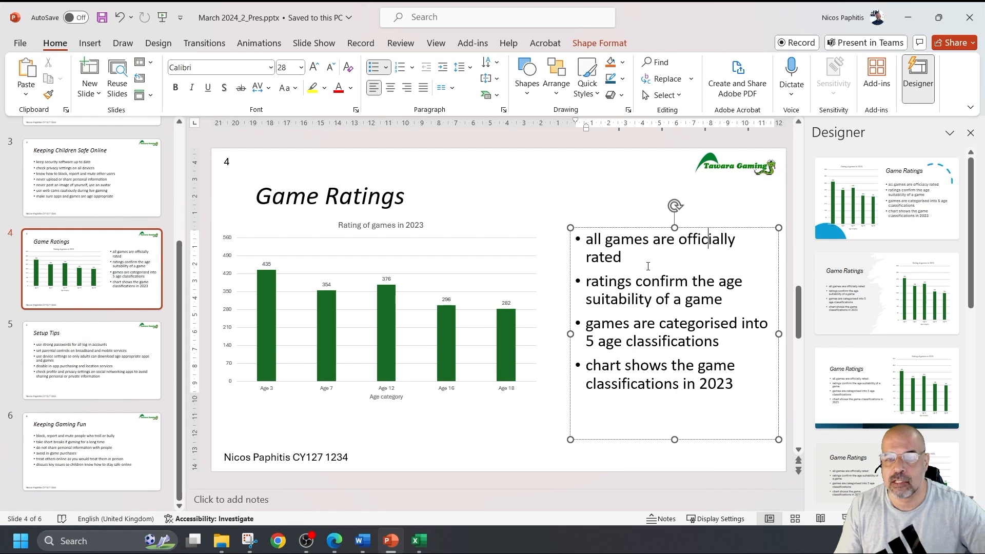
mouse_move(613, 321)
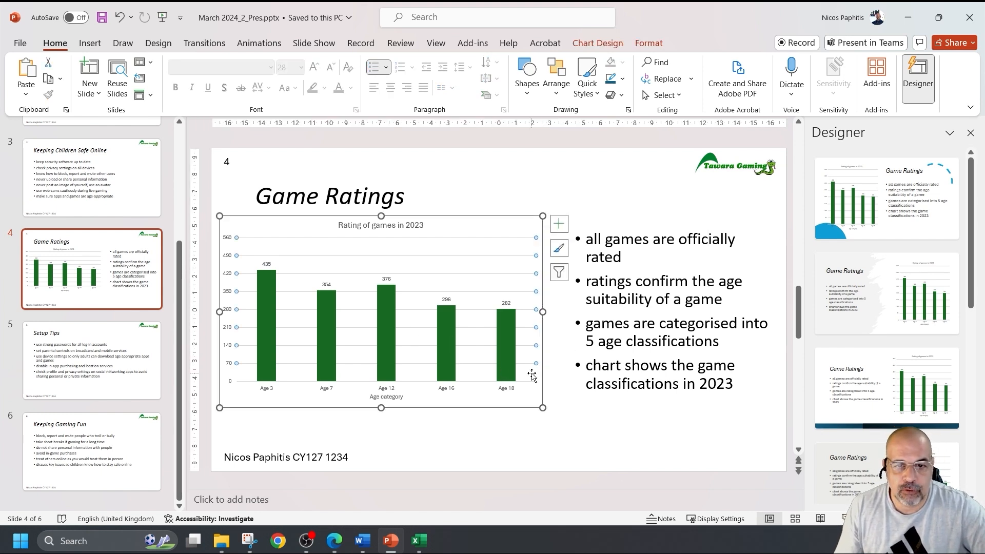
left_click_drag(543, 407, 564, 423)
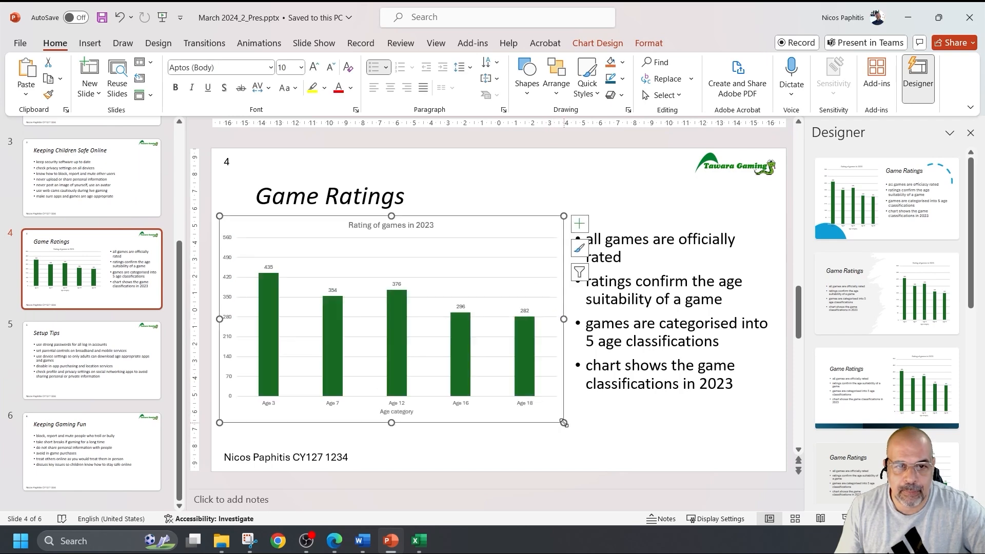
left_click(675, 334)
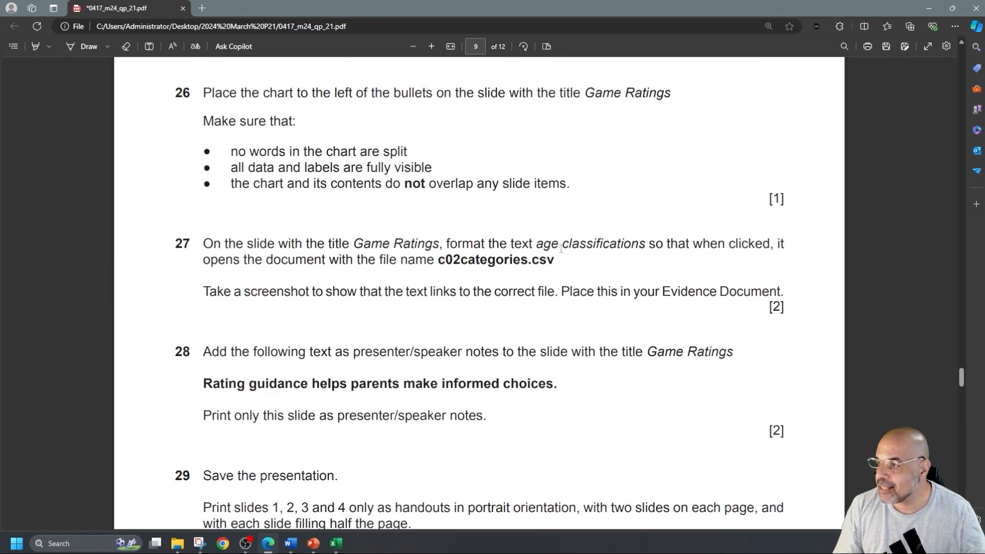
Highlight the file name c02categories.csv in exam question 27
left_click_drag(537, 244, 647, 244)
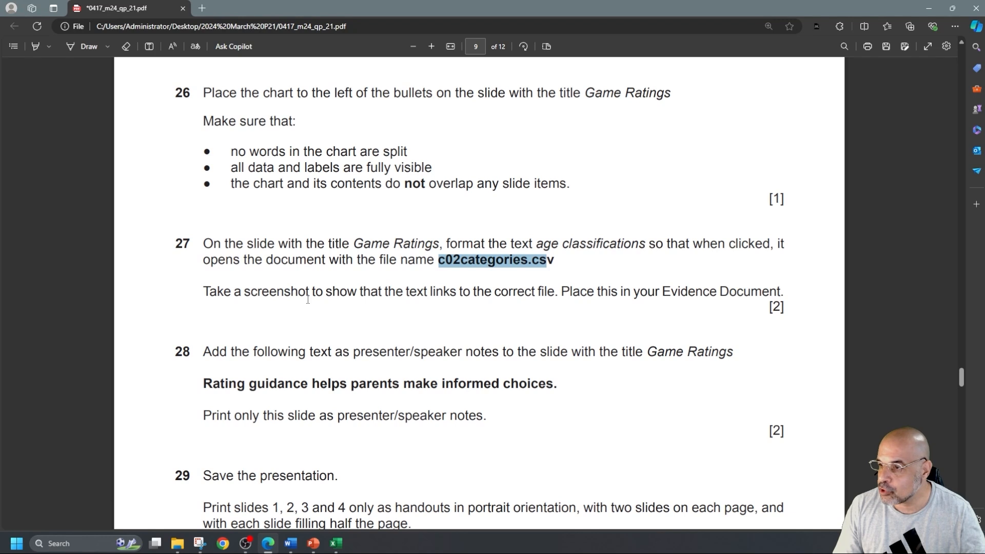
mouse_move(476, 313)
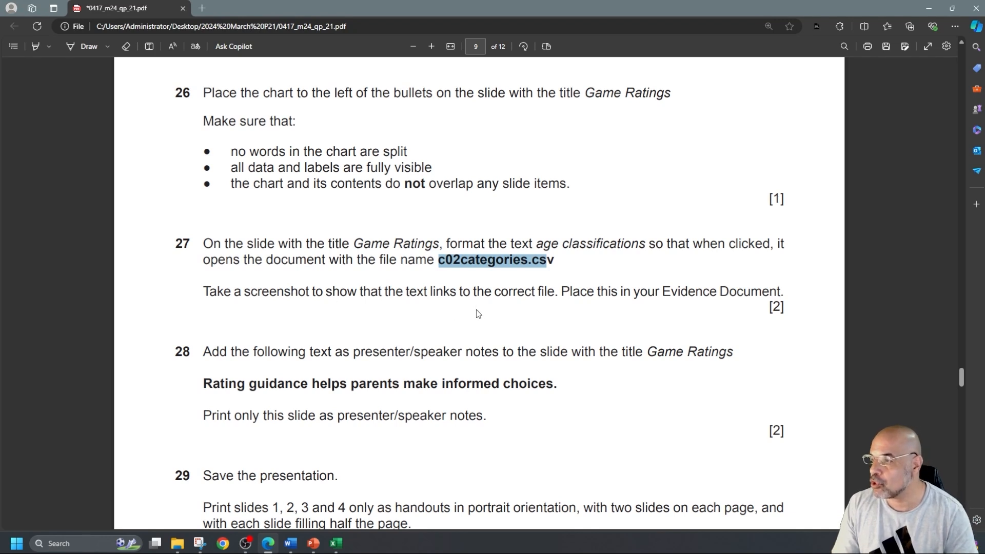
mouse_move(676, 313)
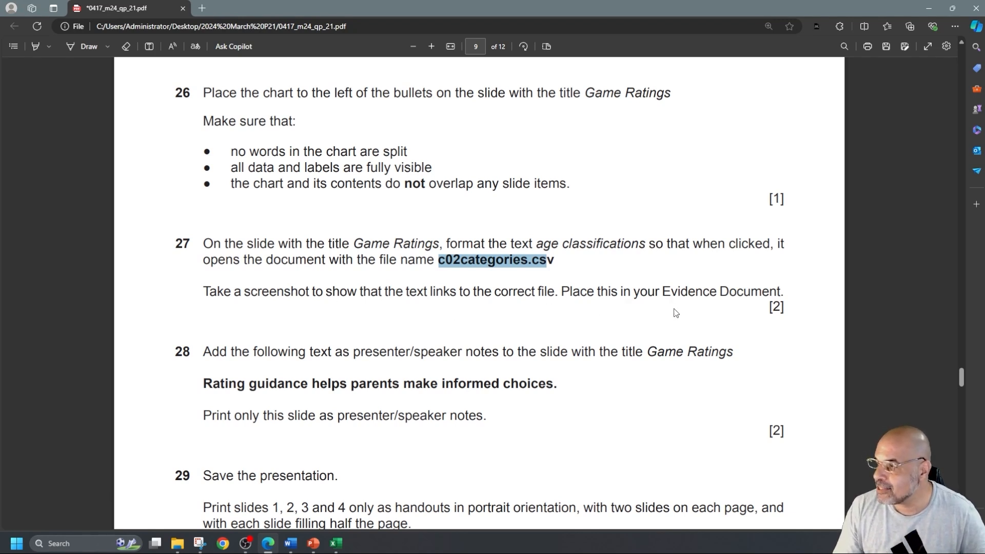
mouse_move(564, 240)
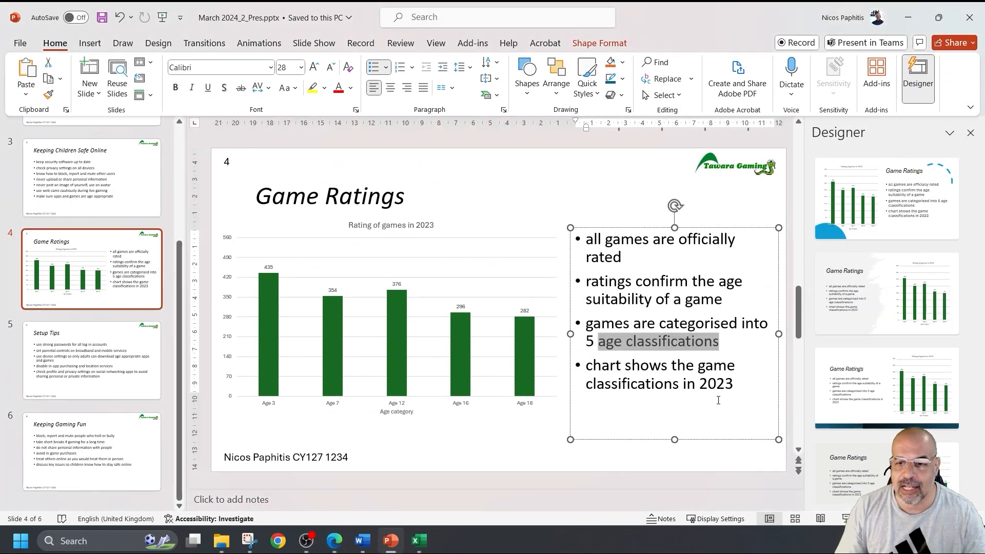
Hyperlink the text 'age classifications' to c02categories.csv in the current folder
right_click(653, 341)
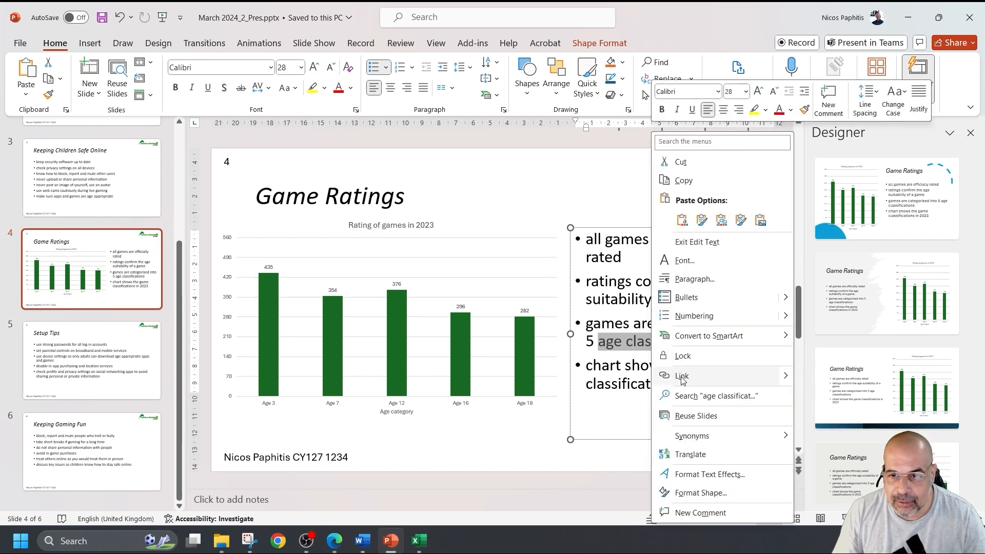
left_click(682, 376)
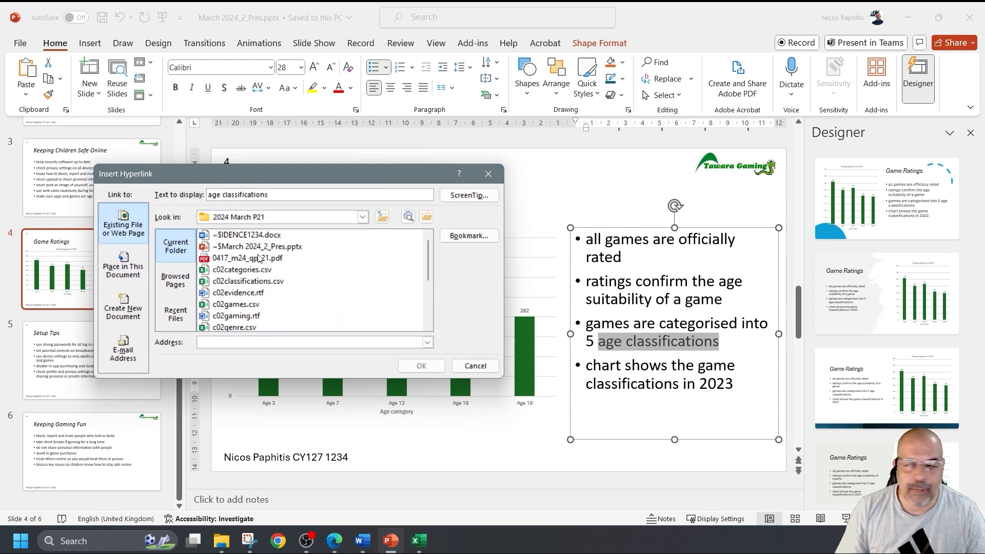
mouse_move(512, 369)
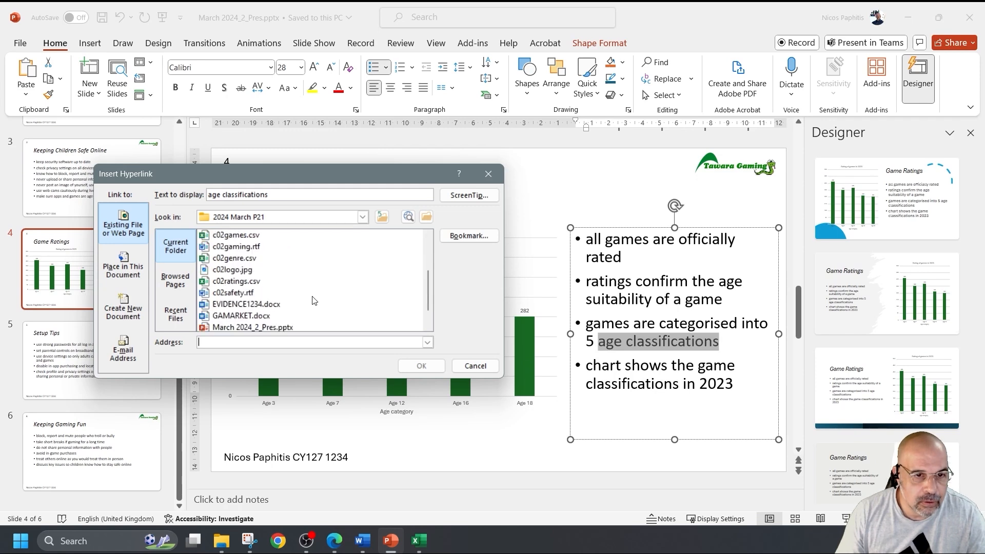
scroll("down", 3)
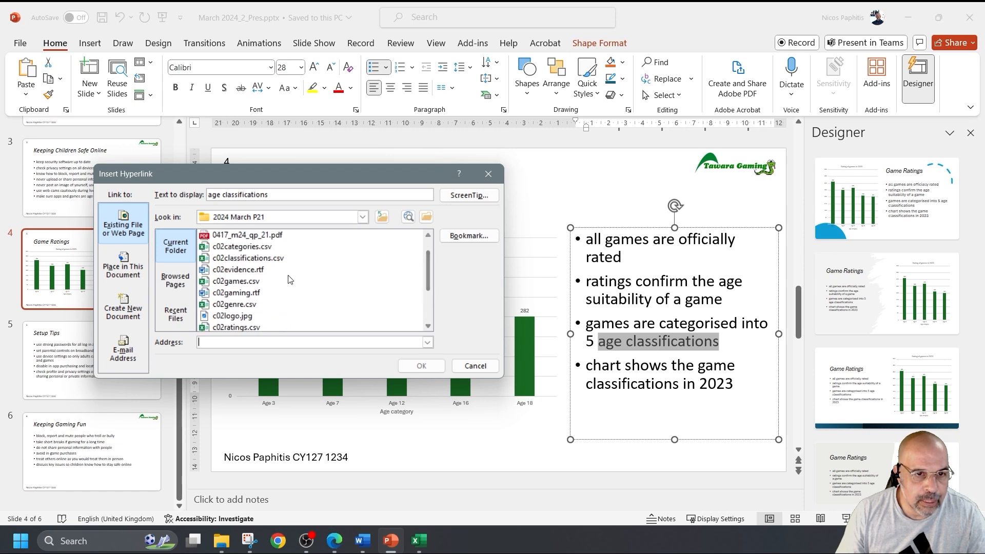
left_click(246, 246)
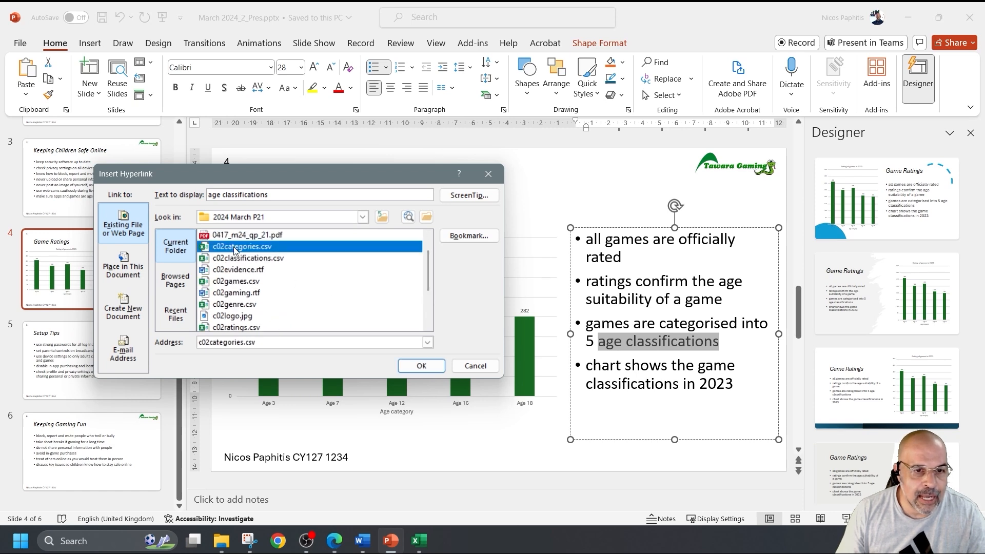
left_click(421, 366)
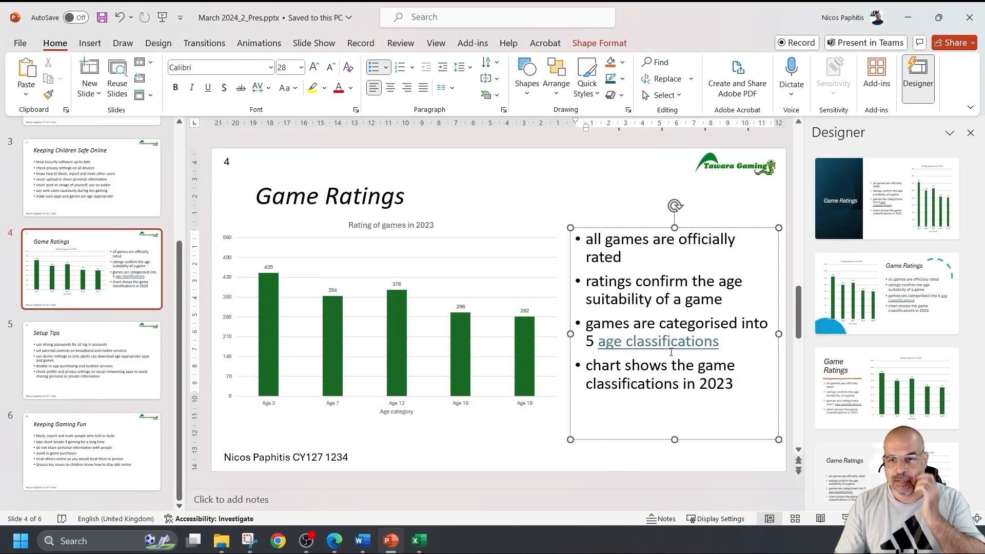
mouse_move(657, 341)
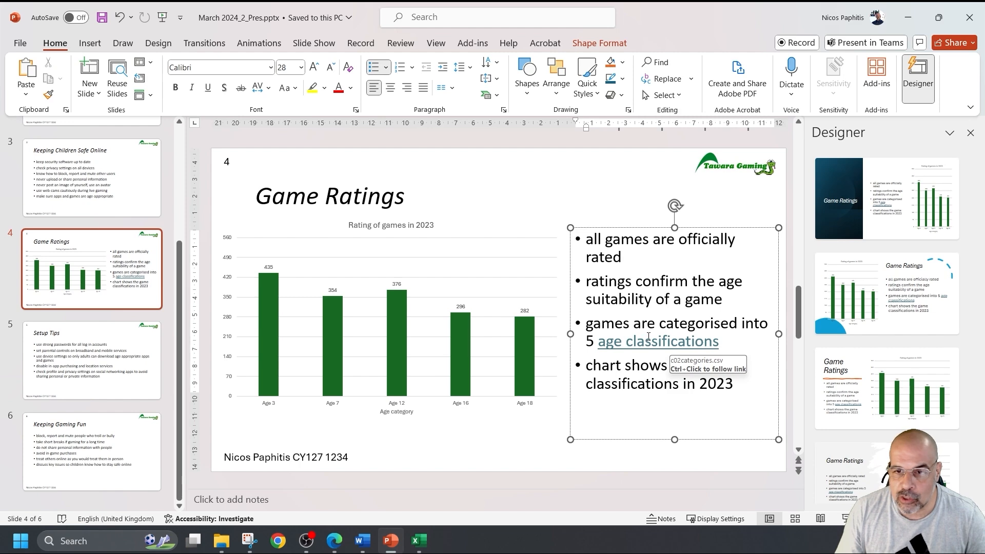
Open Edit Link on 'age classifications' and snip the dialog showing c02categories.csv
right_click(656, 340)
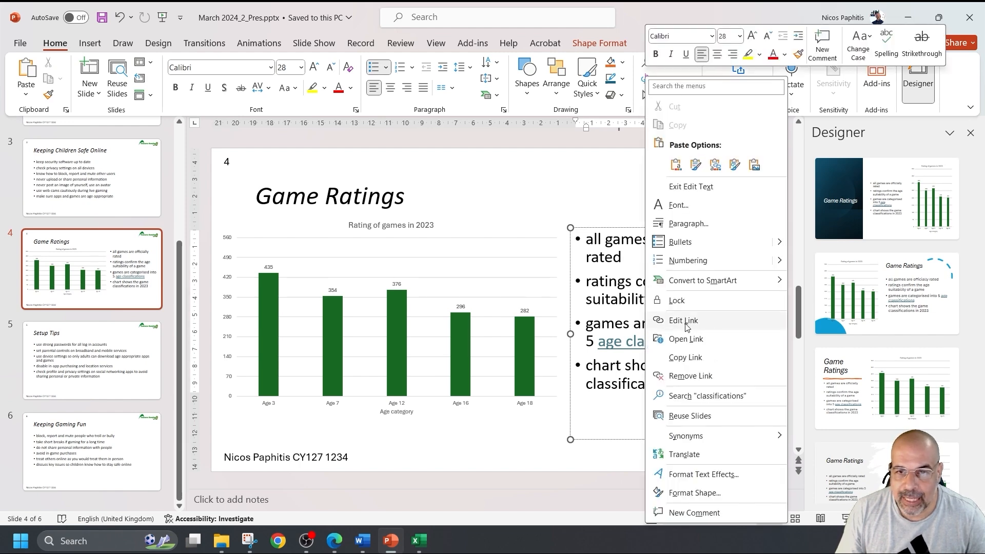
left_click(683, 320)
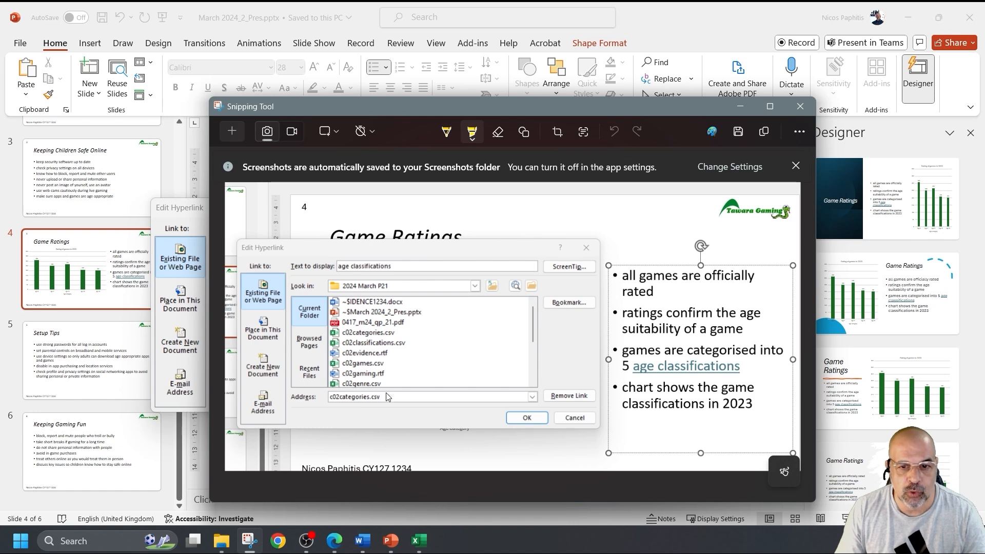
left_click(361, 541)
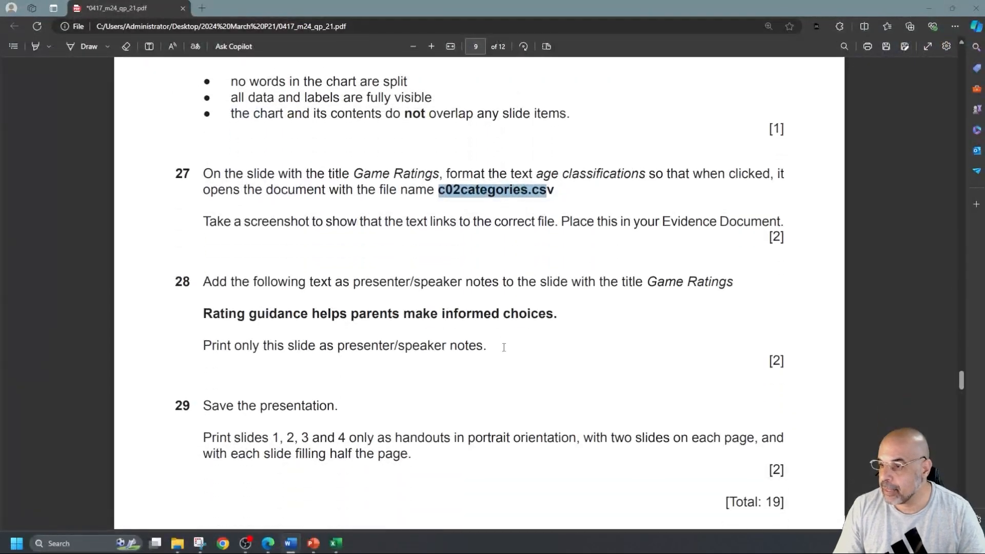
scroll("down", 3)
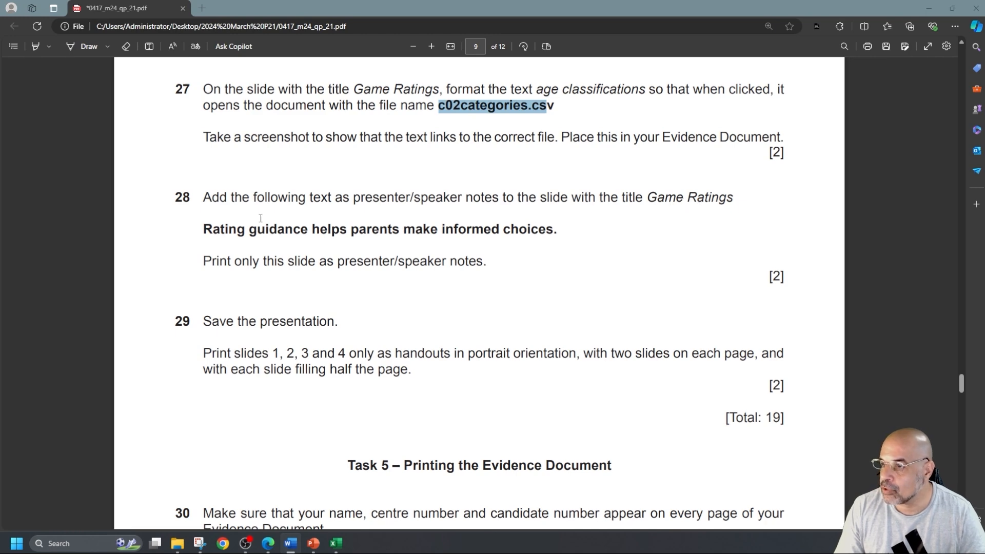
left_click_drag(204, 229, 554, 229)
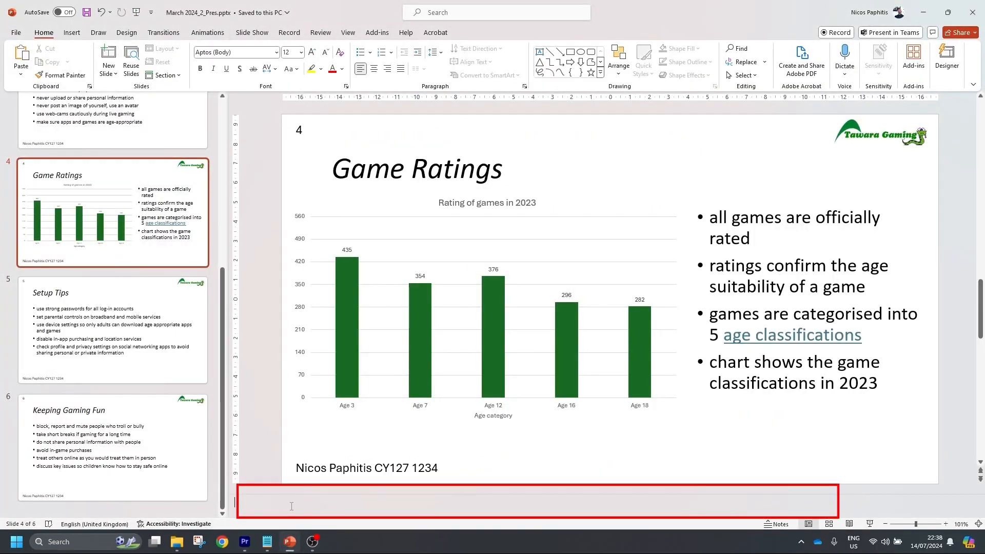
Add the speaker note 'Rating guidance helps parents make informed choices.' to slide 4
type("Rating guidance helps parents make informed choices.")
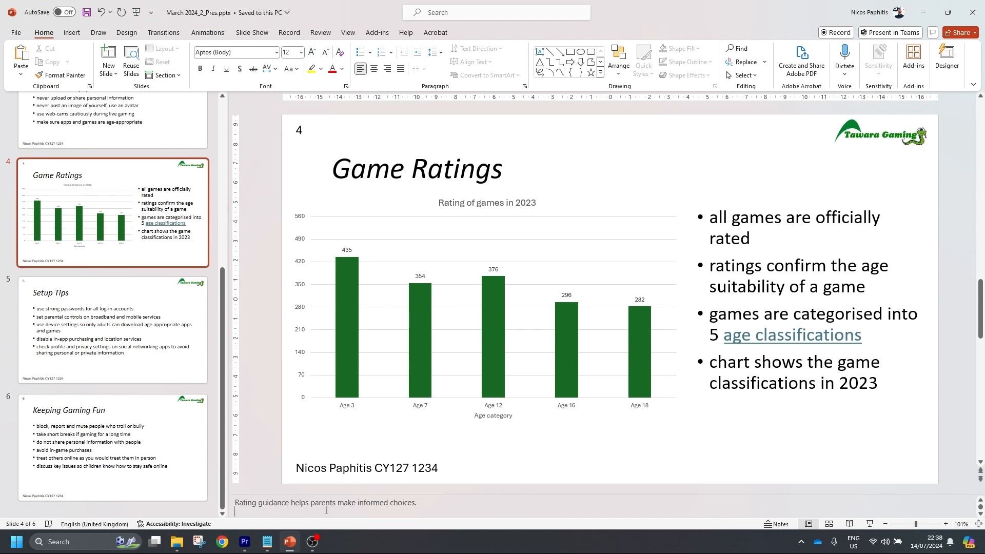
mouse_move(345, 465)
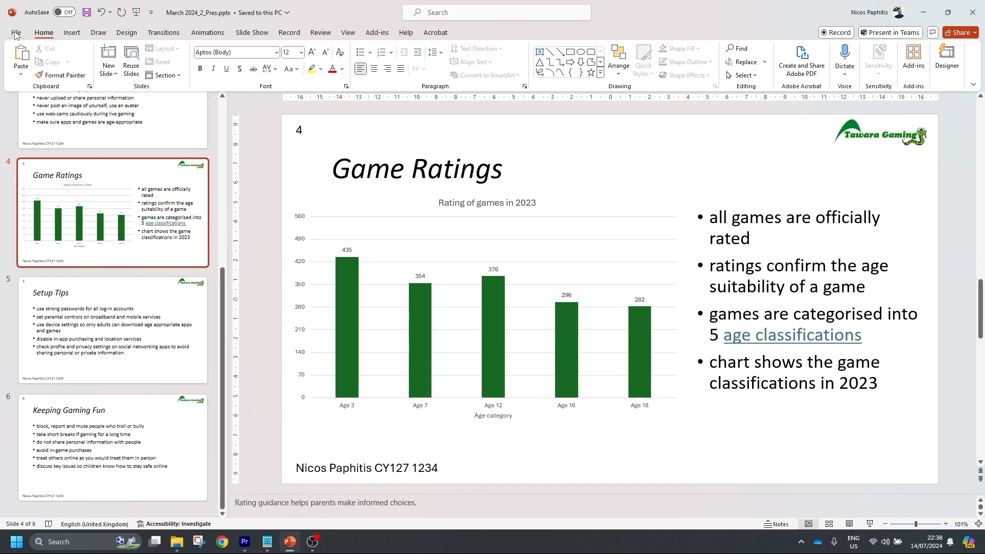
Set printing to the current Game Ratings slide only, using the Notes Pages layout
left_click(14, 33)
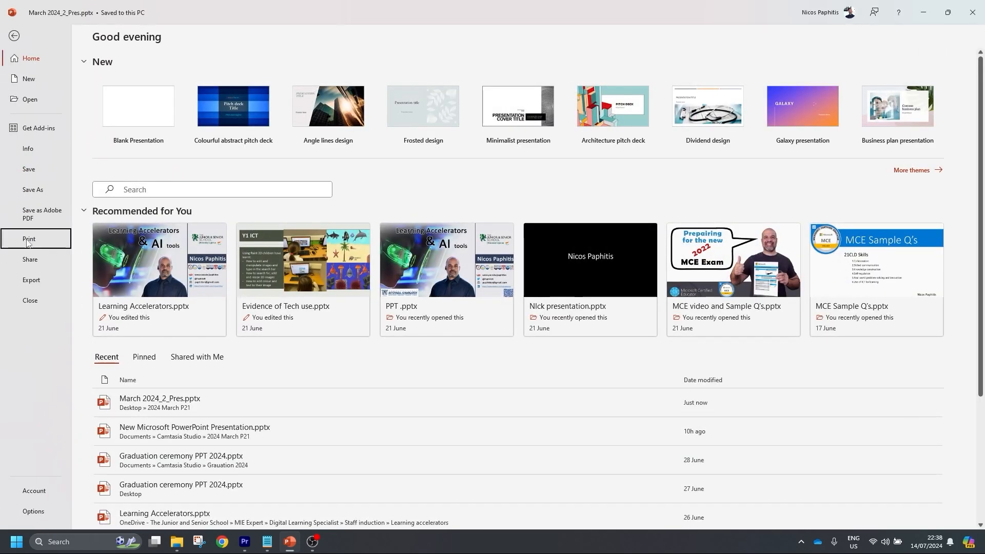
left_click(29, 240)
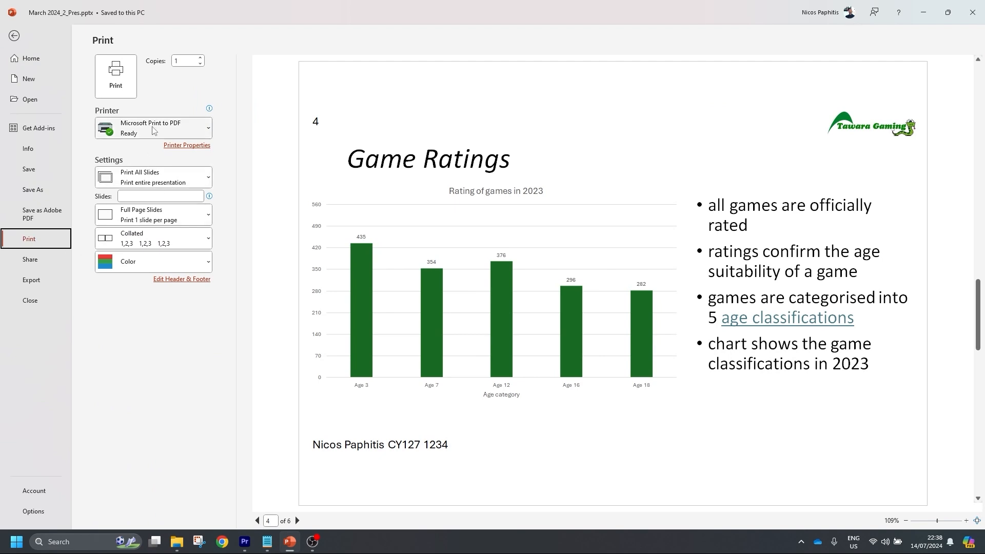
left_click(153, 176)
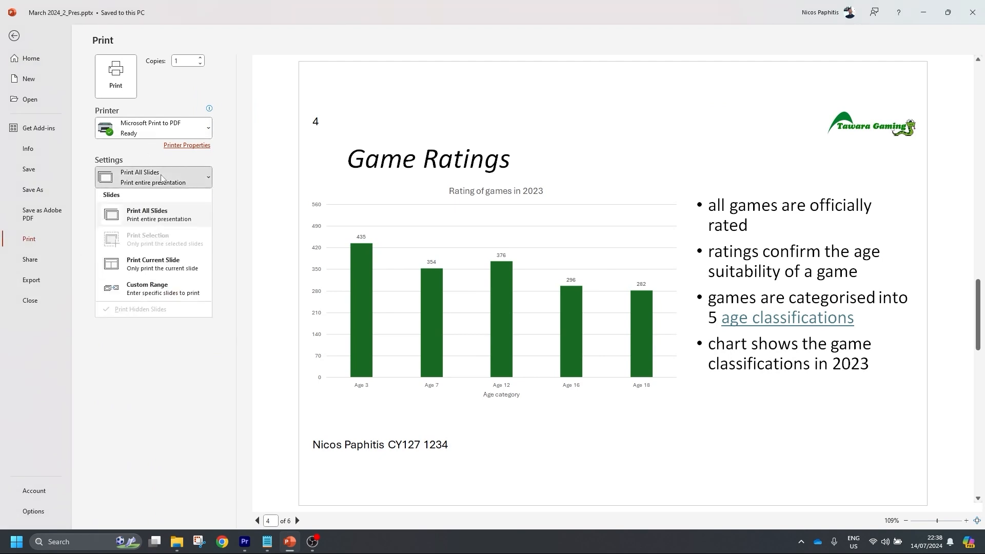
left_click(163, 263)
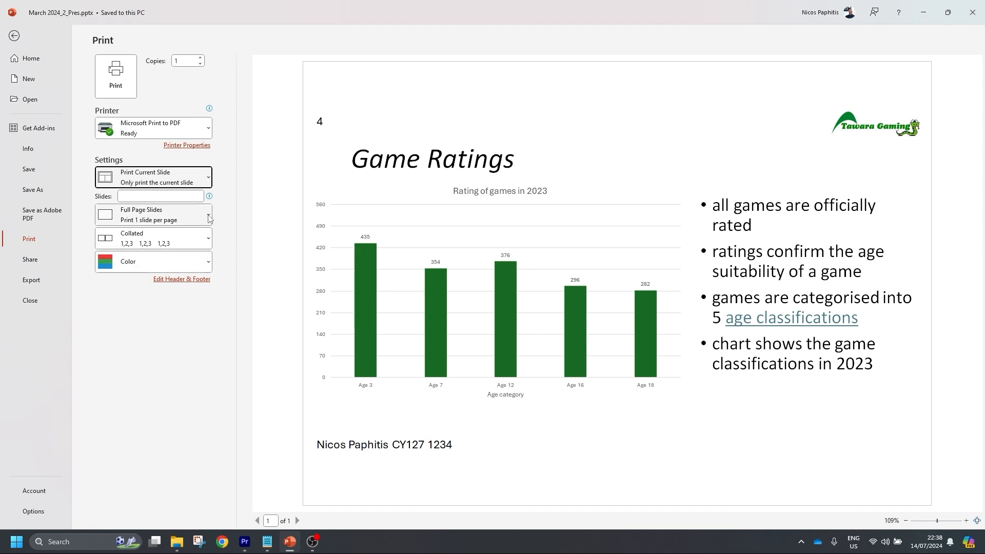
left_click(153, 215)
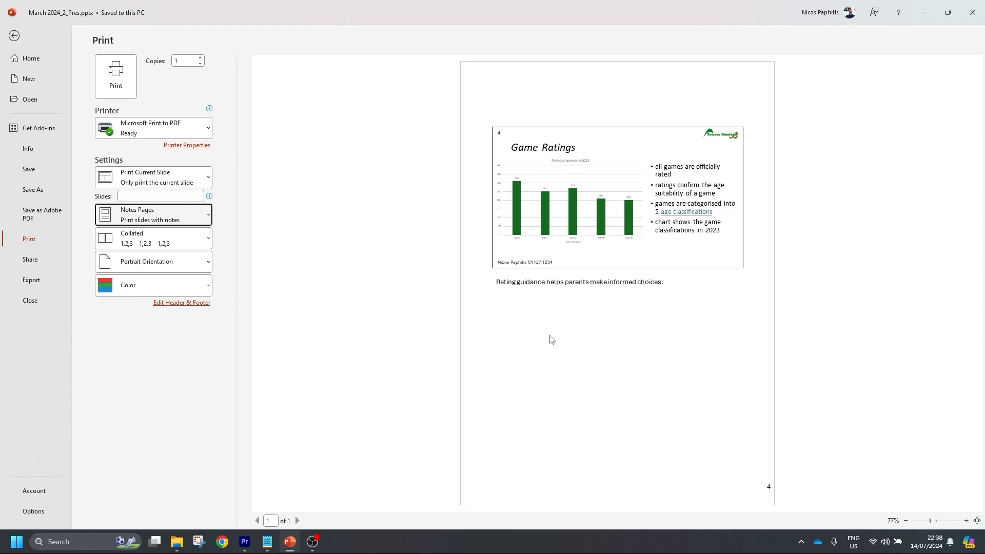
left_click(578, 281)
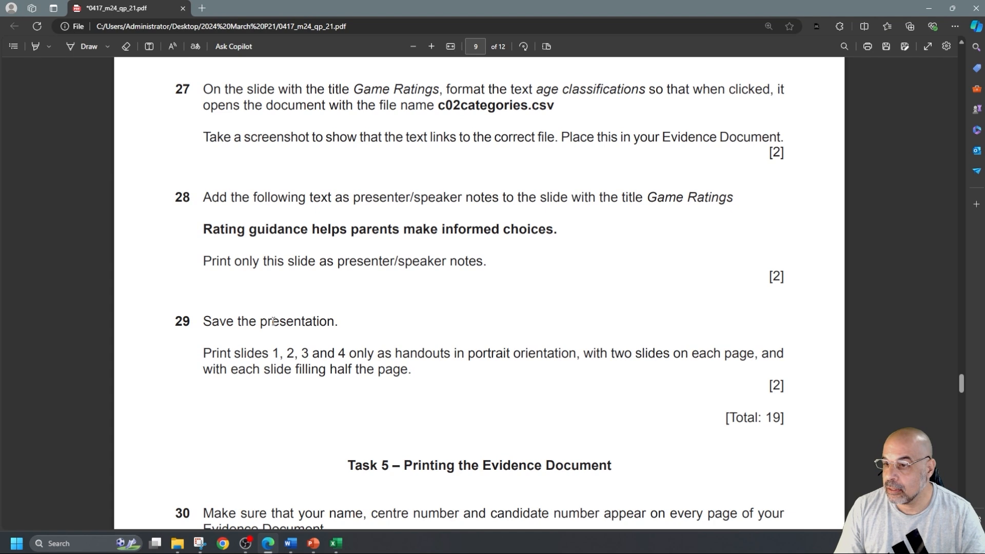
Scroll the exam paper to question 29 and return to PowerPoint
scroll("down", 3)
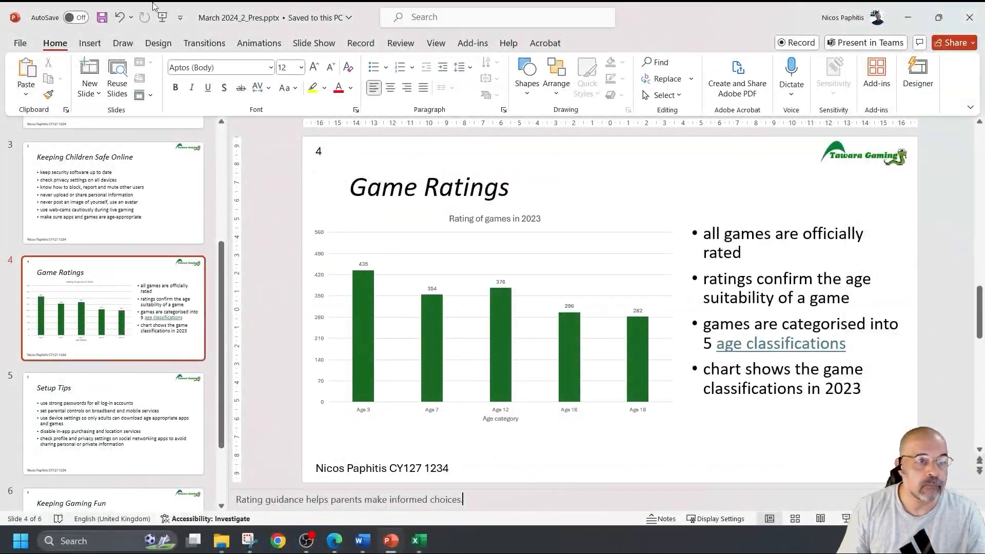
Print a custom range of slides 1,2,3,4 with the 2 Slides Handouts layout
left_click(19, 42)
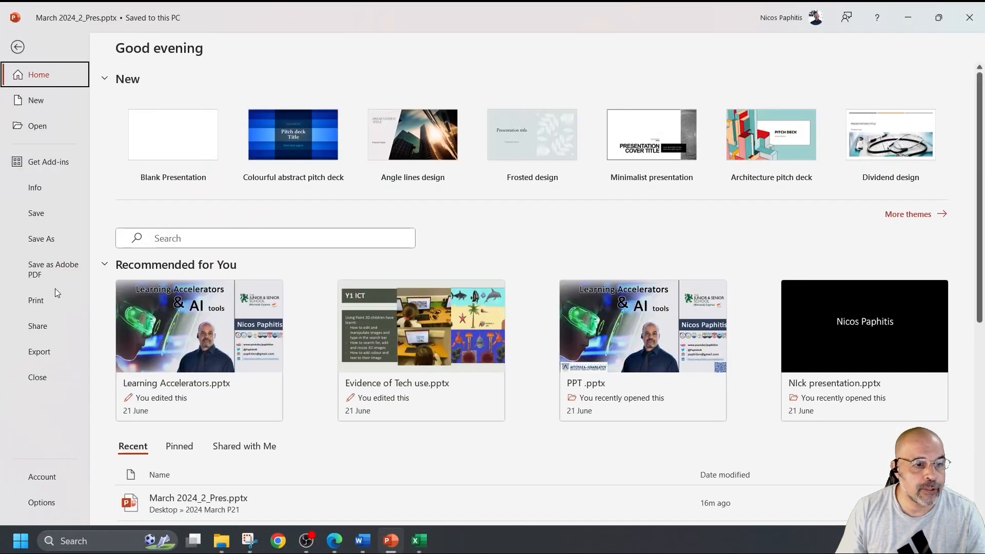
left_click(35, 299)
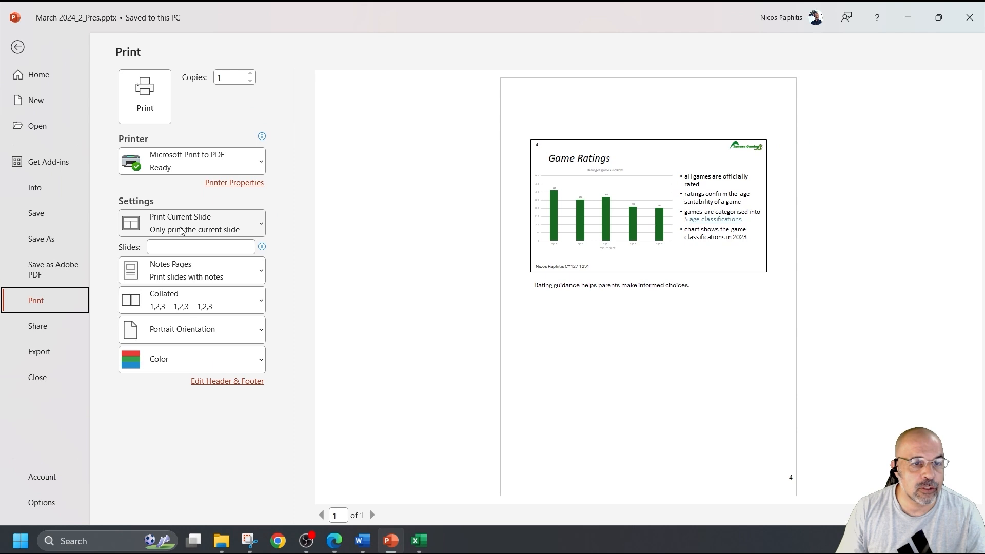
left_click(191, 224)
type("1")
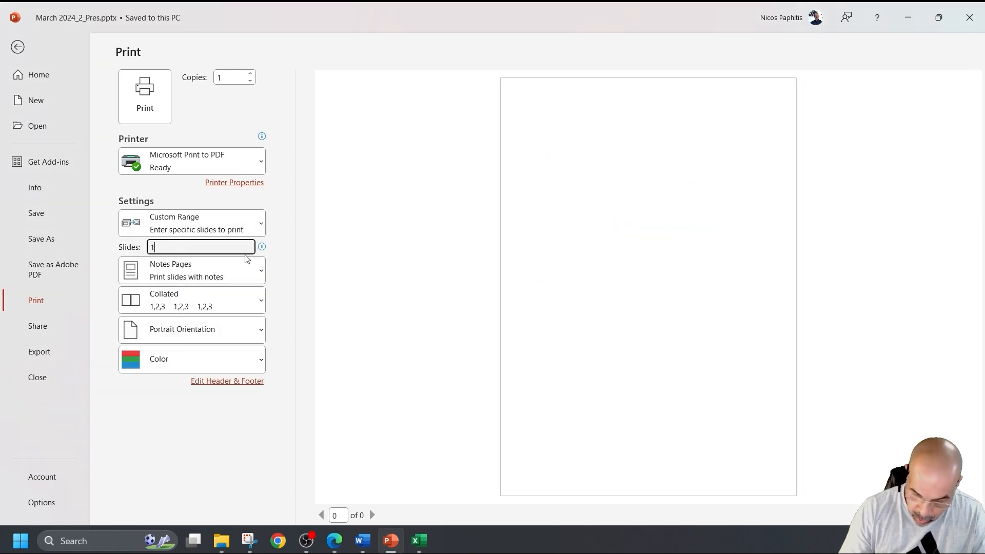
type("-4")
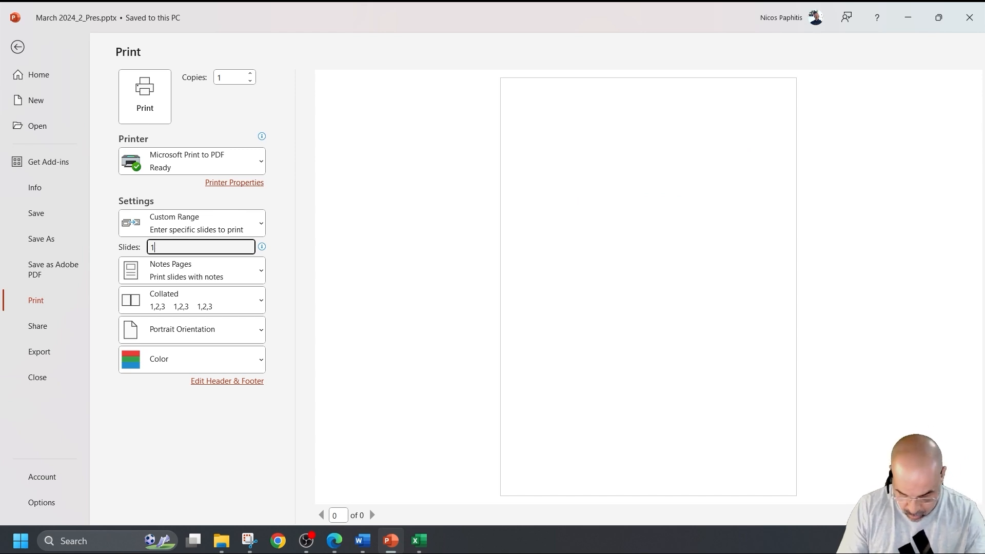
type(",2,3,4")
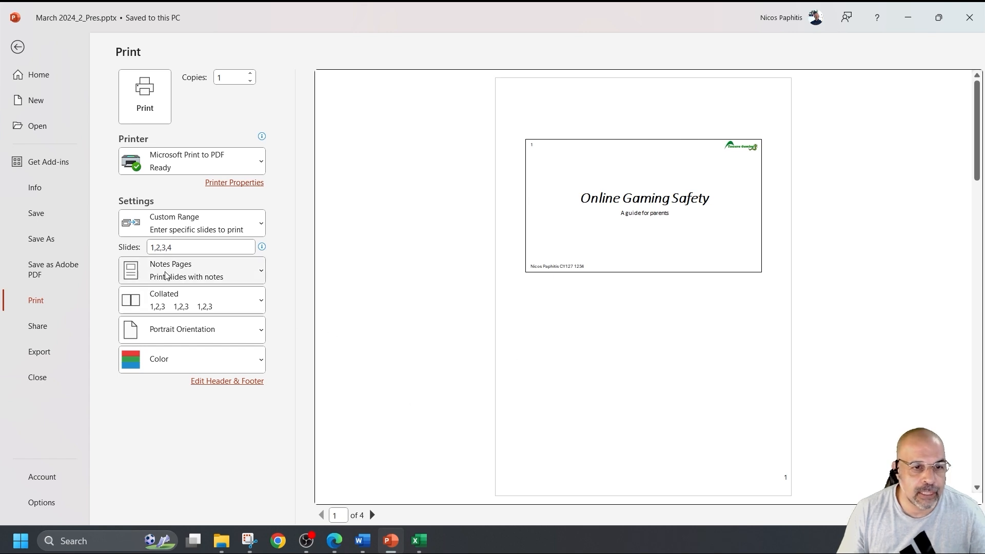
left_click(190, 271)
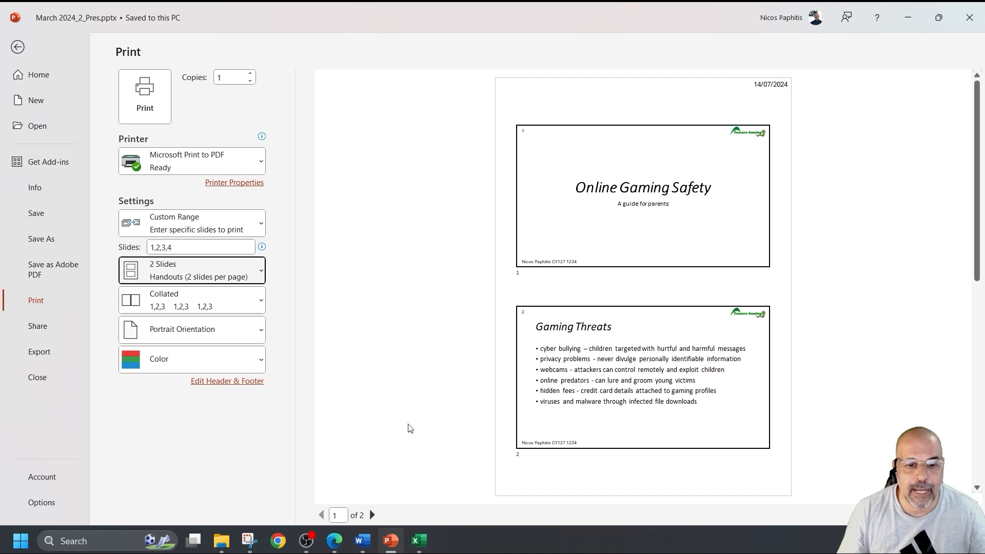
left_click(371, 515)
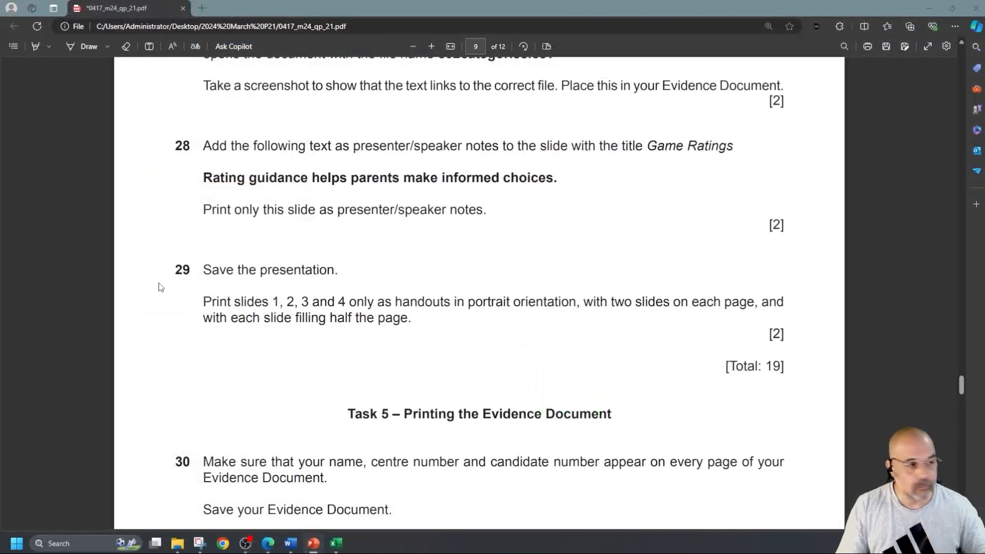
Scroll the exam paper to check question 29, then return to the handout preview
scroll("down", 3)
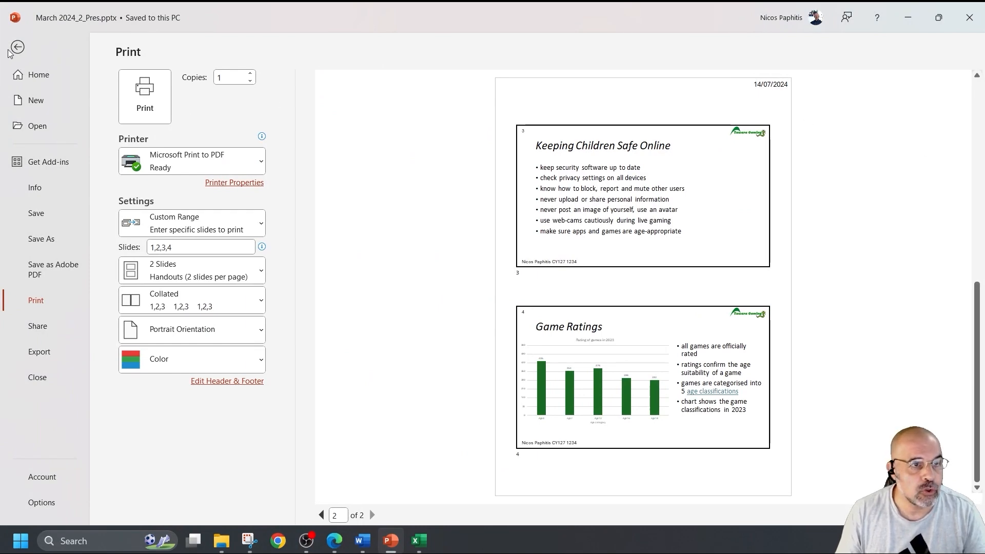
Leave the print settings to return to the presentation
left_click(16, 47)
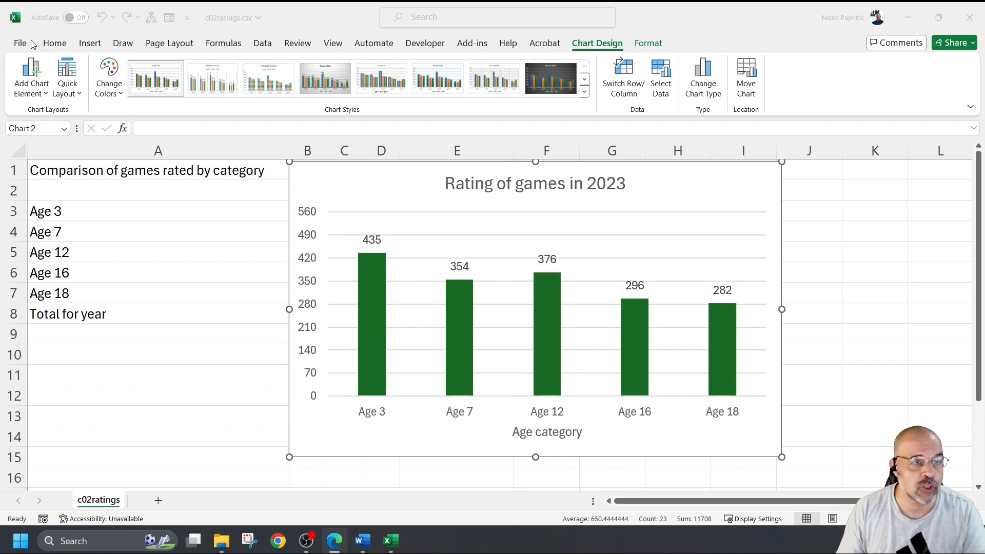
Open Excel's full Save As window and name the chart workbook 'Chart'
left_click(19, 43)
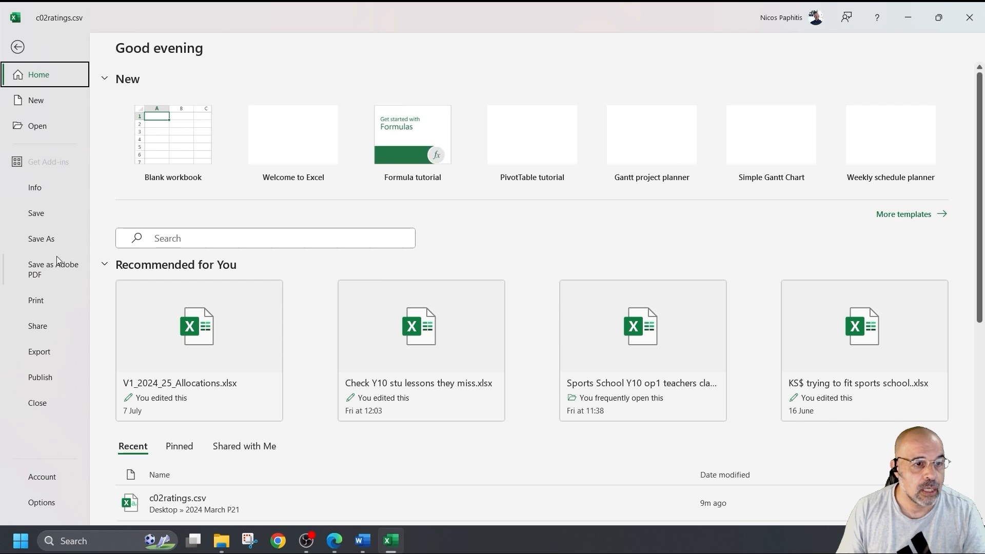
left_click(41, 239)
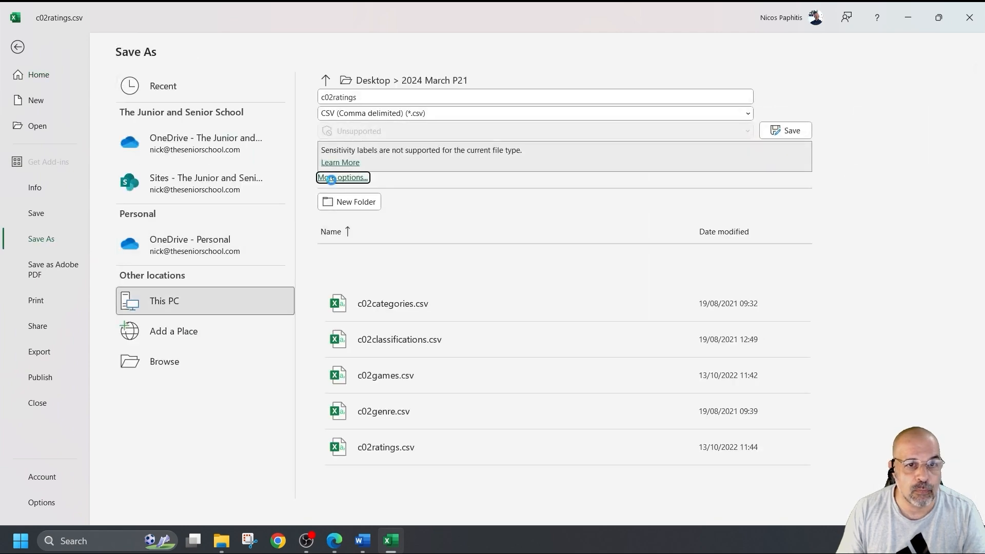
left_click(343, 177)
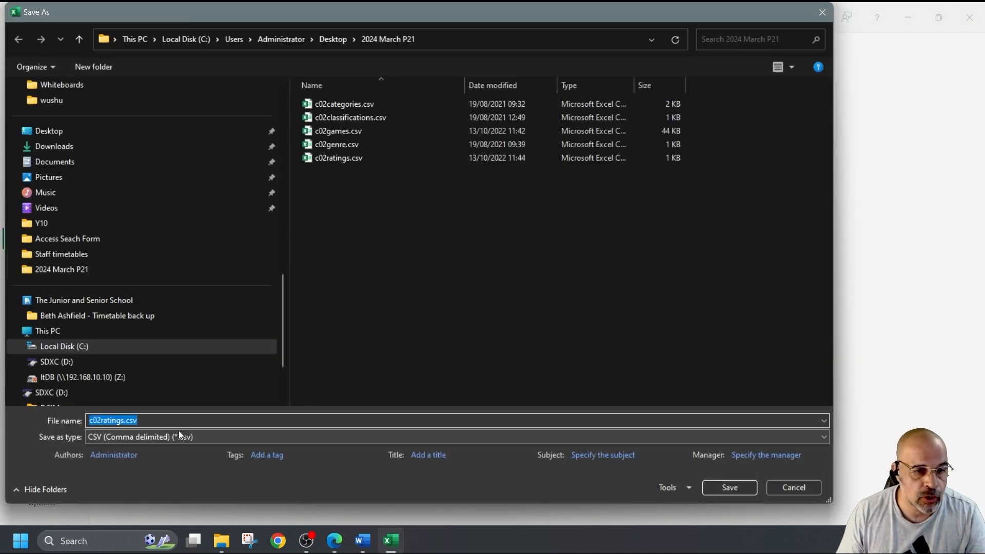
type("Chart")
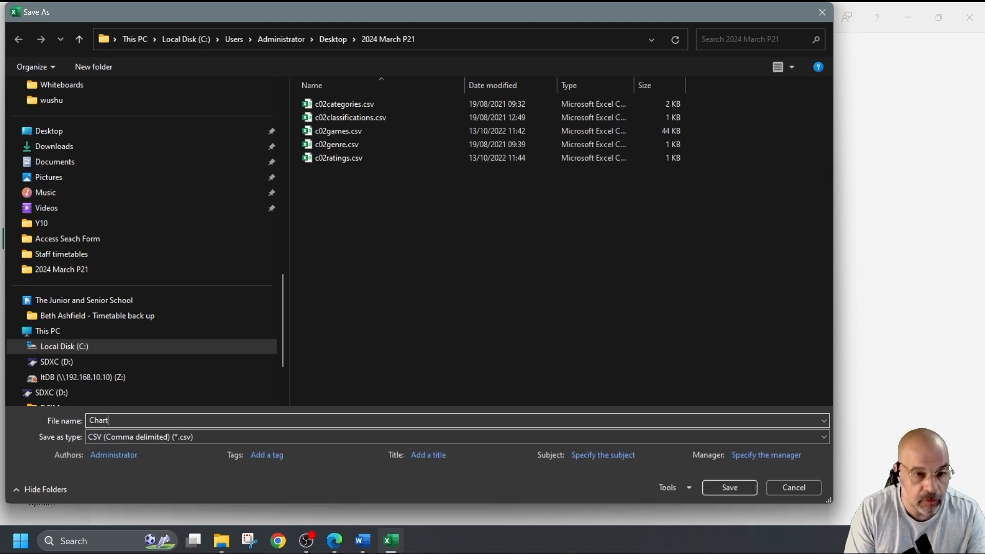